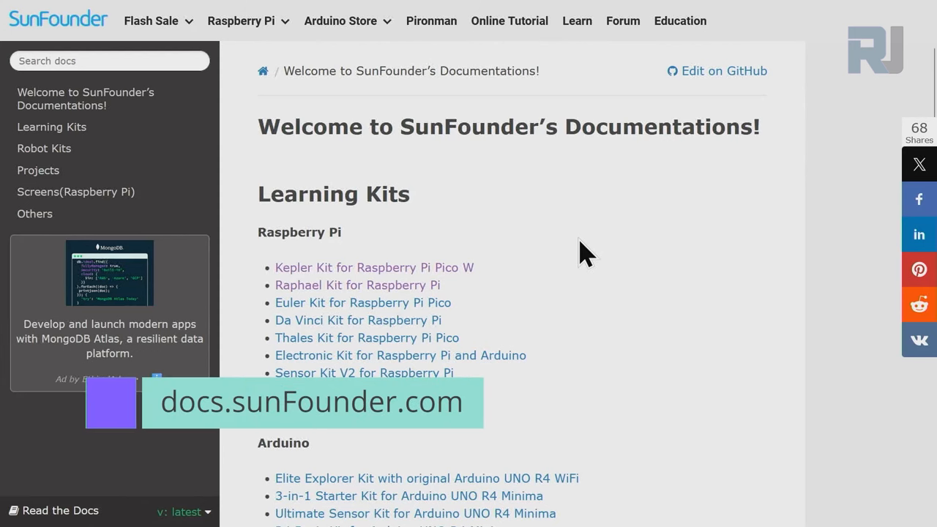
pyautogui.moveTo(542, 256)
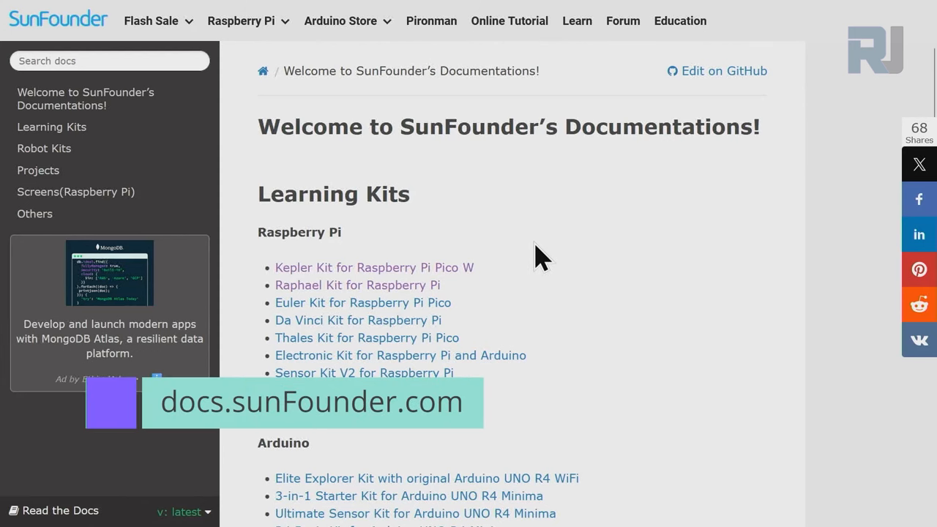
# Step: Reach the ESP32 heading on the docs home page and enter the ESP32 Starter Kit documentation
pyautogui.scroll(-3)
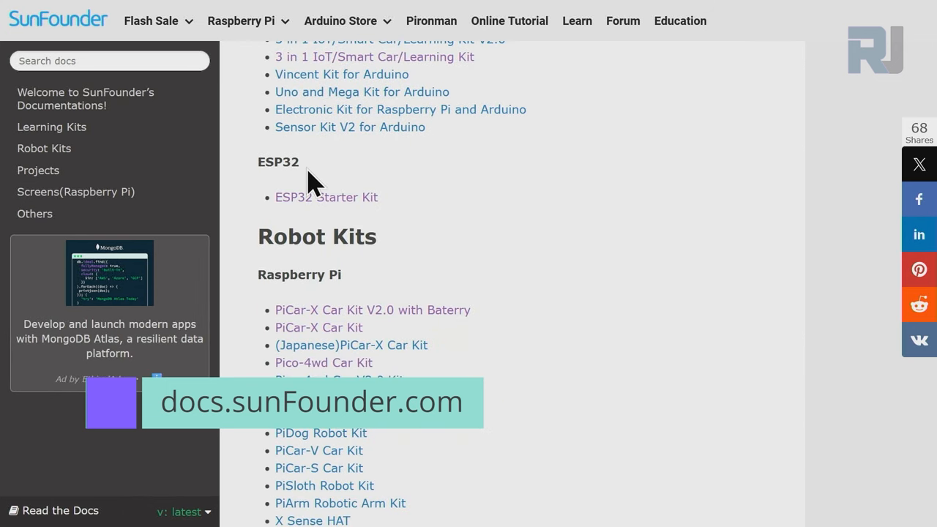
pyautogui.doubleClick(278, 161)
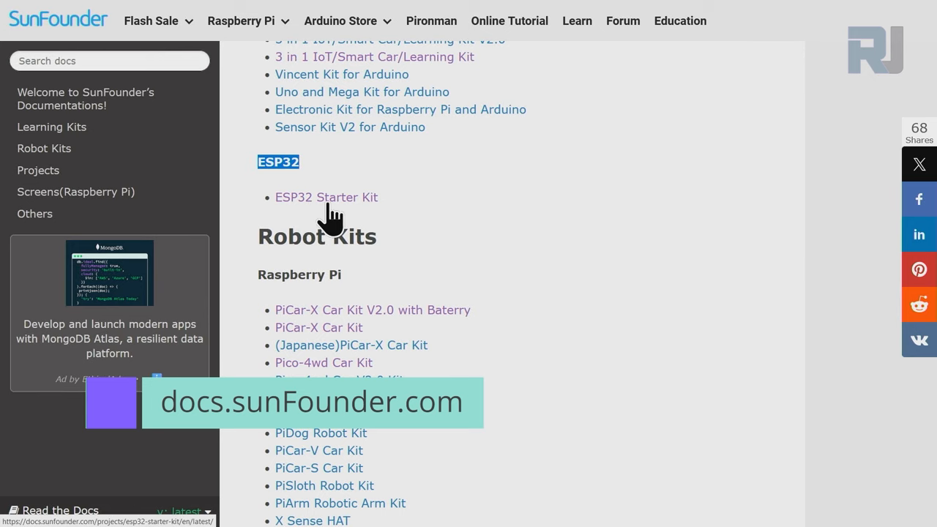
pyautogui.click(327, 196)
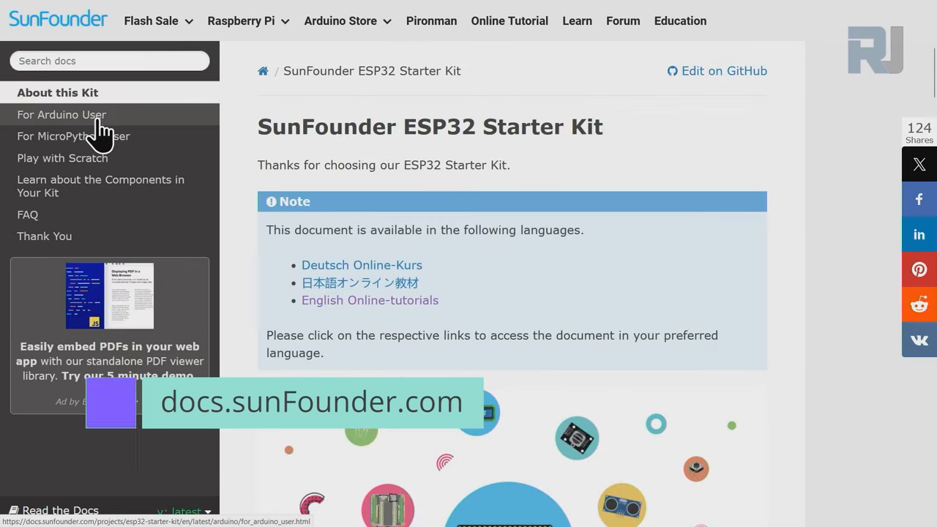
# Step: Enter the 'For Arduino User' section and scroll the sidebar toward project 5.5 Detect Human Movement
pyautogui.click(62, 114)
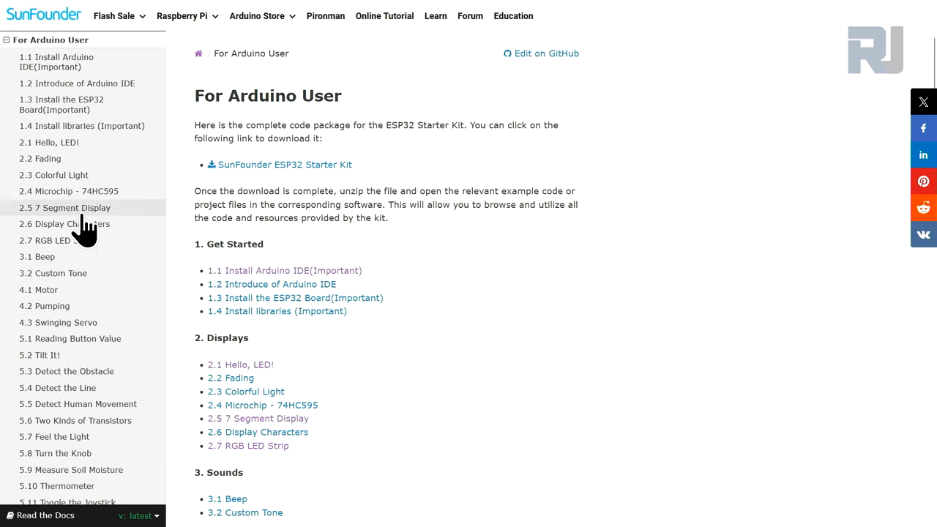
pyautogui.scroll(-3)
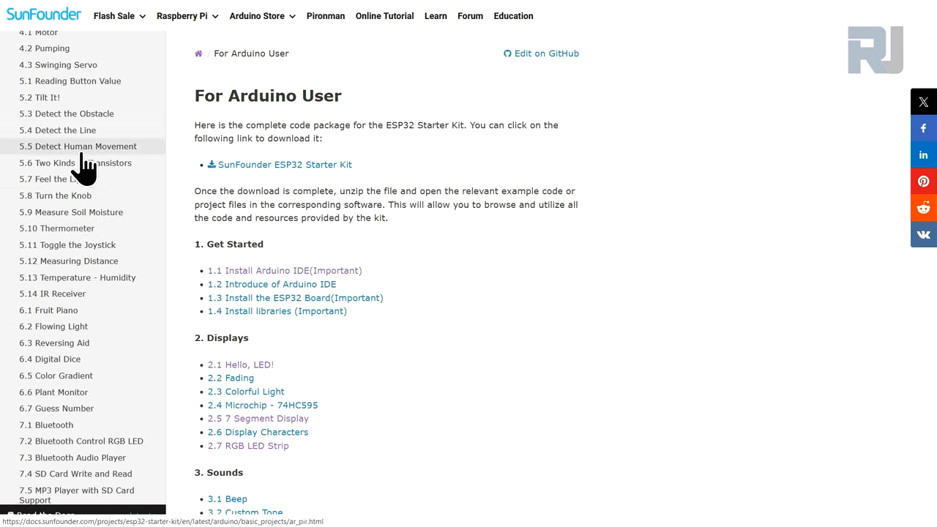
# Step: Enter the 5.5 Detect Human Movement lesson and read its components table and Available Pins section
pyautogui.click(79, 147)
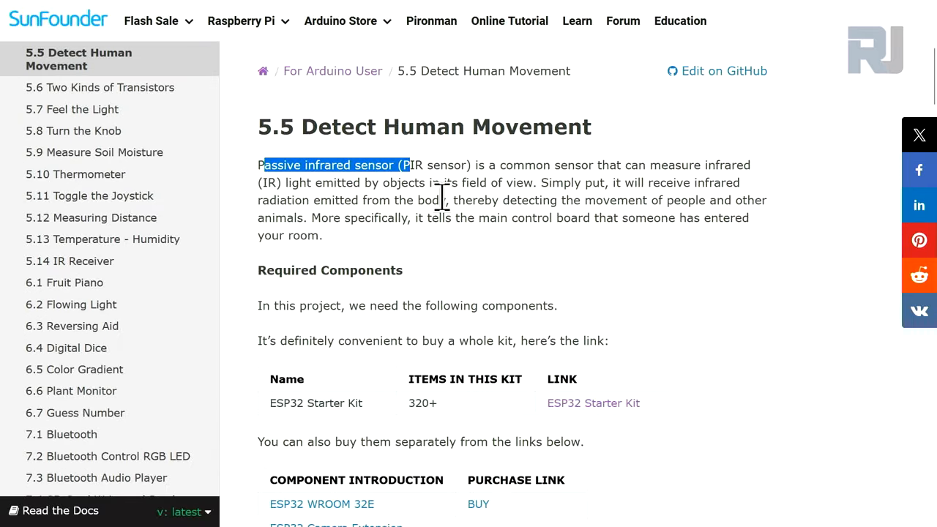
pyautogui.moveTo(421, 190)
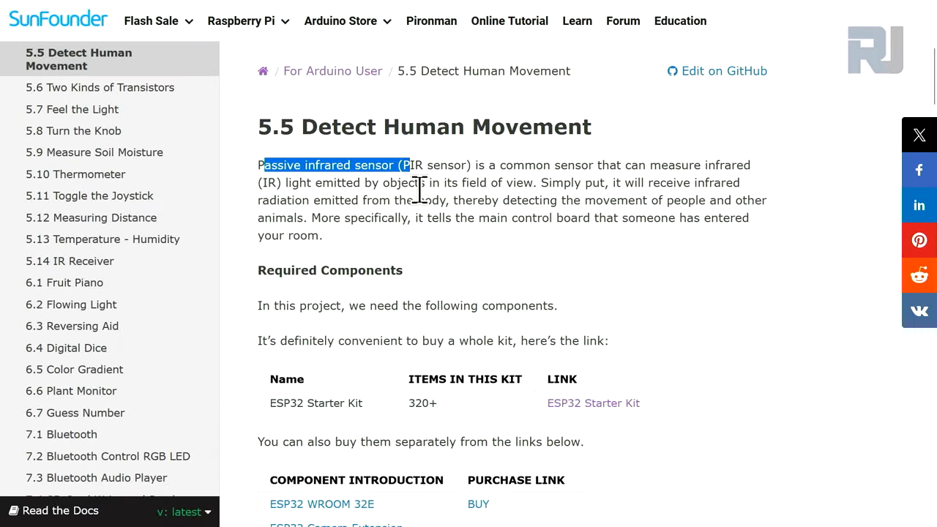
pyautogui.scroll(-3)
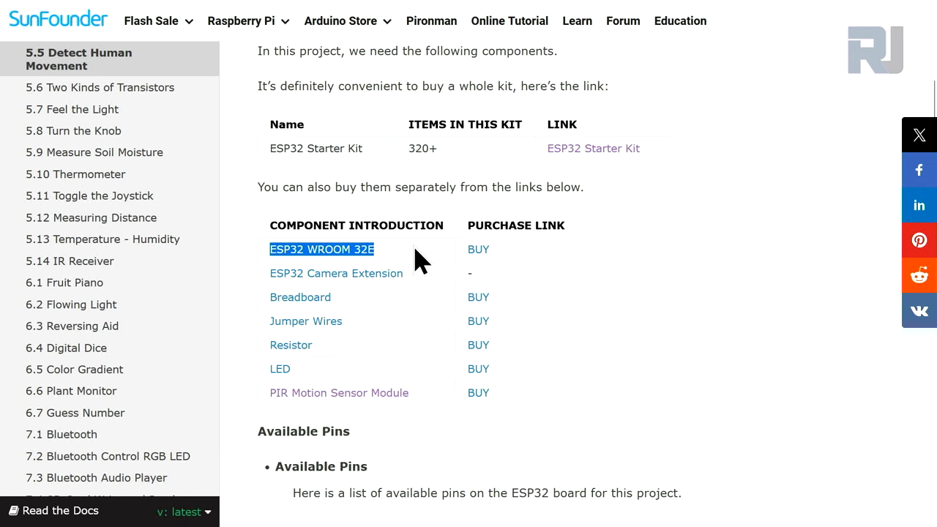
pyautogui.moveTo(427, 307)
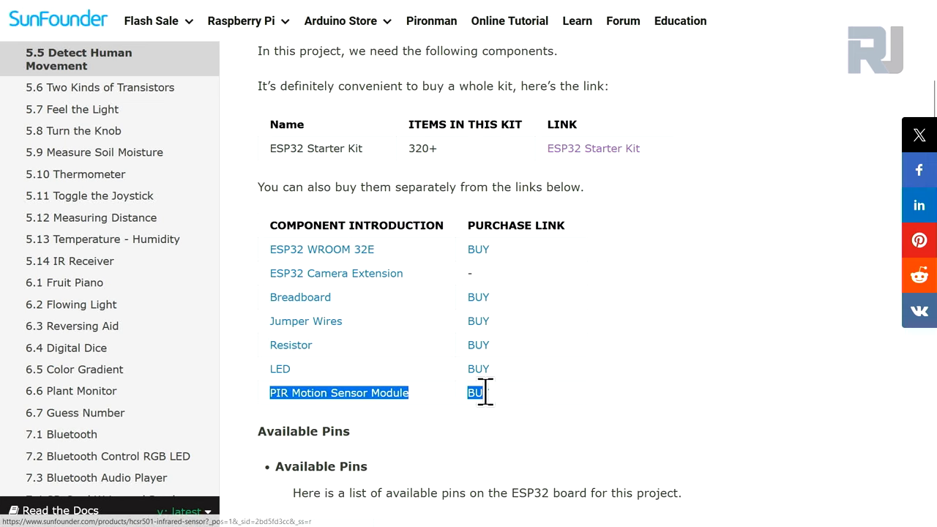
pyautogui.scroll(-3)
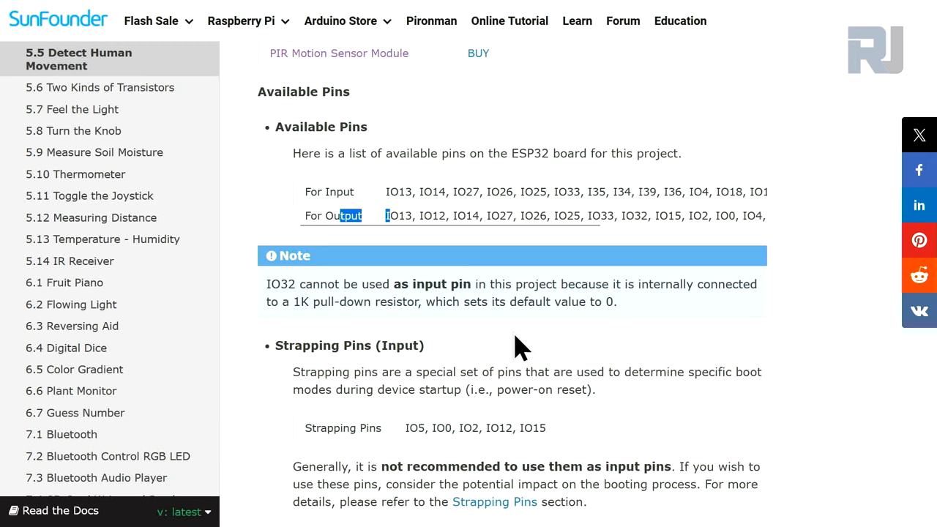
pyautogui.scroll(-3)
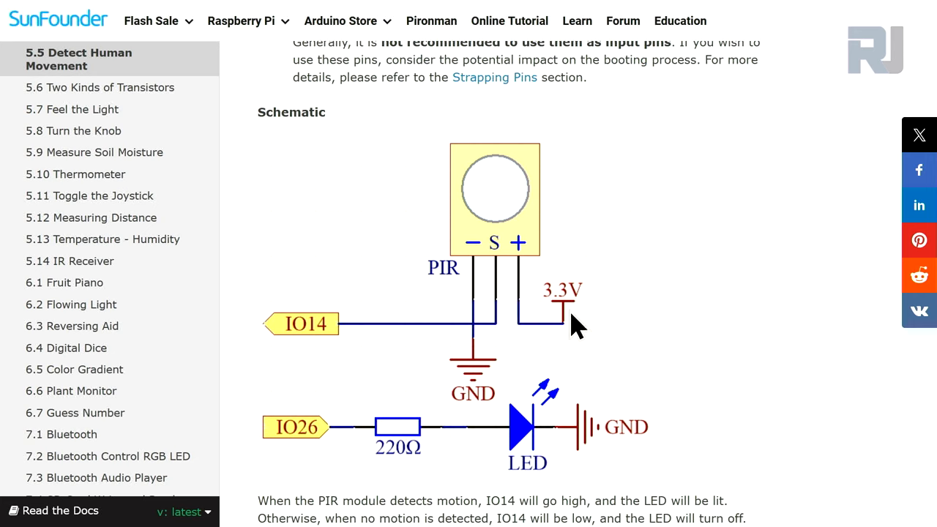
pyautogui.moveTo(507, 270)
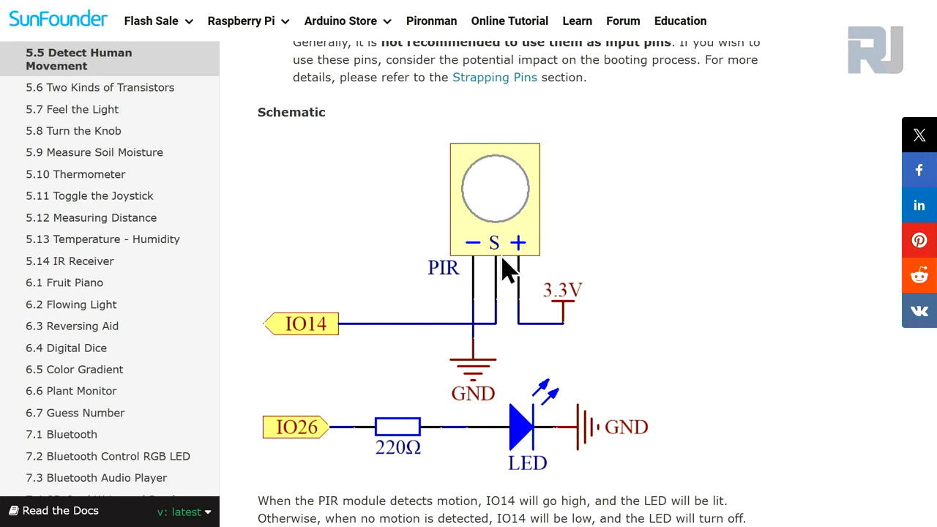
pyautogui.moveTo(480, 344)
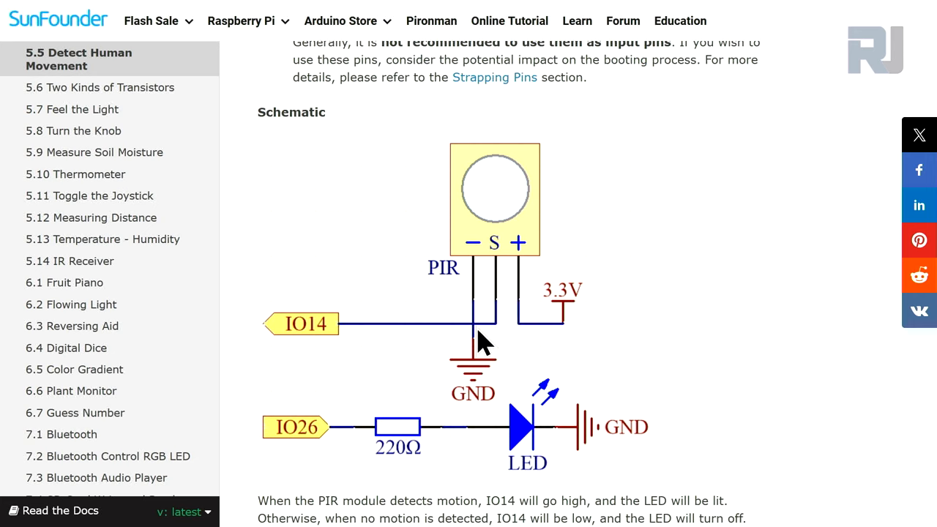
# Step: Scroll to the schematic showing the PIR on IO14 and the LED circuit on IO26
pyautogui.scroll(-3)
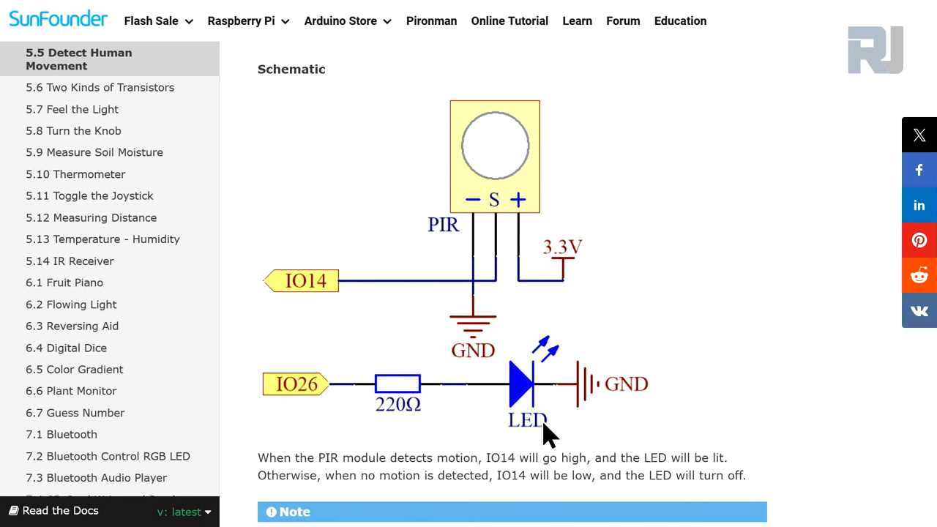
pyautogui.scroll(-3)
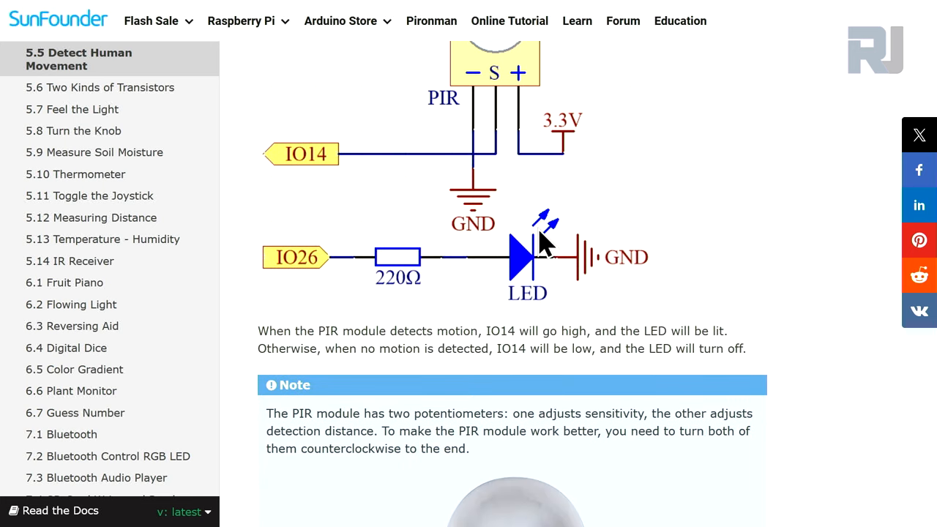
pyautogui.moveTo(482, 278)
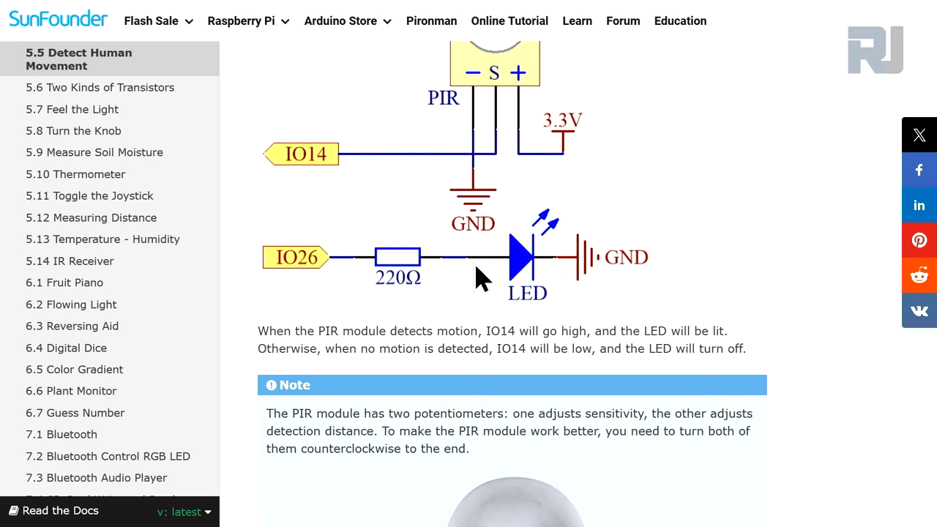
pyautogui.moveTo(380, 290)
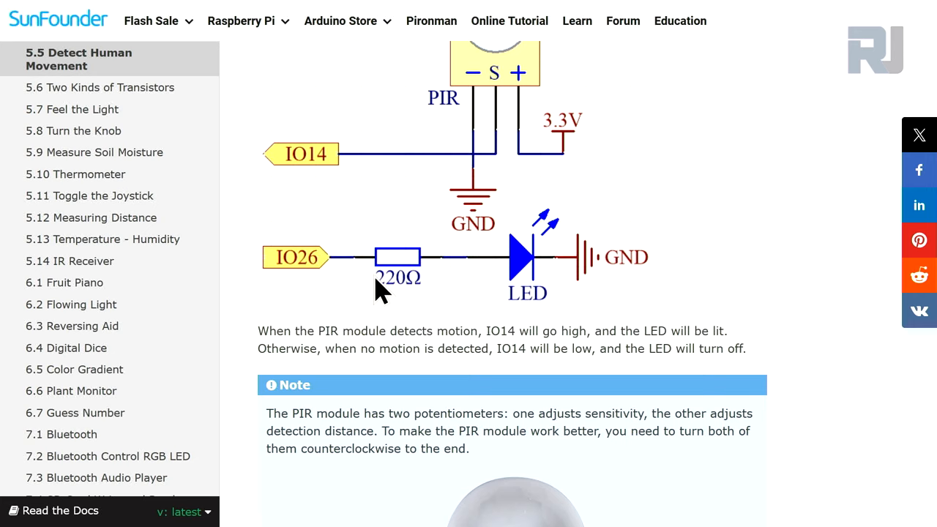
pyautogui.moveTo(298, 275)
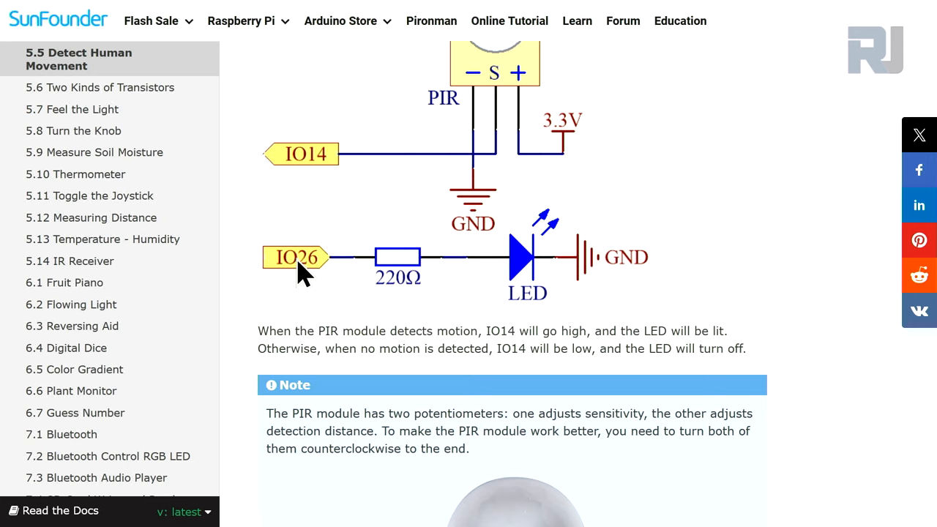
pyautogui.moveTo(526, 256)
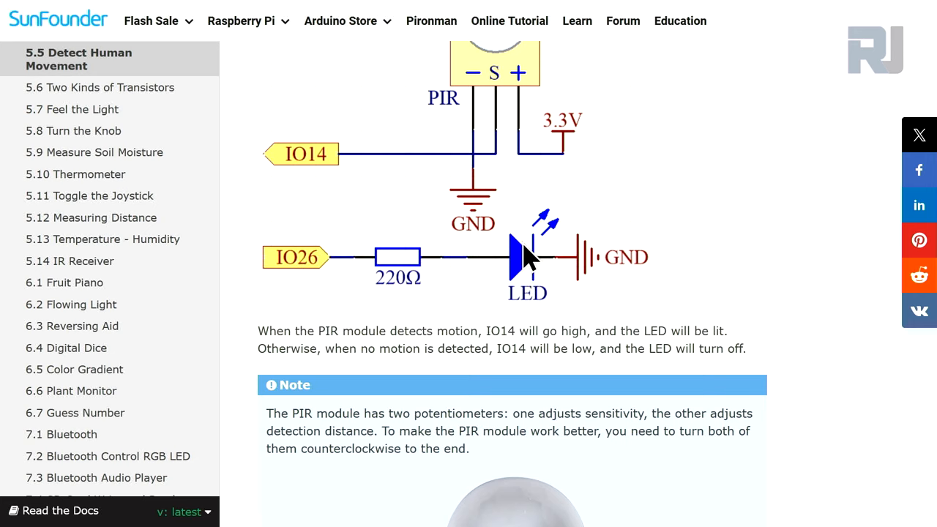
pyautogui.moveTo(539, 300)
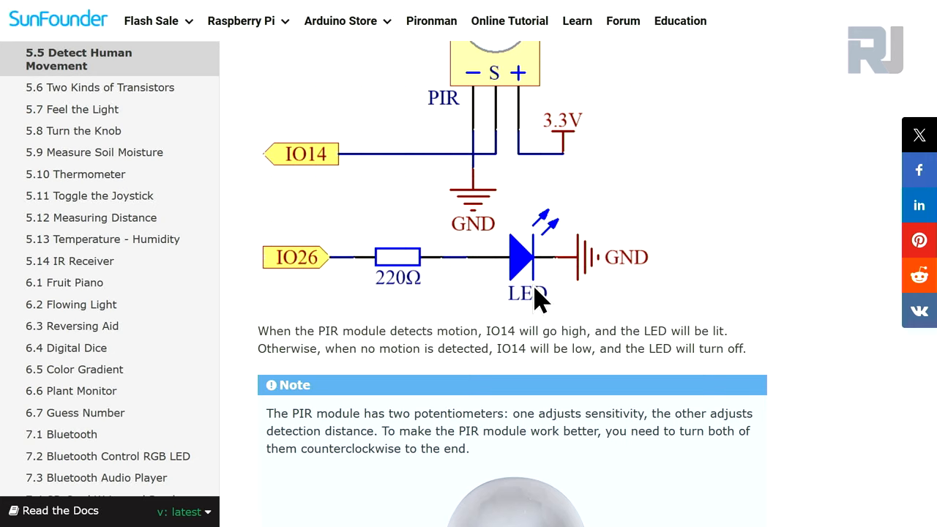
pyautogui.moveTo(534, 300)
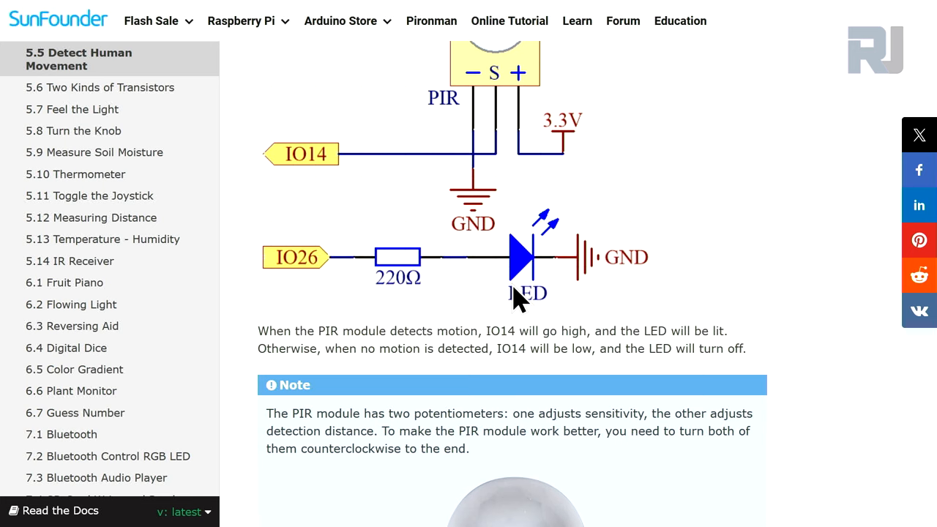
# Step: Scroll past the potentiometer note and breadboard wiring diagram to the PIR module link at the page bottom
pyautogui.scroll(-3)
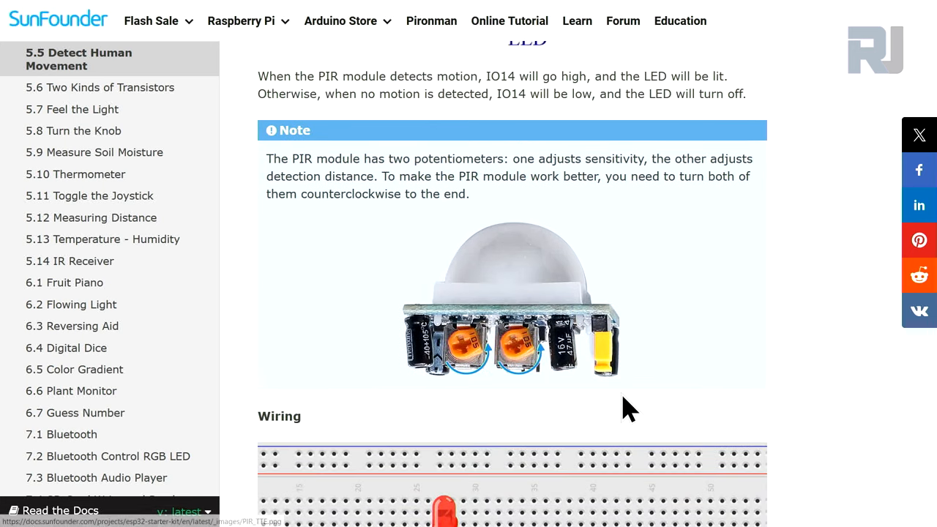
pyautogui.scroll(-3)
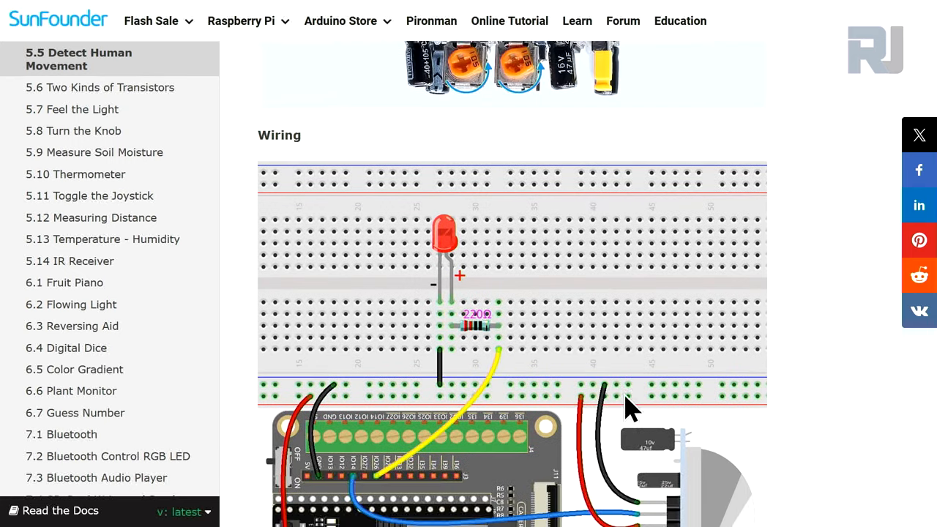
pyautogui.scroll(-3)
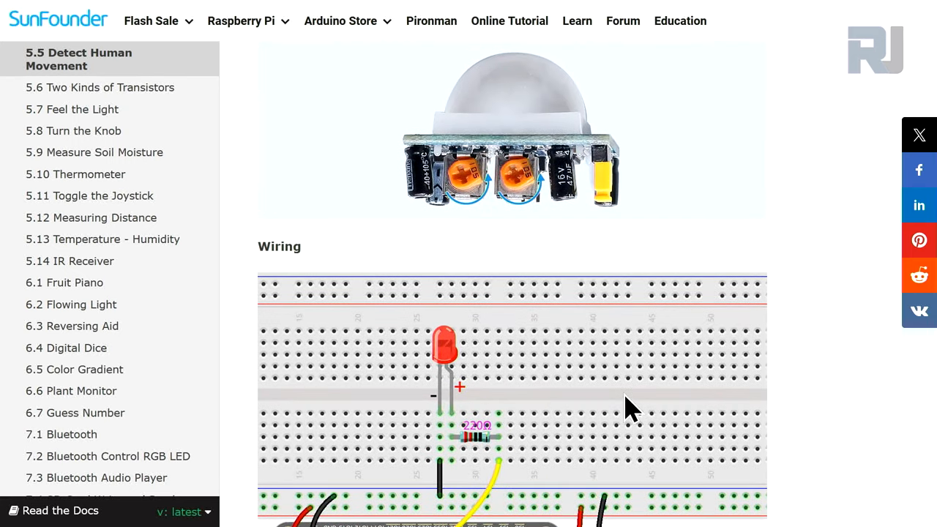
pyautogui.scroll(-3)
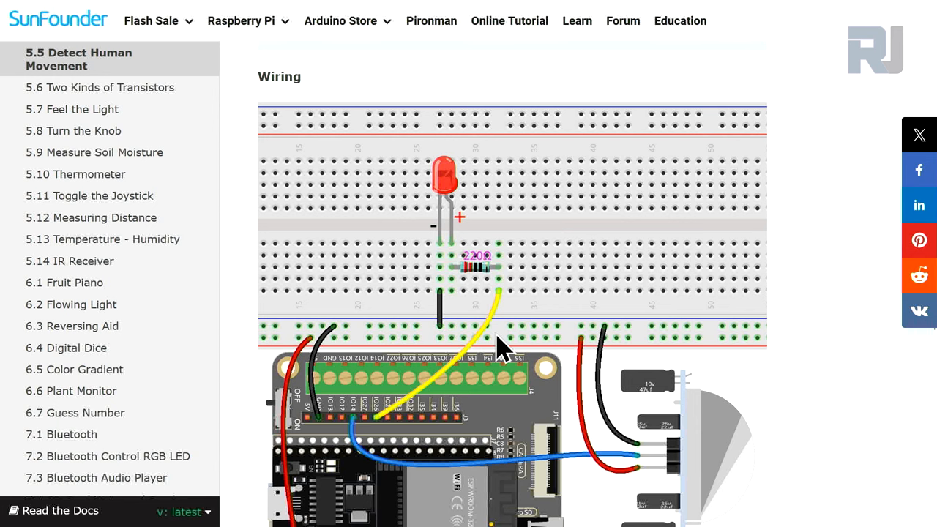
pyautogui.scroll(-3)
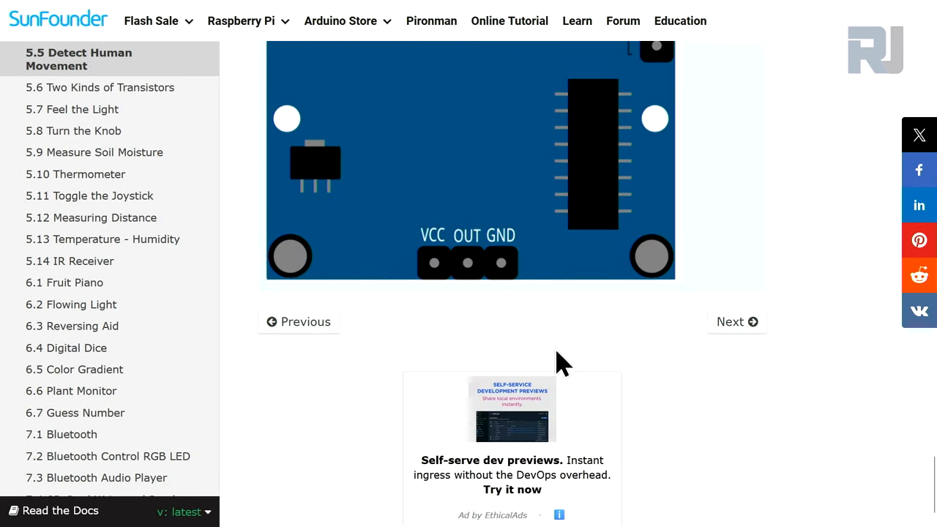
pyautogui.scroll(-3)
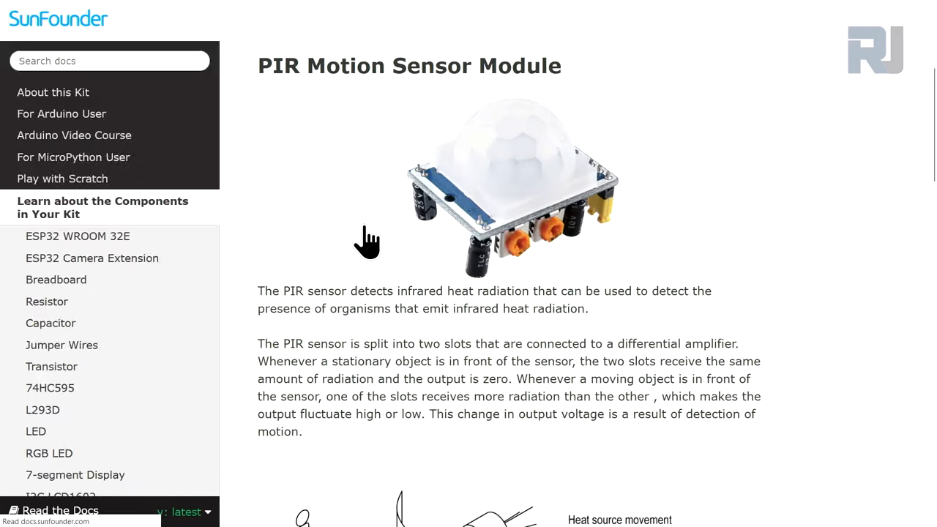
# Step: Read the PIR module's sensing overview and module diagram down to the distance adjustment (0–7 m)
pyautogui.scroll(-3)
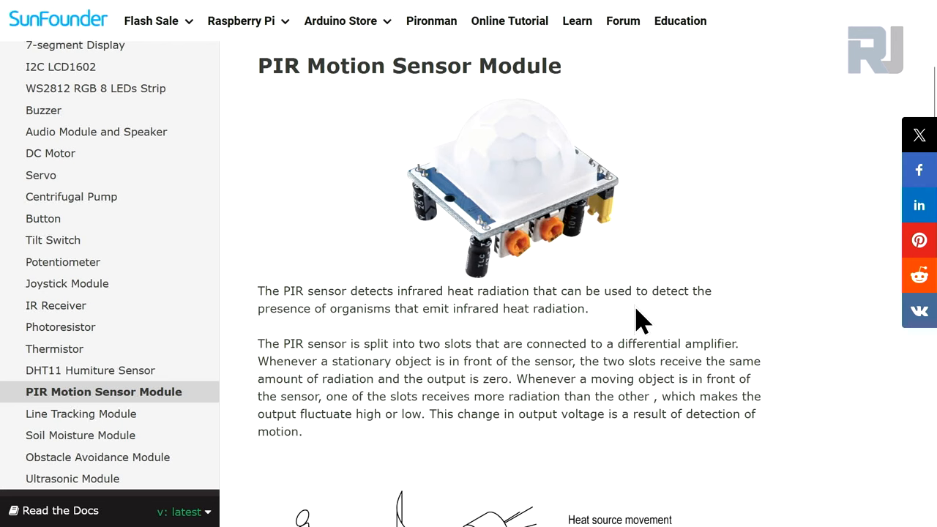
pyautogui.scroll(-3)
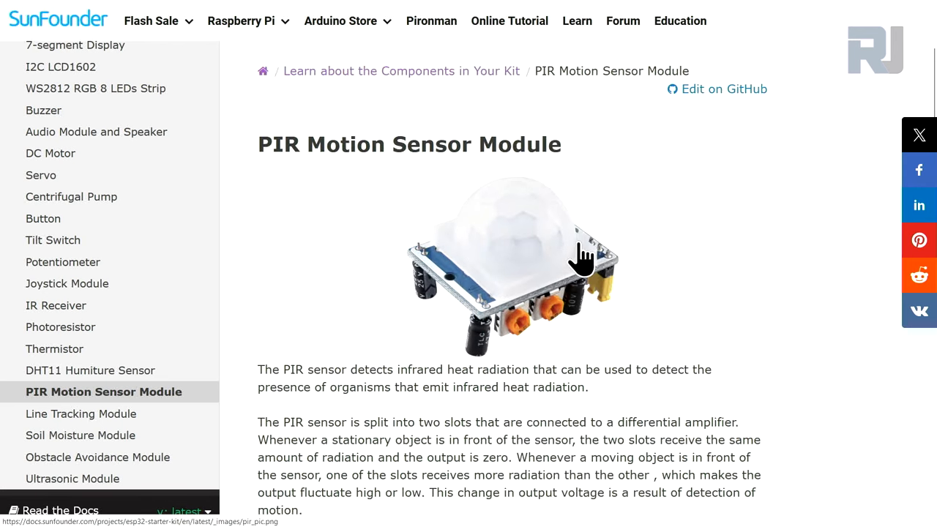
pyautogui.scroll(-3)
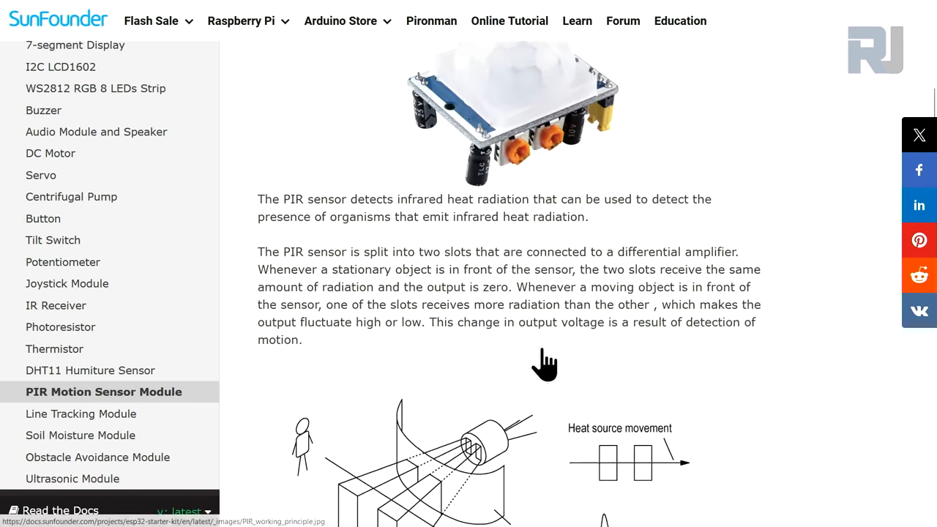
pyautogui.scroll(-3)
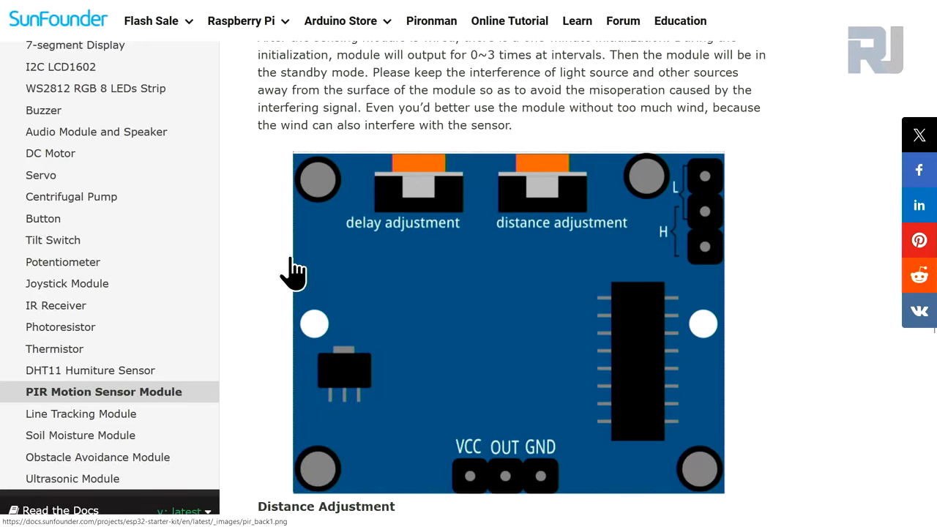
pyautogui.moveTo(439, 202)
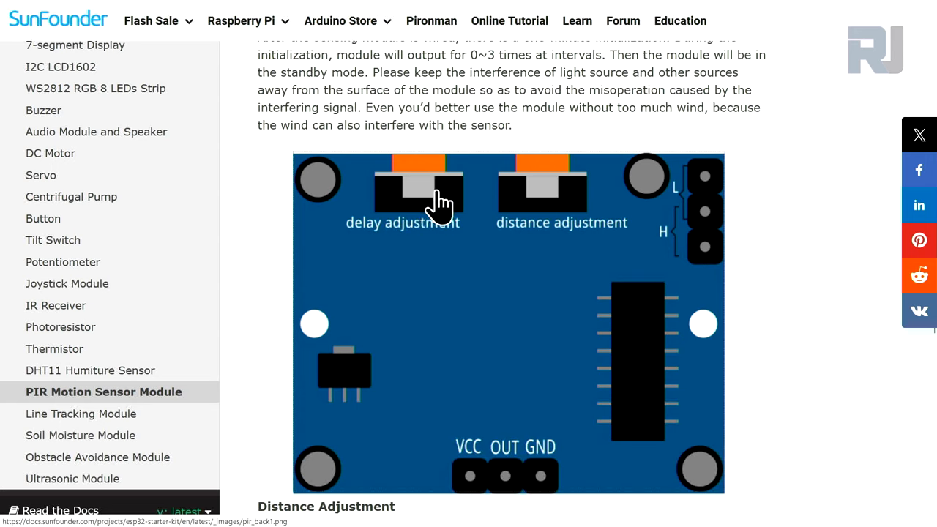
pyautogui.moveTo(436, 233)
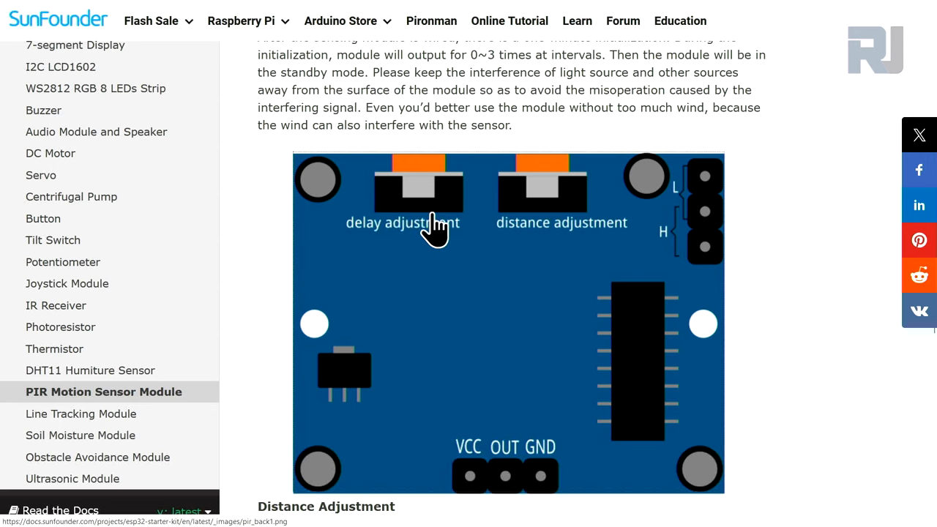
pyautogui.moveTo(410, 212)
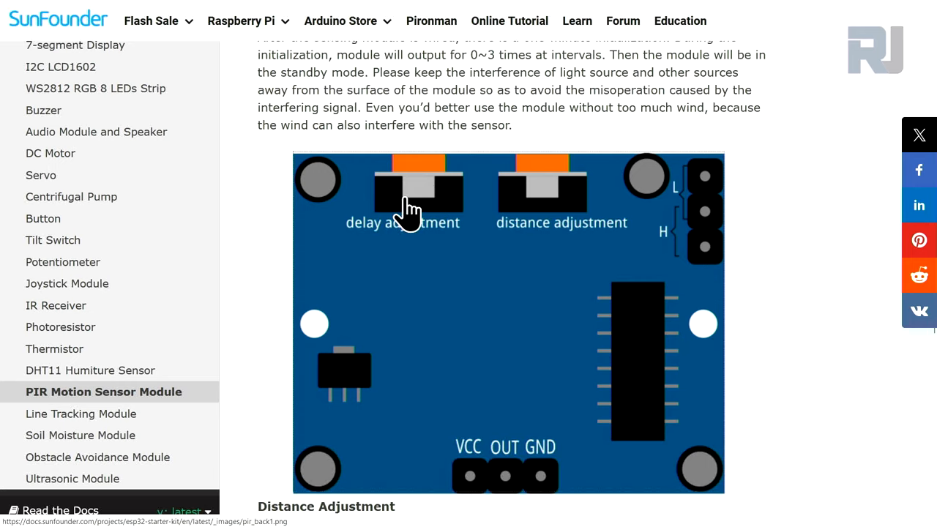
pyautogui.moveTo(538, 208)
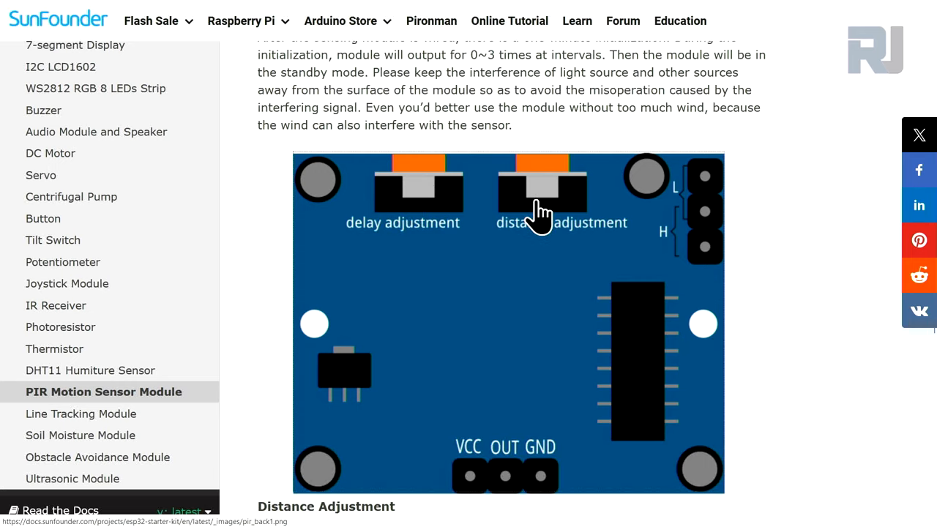
pyautogui.moveTo(523, 373)
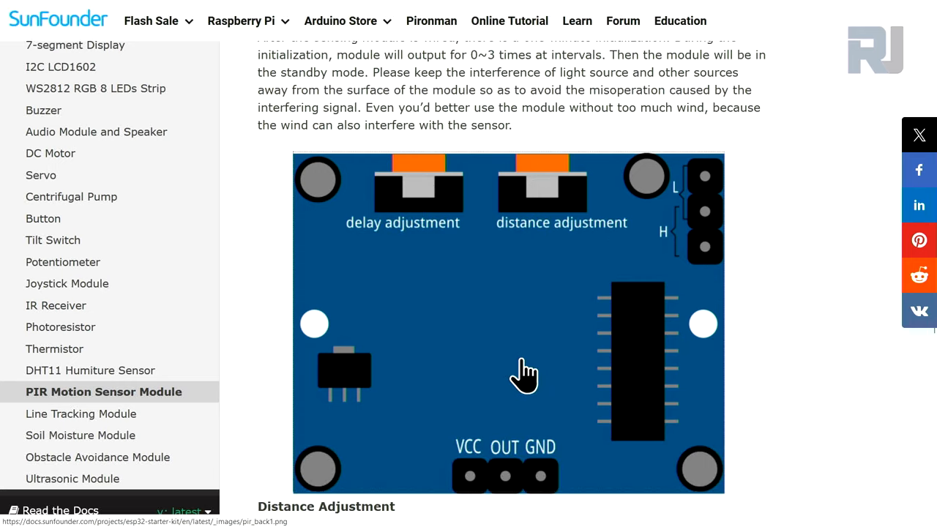
pyautogui.scroll(3)
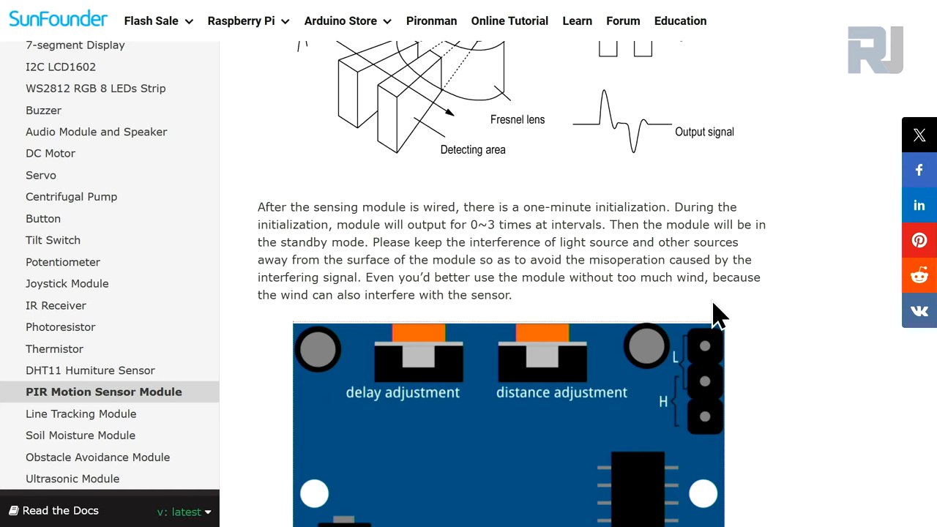
pyautogui.scroll(-3)
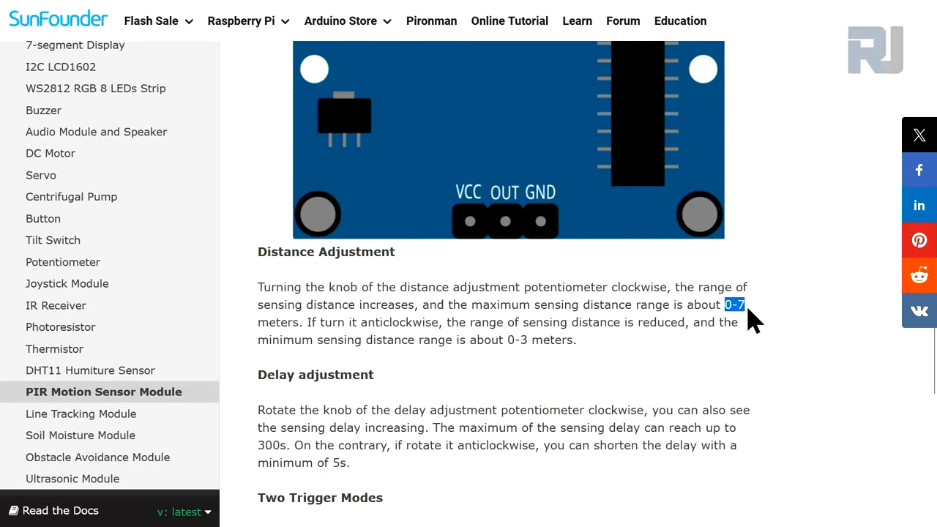
pyautogui.moveTo(407, 325)
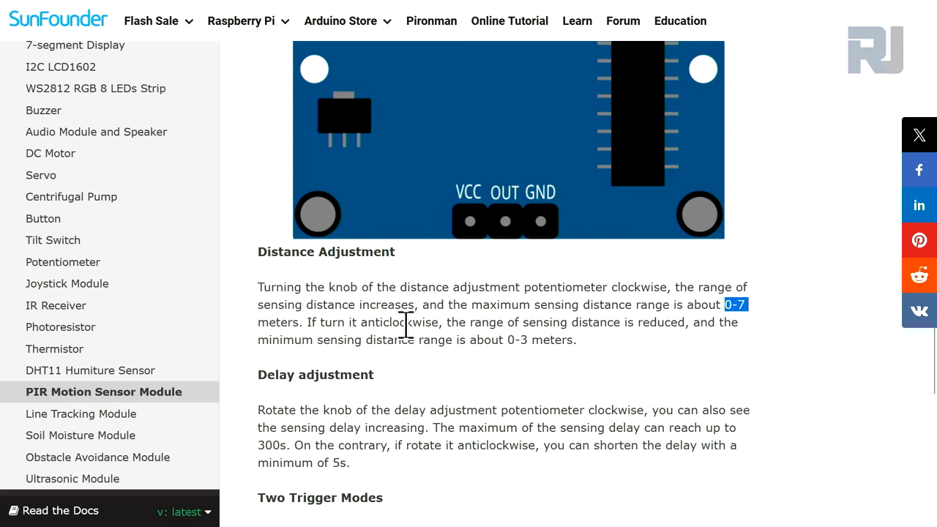
# Step: Reach the delay adjustment section and highlight the maximum delay value of 300 seconds
pyautogui.scroll(-3)
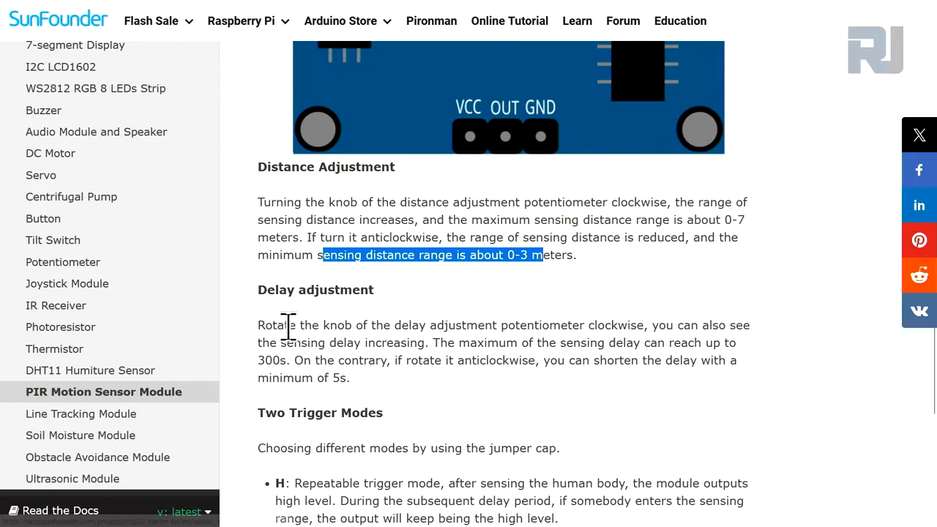
pyautogui.click(330, 380)
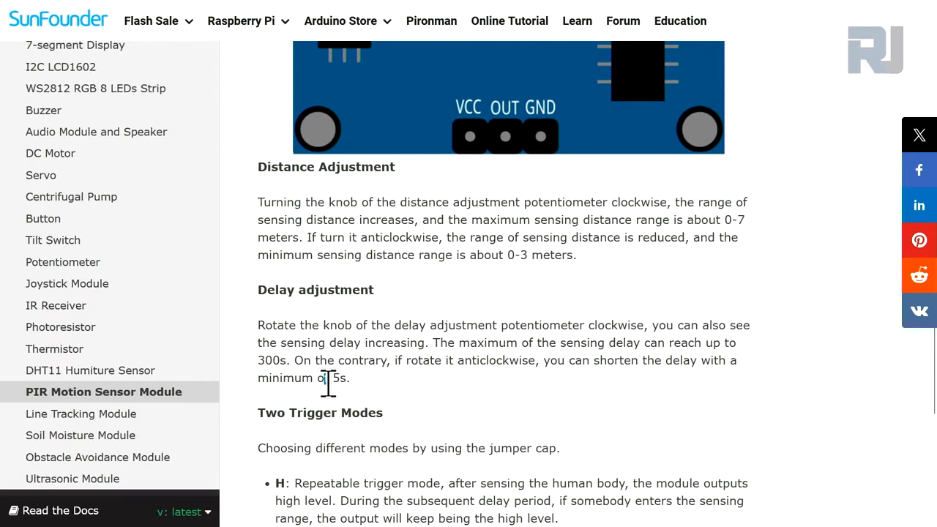
pyautogui.doubleClick(267, 360)
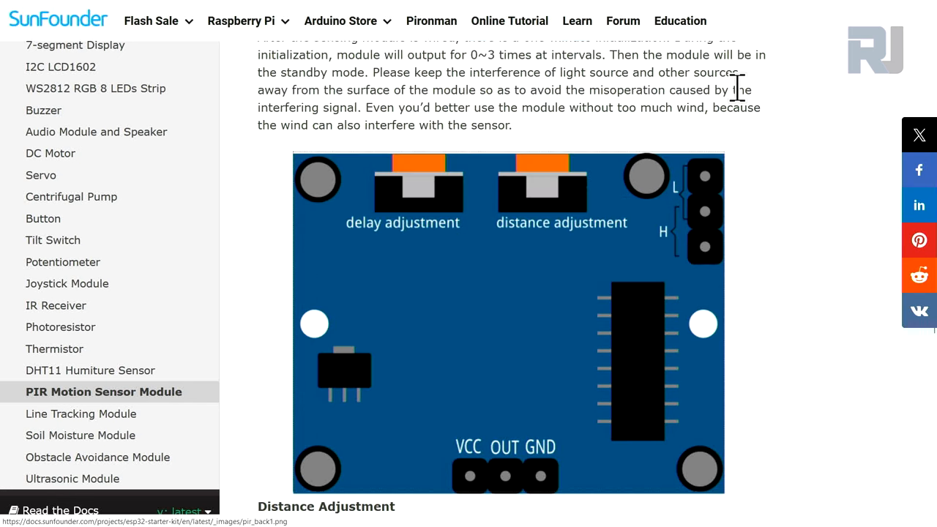
pyautogui.scroll(-3)
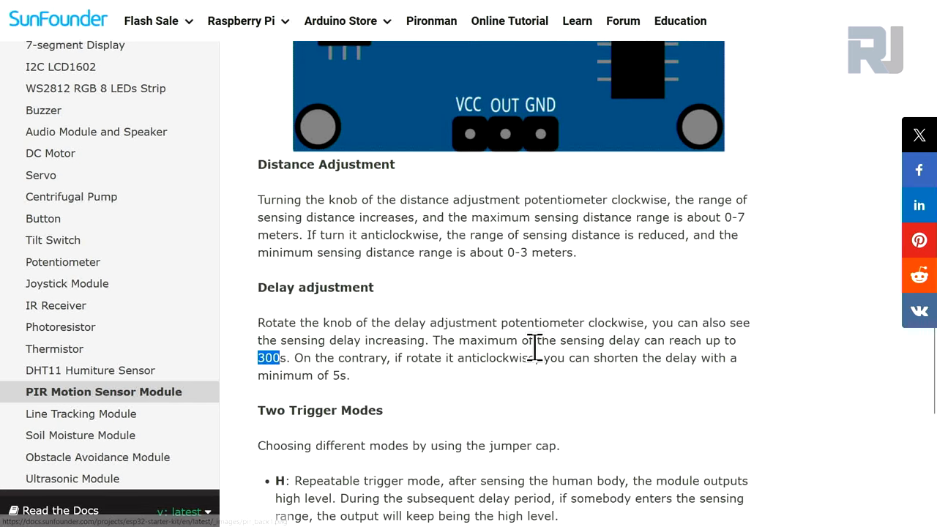
# Step: Bring up the Two Trigger Modes section and highlight the non-repeatable L mode description
pyautogui.scroll(-3)
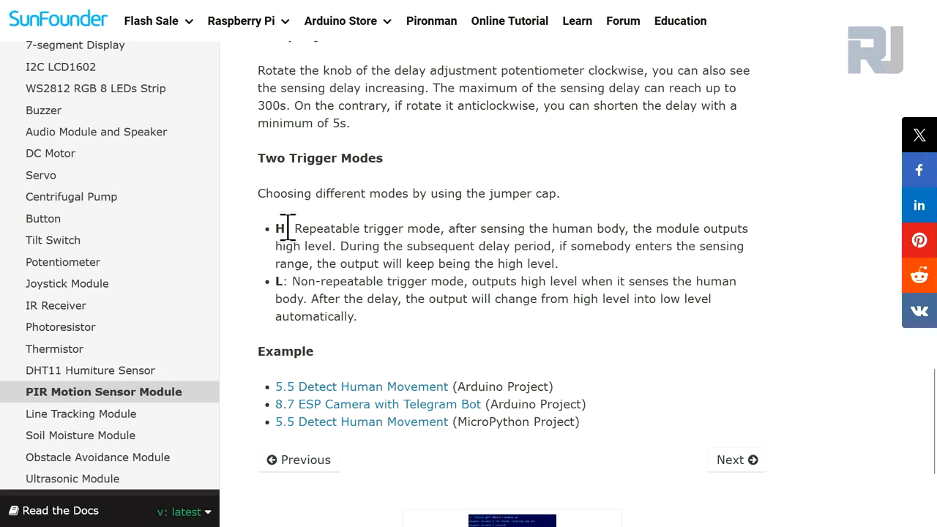
pyautogui.moveTo(349, 252)
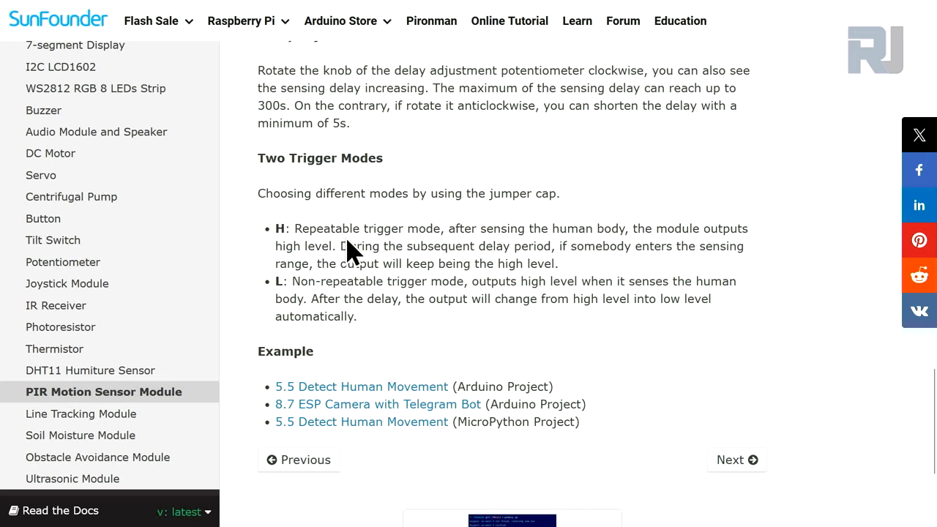
pyautogui.moveTo(533, 243)
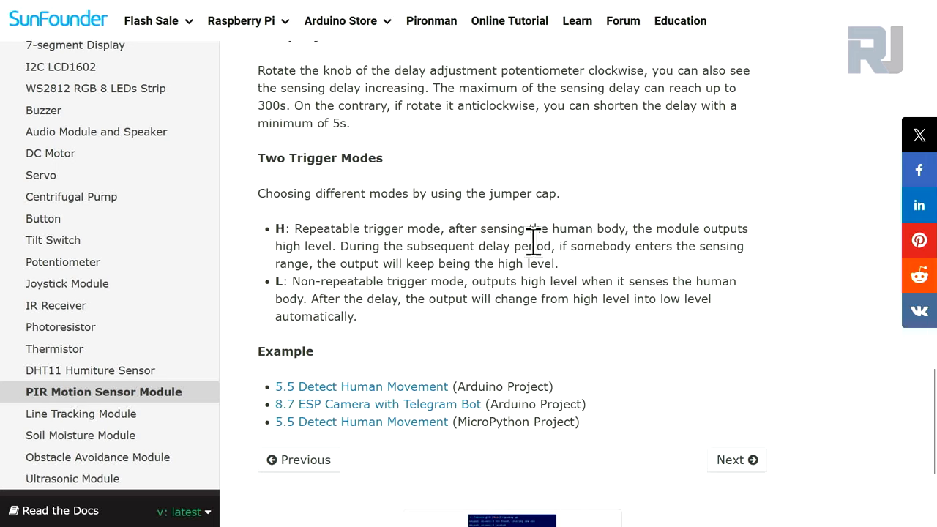
pyautogui.moveTo(276, 273)
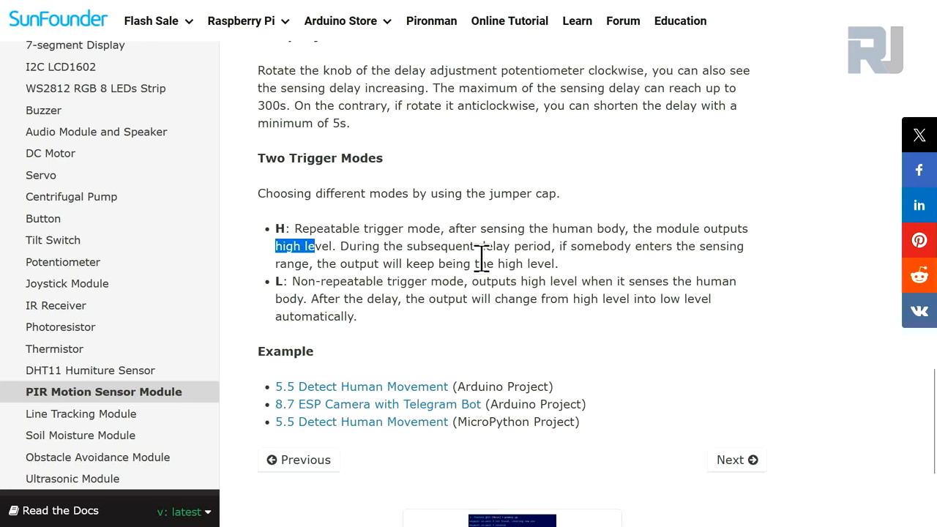
pyautogui.moveTo(641, 271)
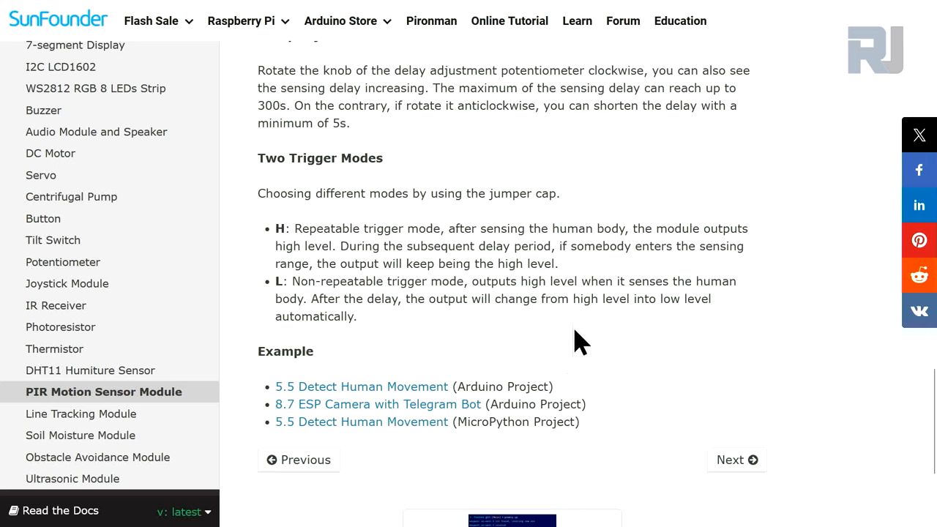
pyautogui.moveTo(307, 303)
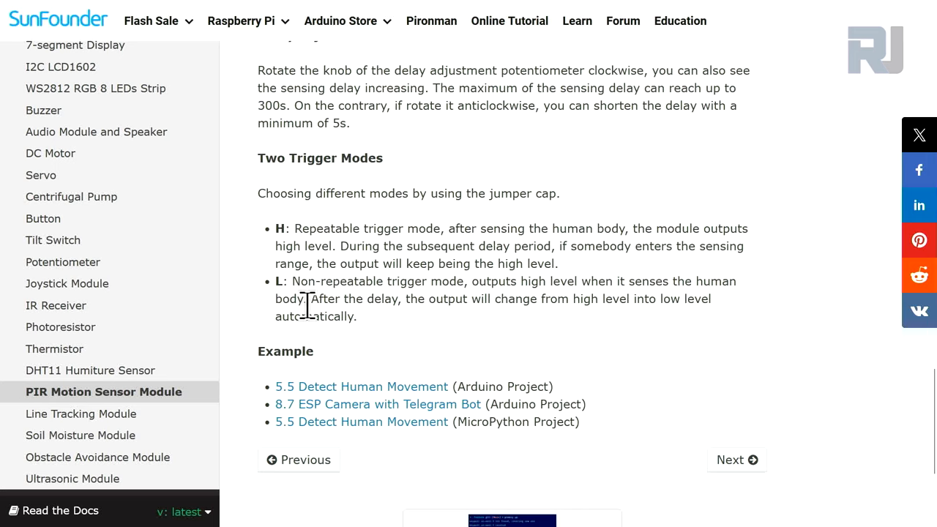
pyautogui.moveTo(515, 325)
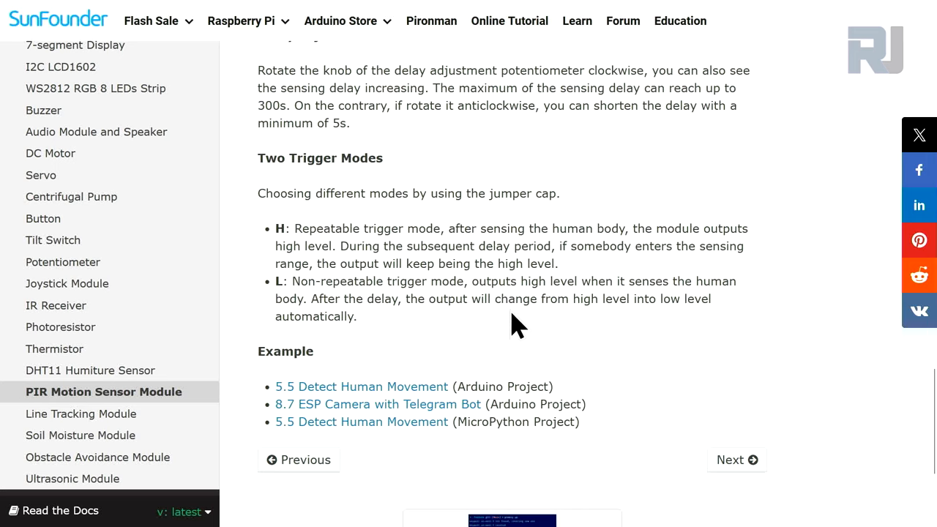
pyautogui.moveTo(316, 316)
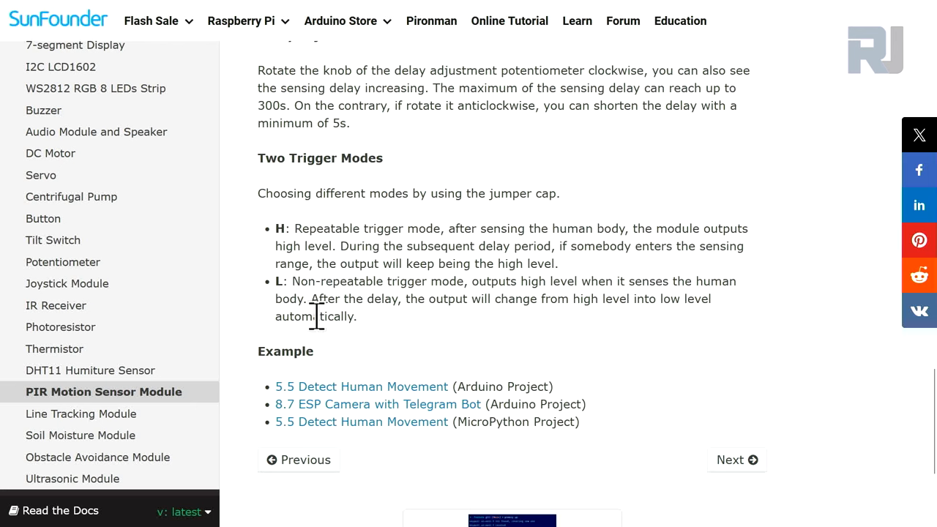
pyautogui.moveTo(276, 281); pyautogui.dragTo(357, 316)
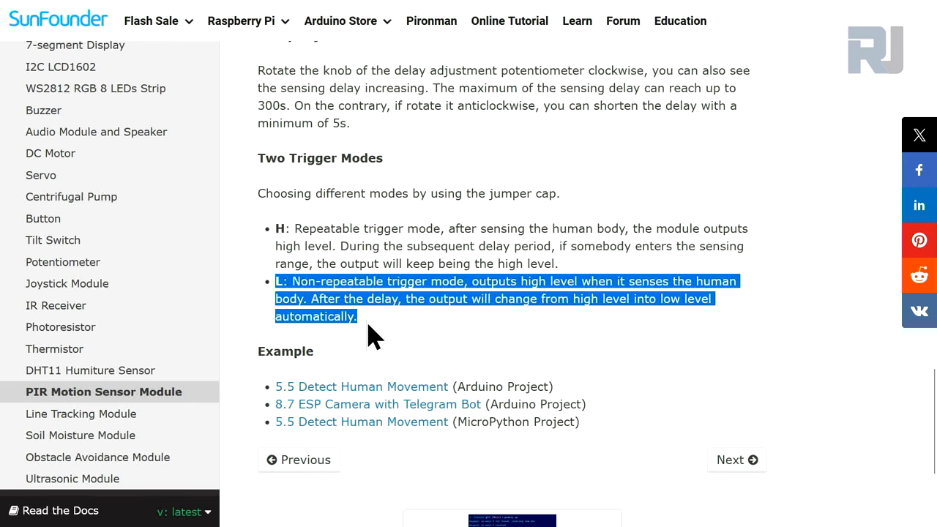
pyautogui.moveTo(319, 303)
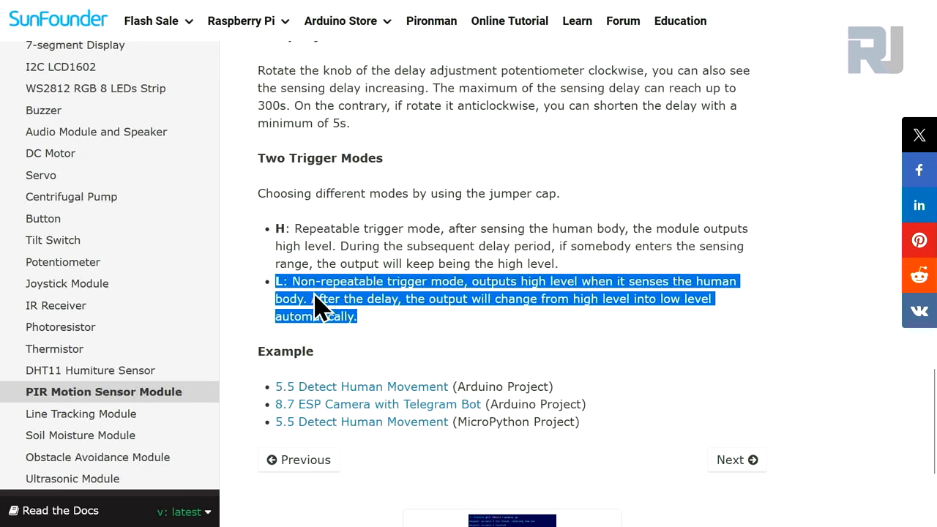
pyautogui.moveTo(369, 291)
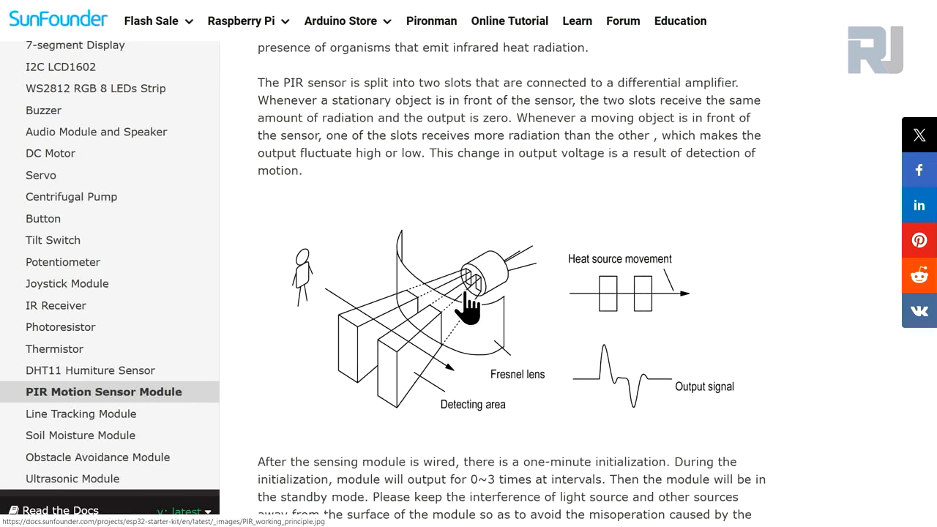
pyautogui.moveTo(480, 295)
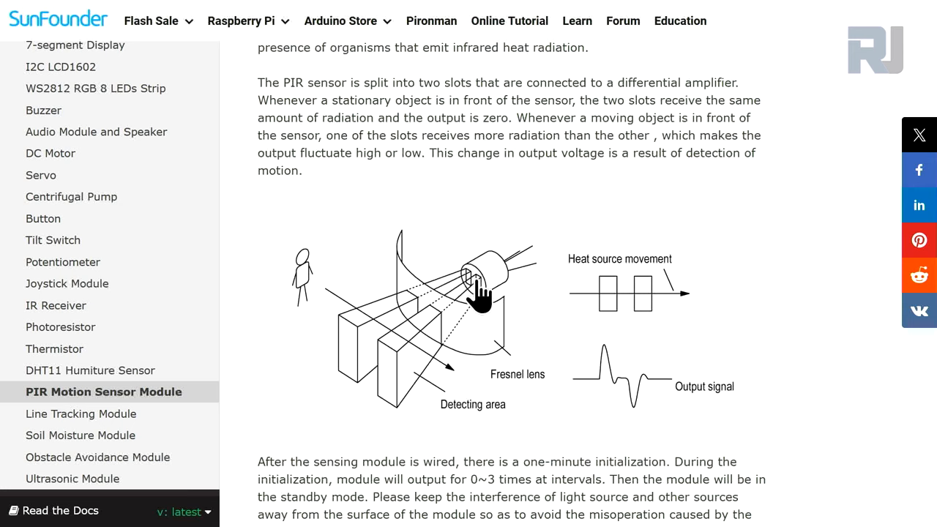
pyautogui.moveTo(369, 410)
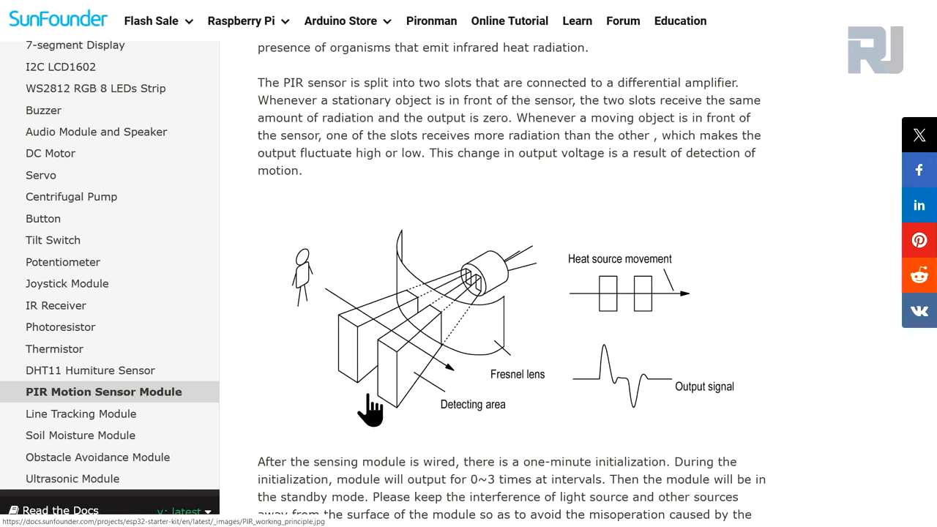
pyautogui.moveTo(299, 258)
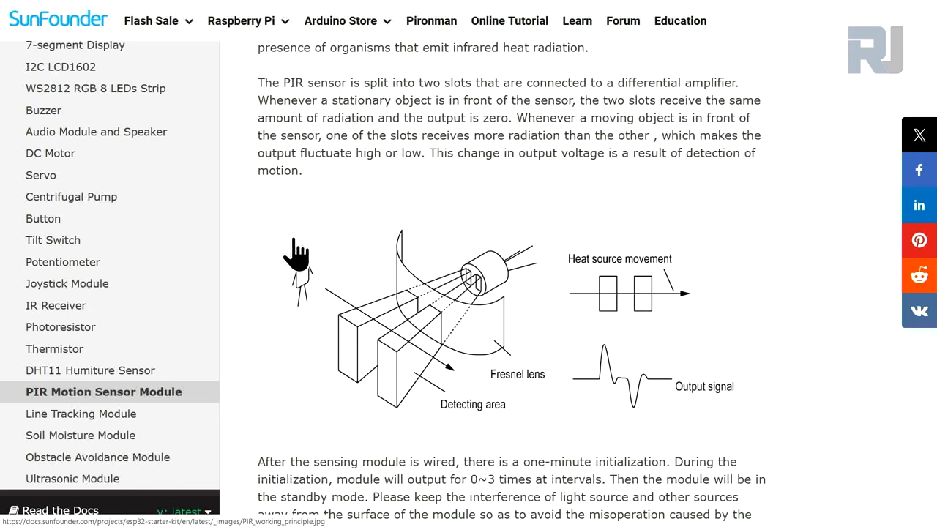
pyautogui.moveTo(359, 381)
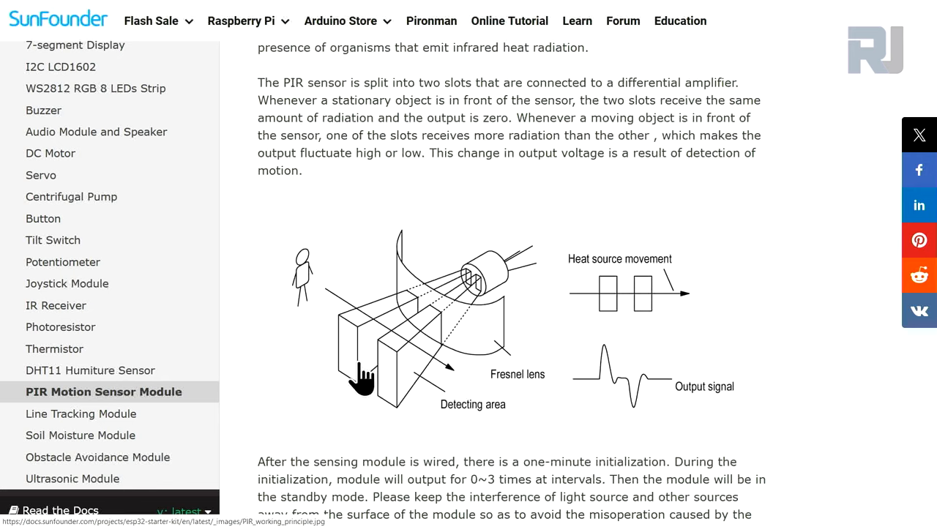
pyautogui.moveTo(380, 375)
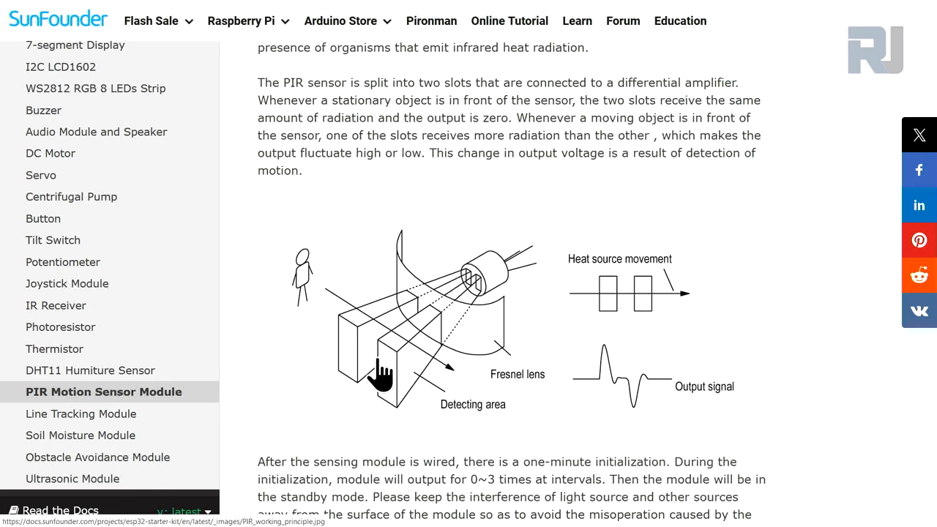
pyautogui.moveTo(459, 417)
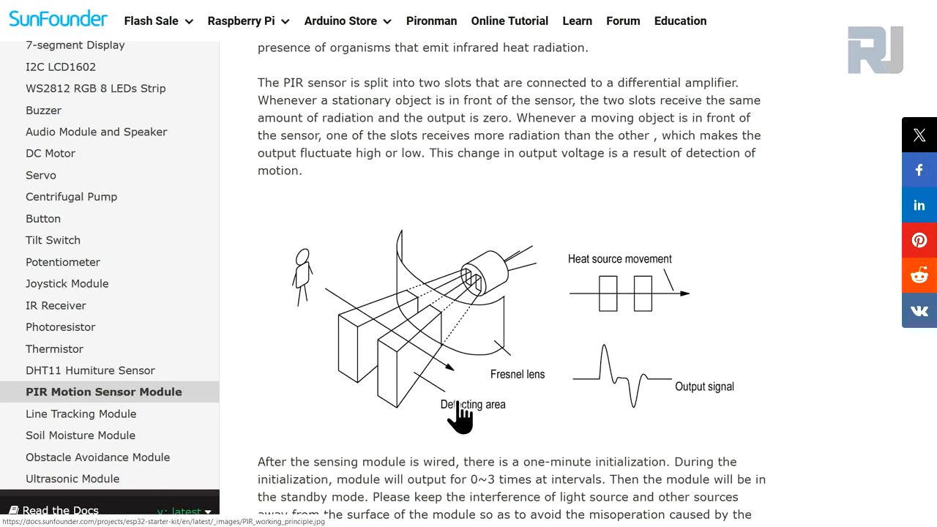
pyautogui.moveTo(395, 307)
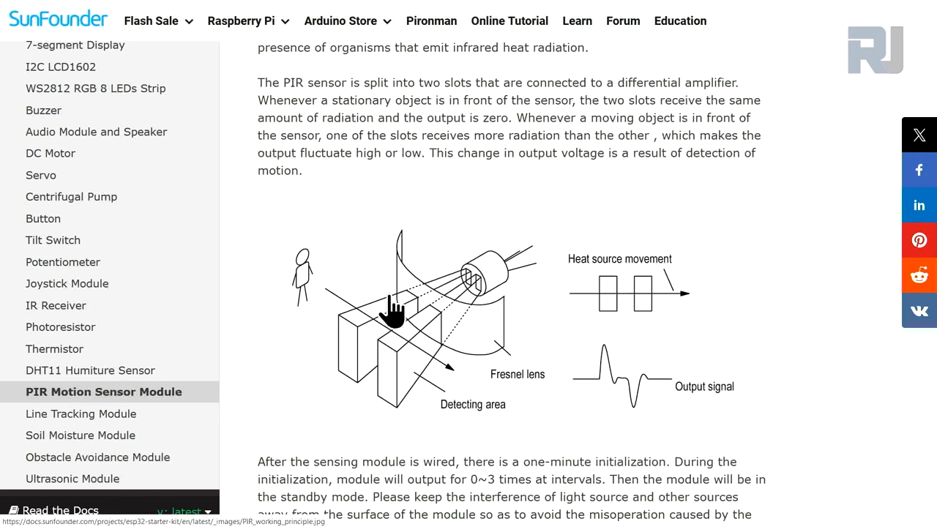
pyautogui.moveTo(349, 344)
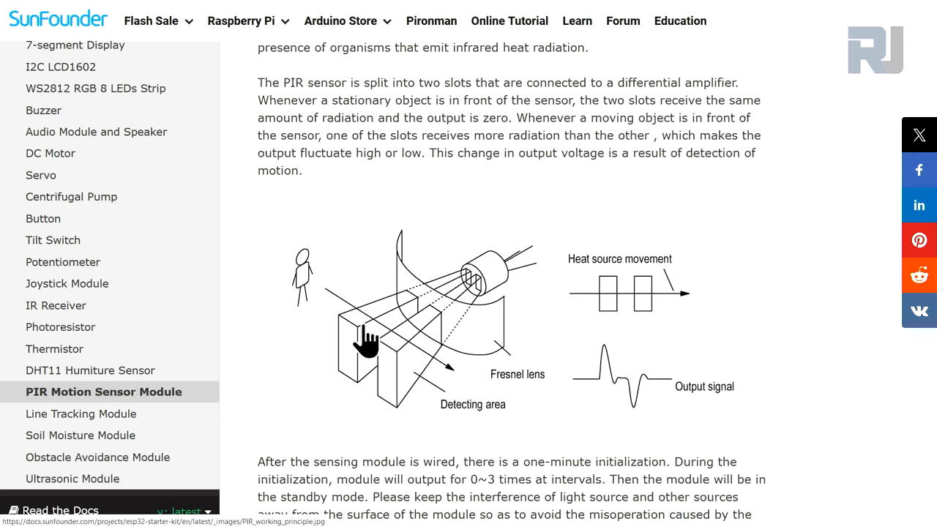
pyautogui.moveTo(450, 381)
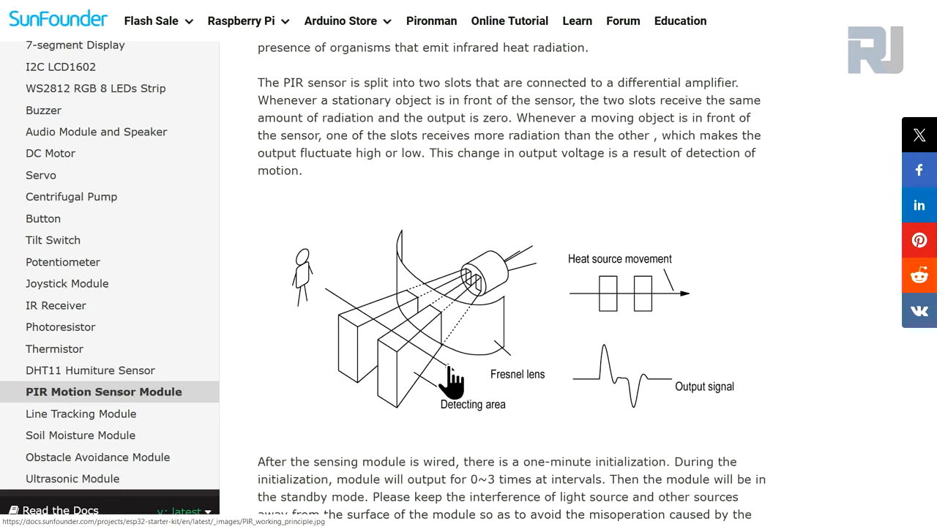
pyautogui.moveTo(365, 343)
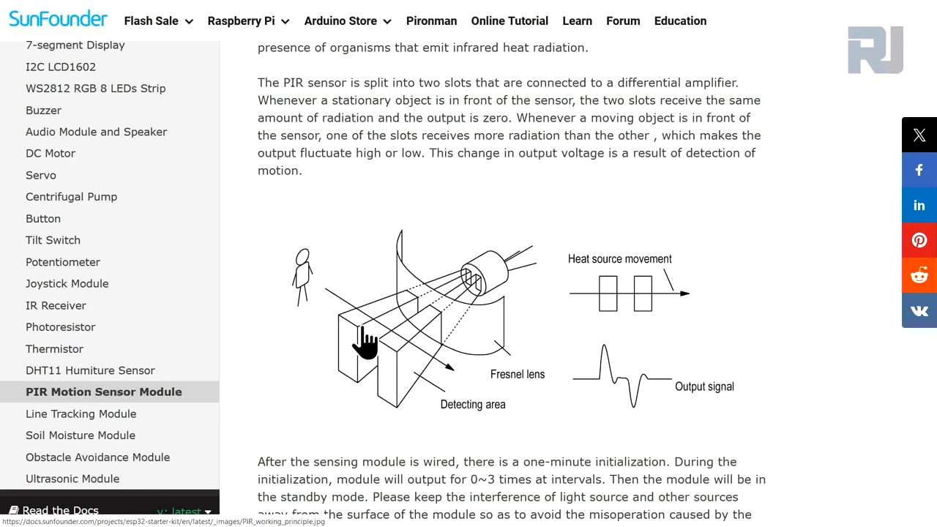
pyautogui.moveTo(612, 403)
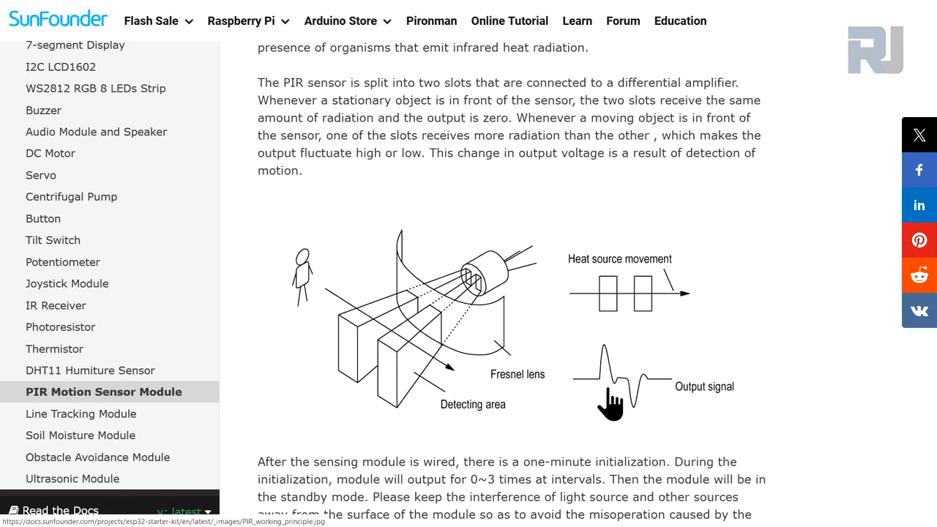
pyautogui.moveTo(491, 346)
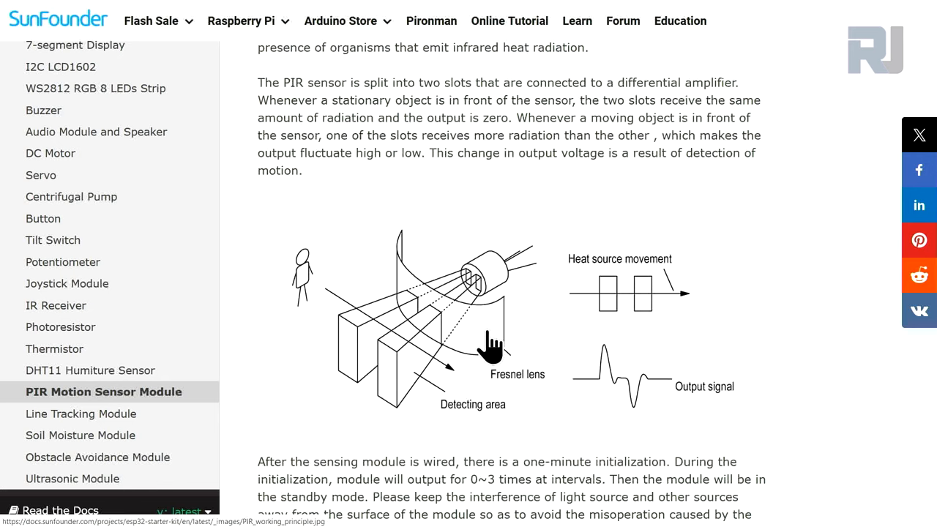
pyautogui.moveTo(446, 257)
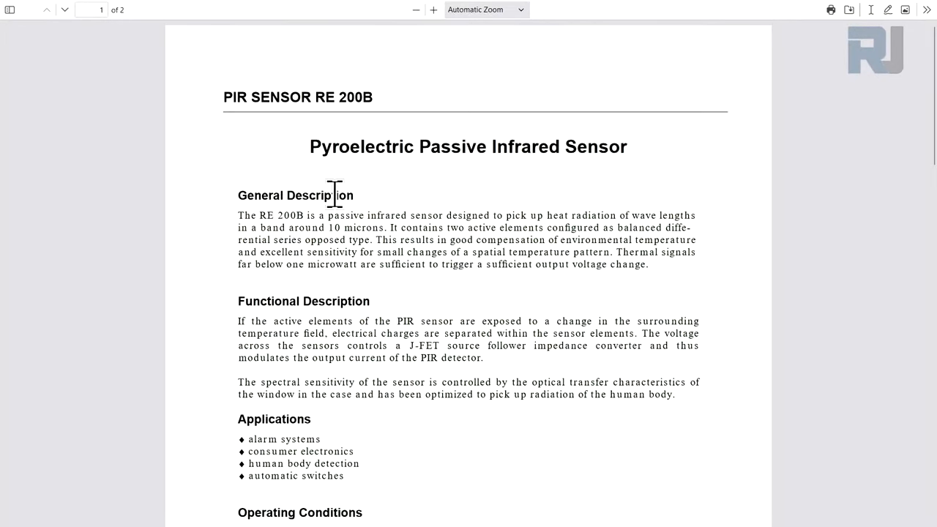
pyautogui.moveTo(363, 242)
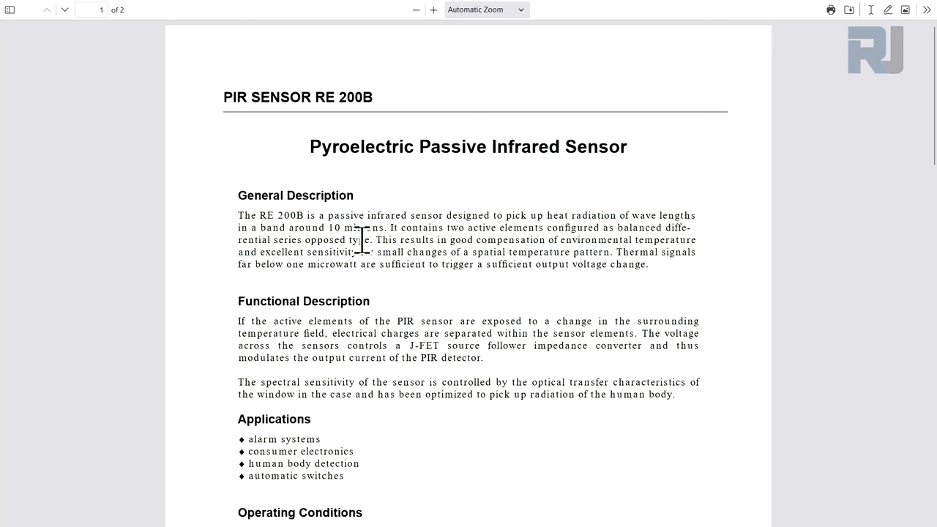
pyautogui.moveTo(344, 105)
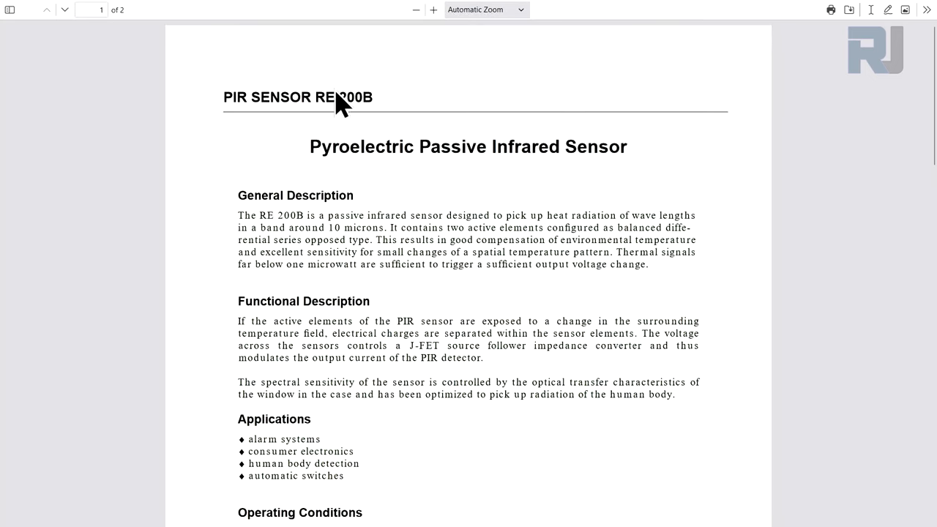
# Step: Pick out the RE 200B sensor model name and read through its datasheet pages
pyautogui.moveTo(316, 97); pyautogui.dragTo(372, 97)
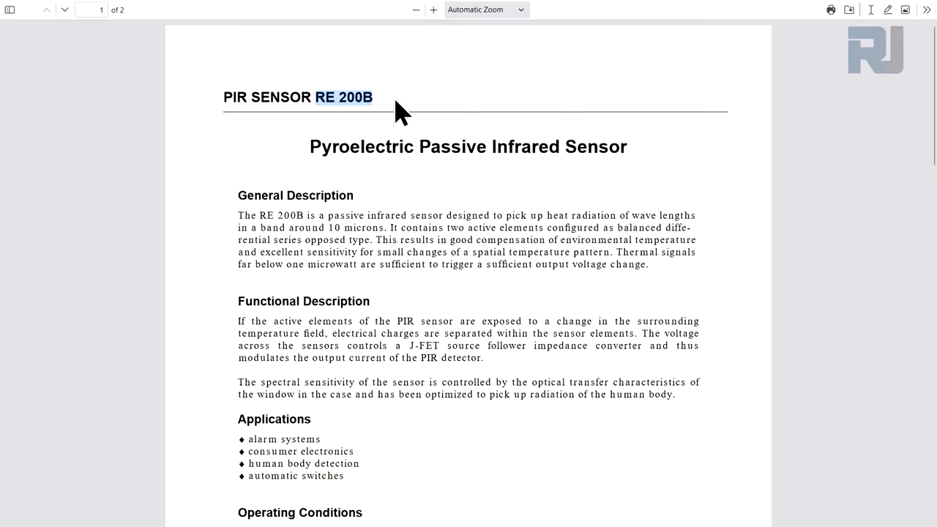
pyautogui.scroll(-3)
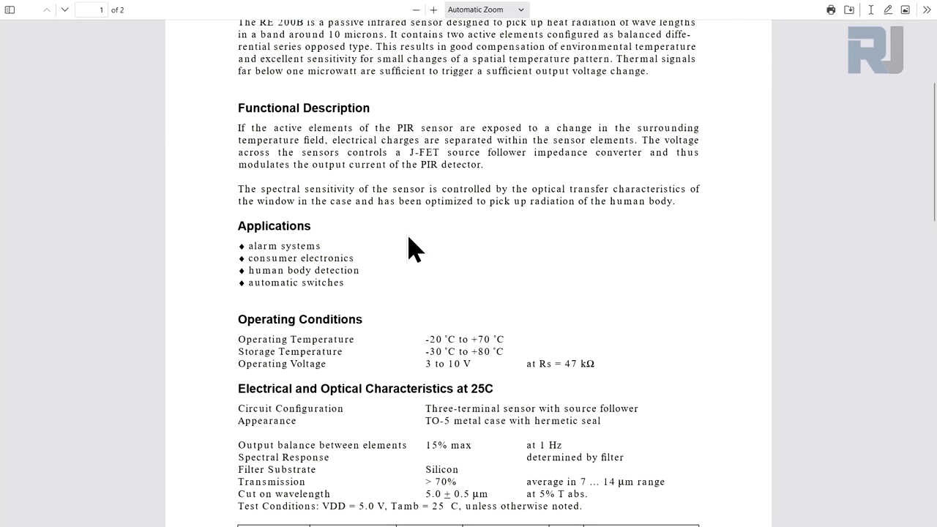
pyautogui.scroll(-3)
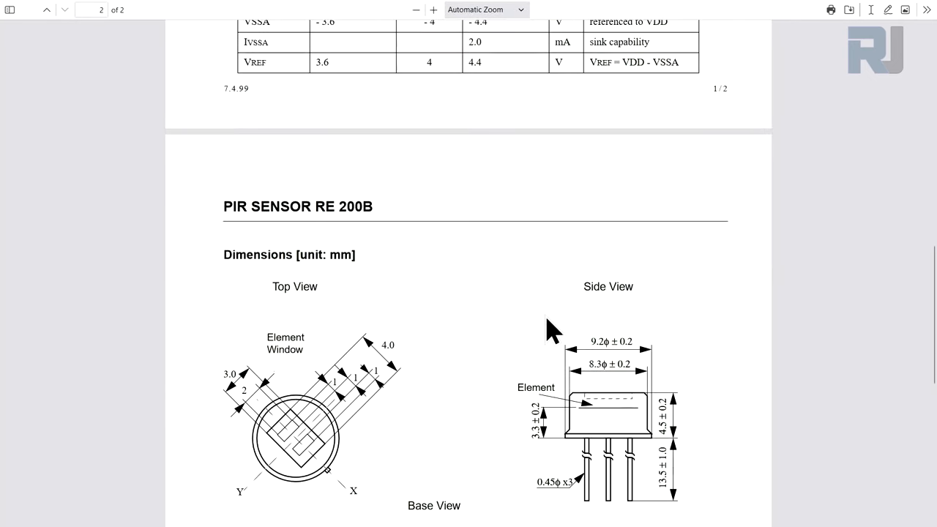
pyautogui.scroll(-3)
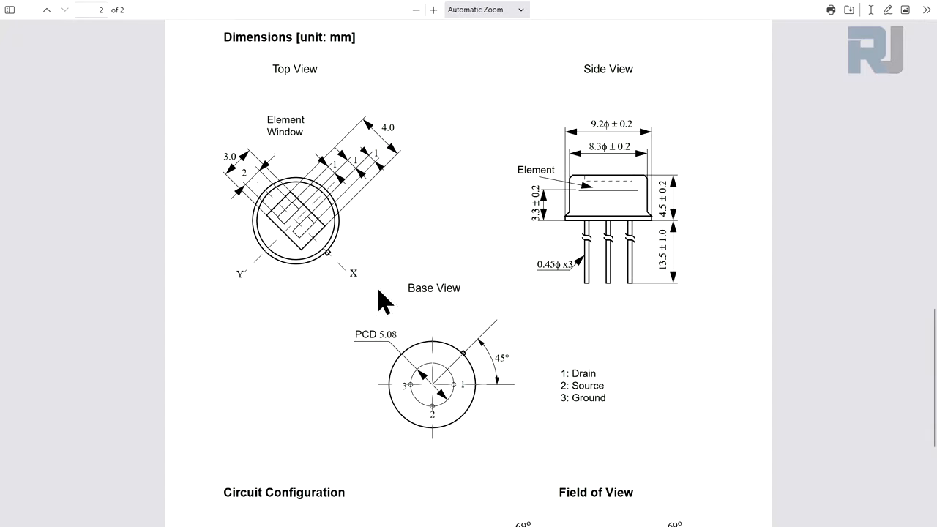
pyautogui.scroll(-3)
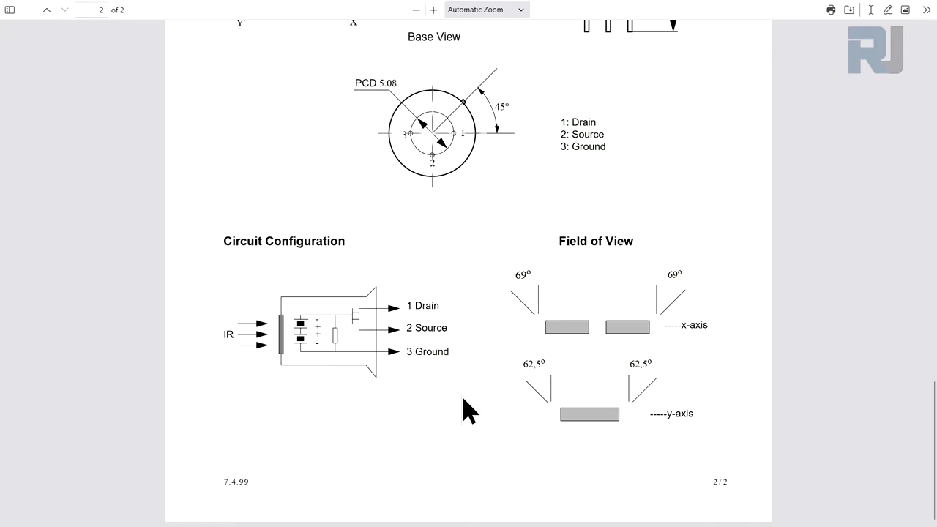
# Step: Switch to the BISS0001 PIR controller datasheet and reach its typical application circuit
pyautogui.click(46, 9)
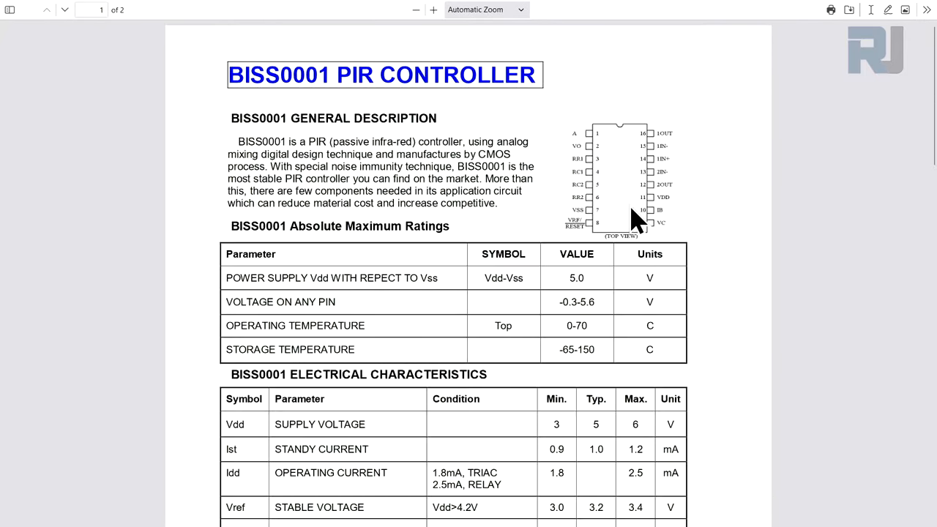
pyautogui.moveTo(161, 66)
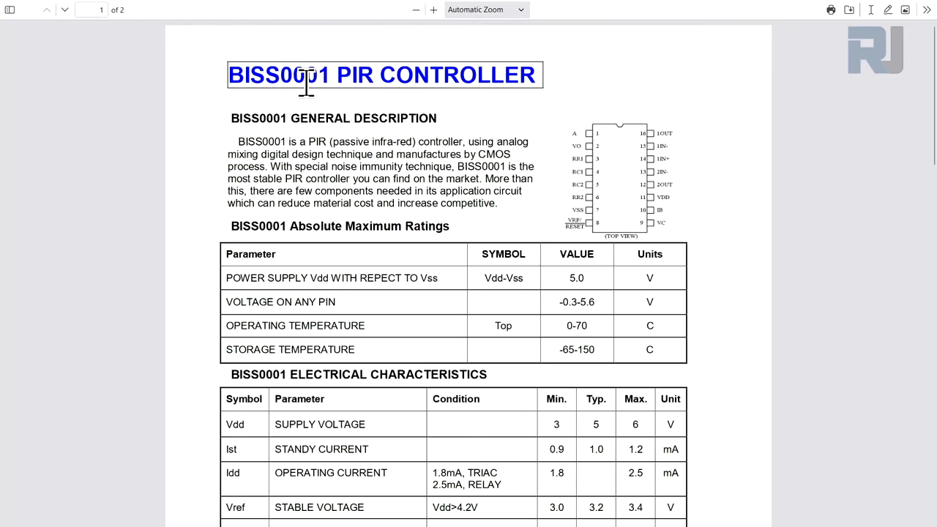
pyautogui.moveTo(699, 212)
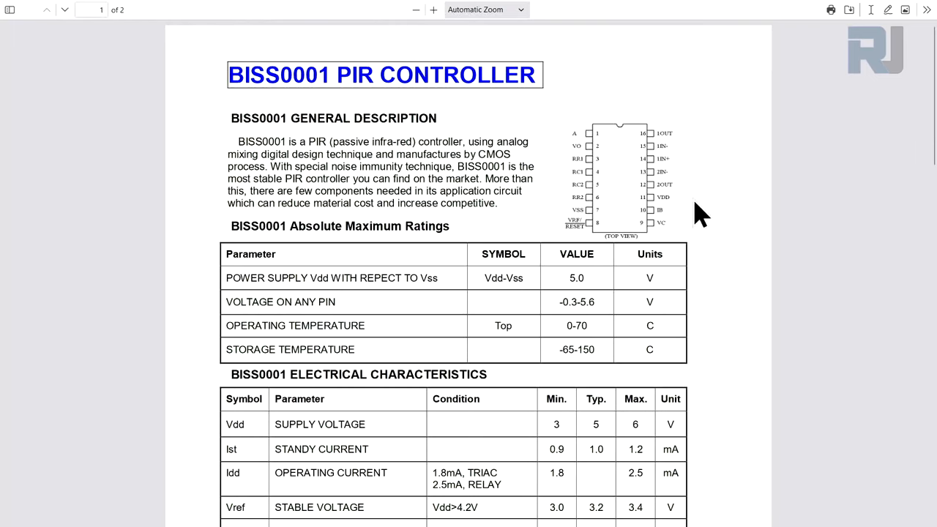
pyautogui.scroll(-3)
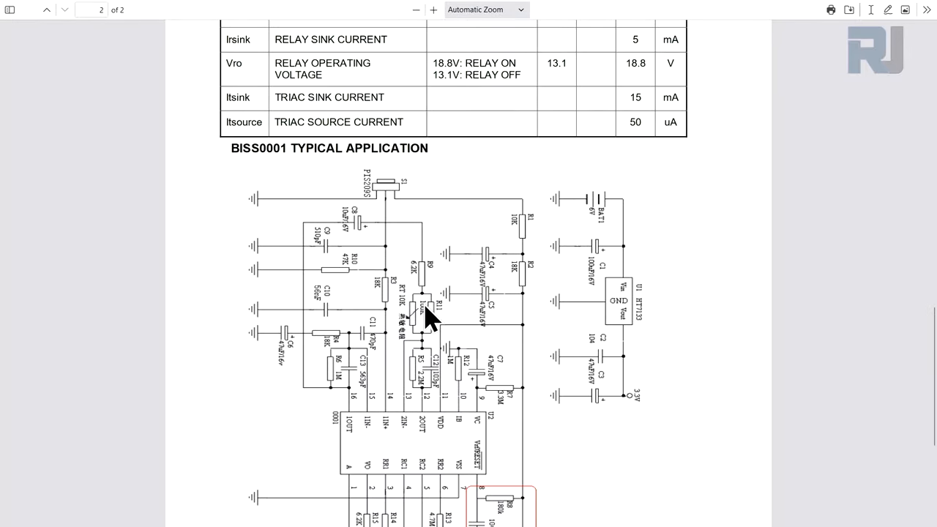
pyautogui.scroll(-3)
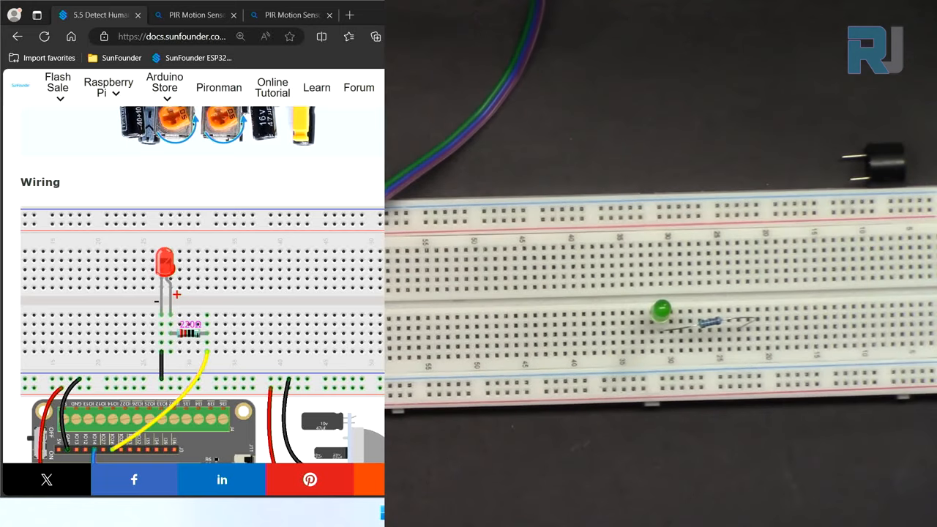
pyautogui.scroll(-3)
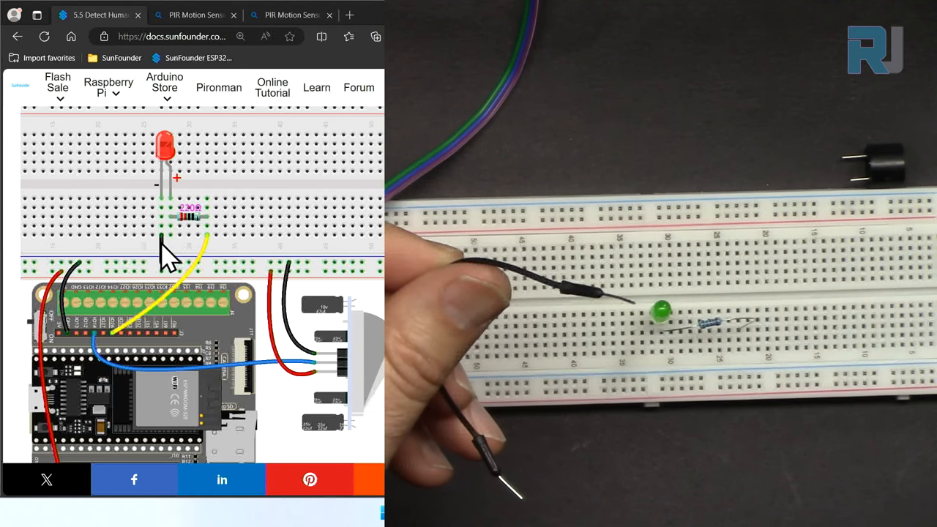
pyautogui.moveTo(183, 281)
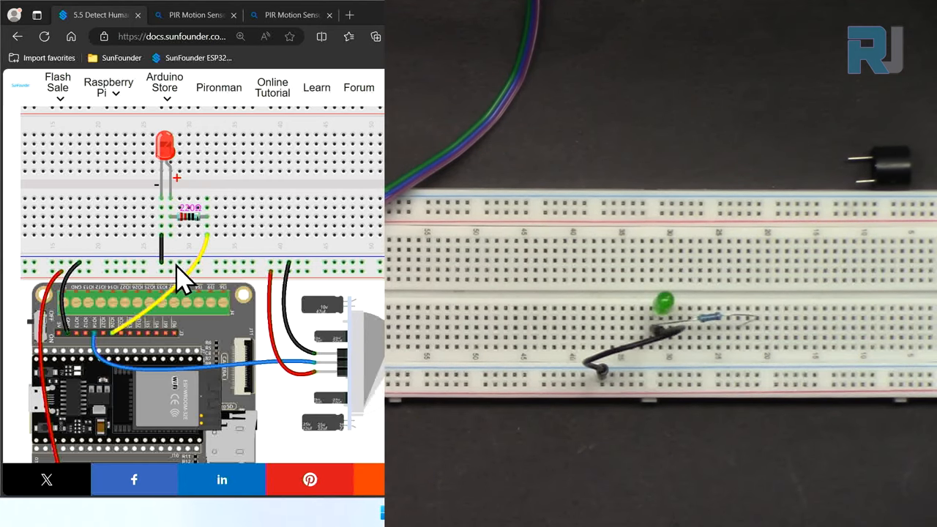
pyautogui.moveTo(216, 251)
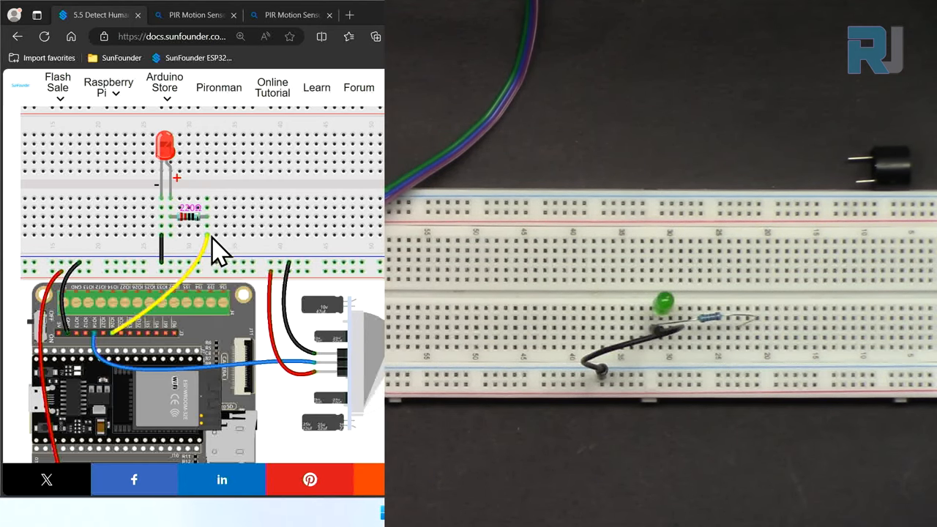
pyautogui.moveTo(164, 319)
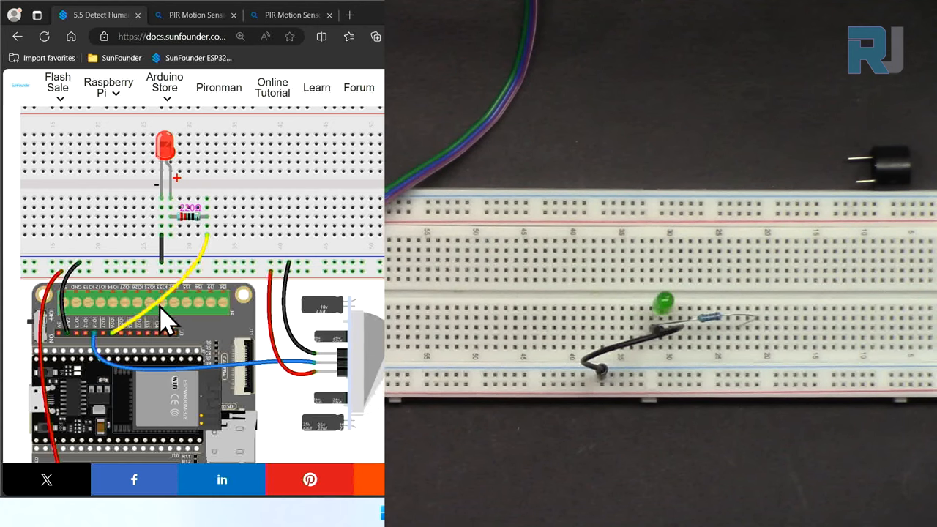
pyautogui.moveTo(117, 352)
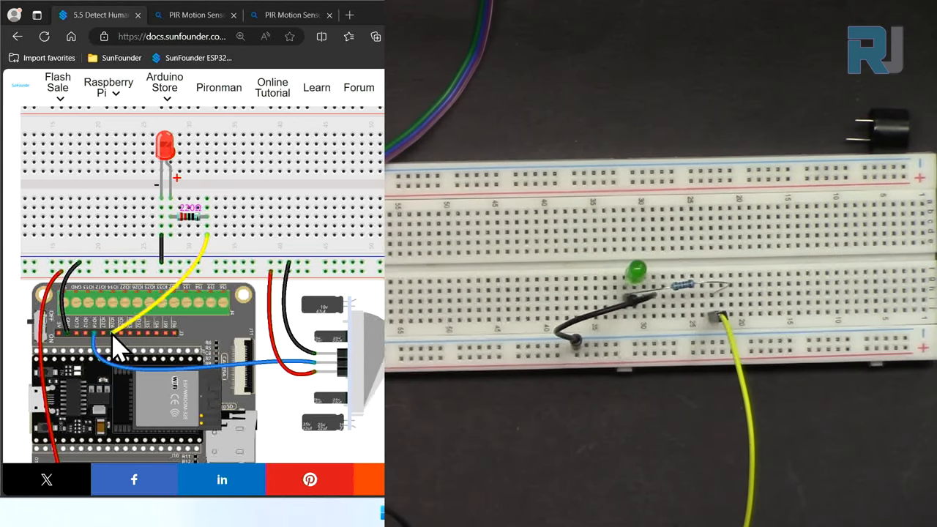
pyautogui.moveTo(90, 315)
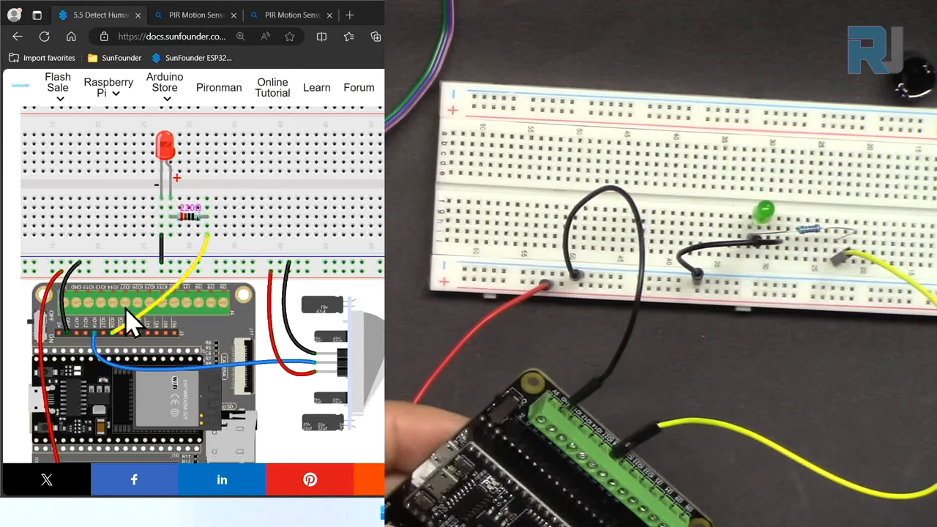
pyautogui.scroll(-3)
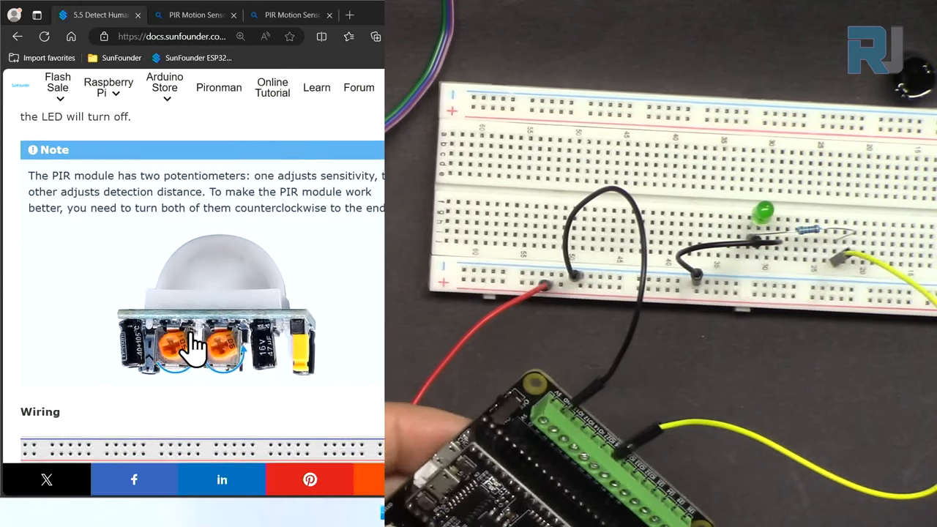
pyautogui.scroll(-3)
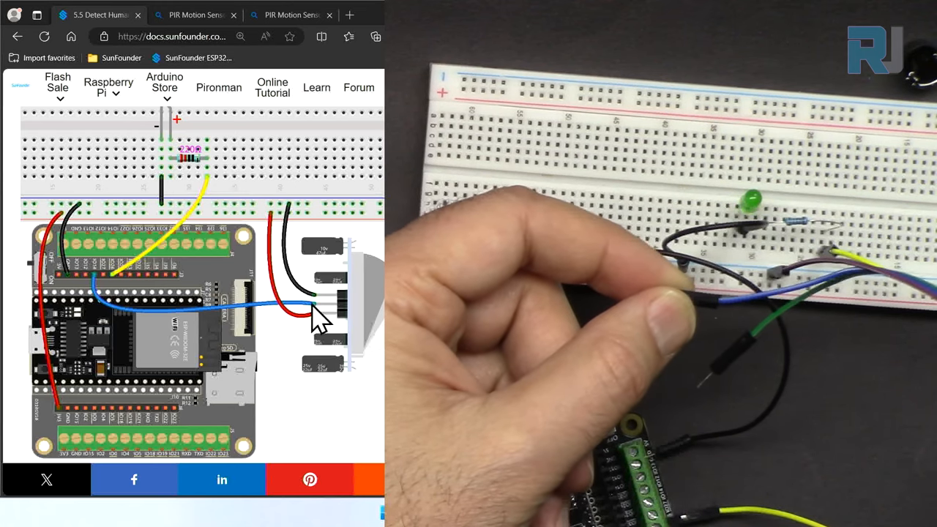
pyautogui.scroll(-3)
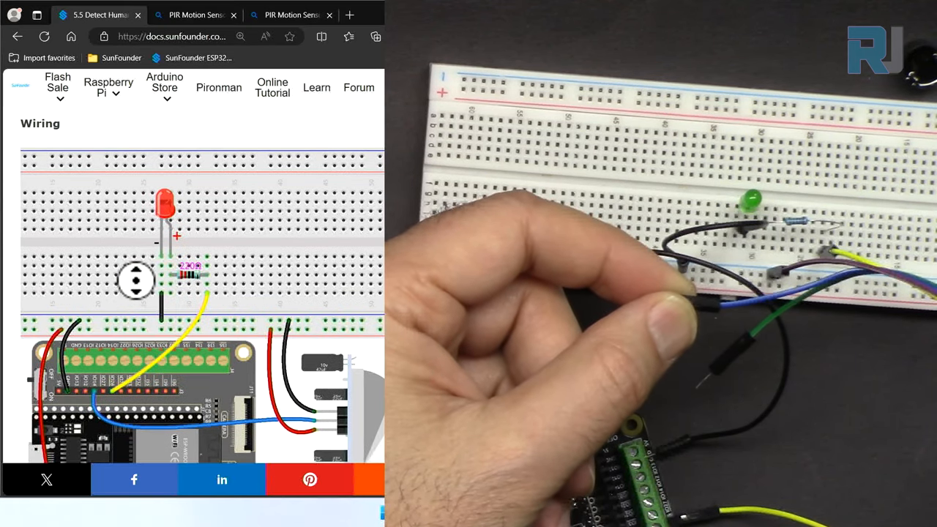
pyautogui.scroll(-3)
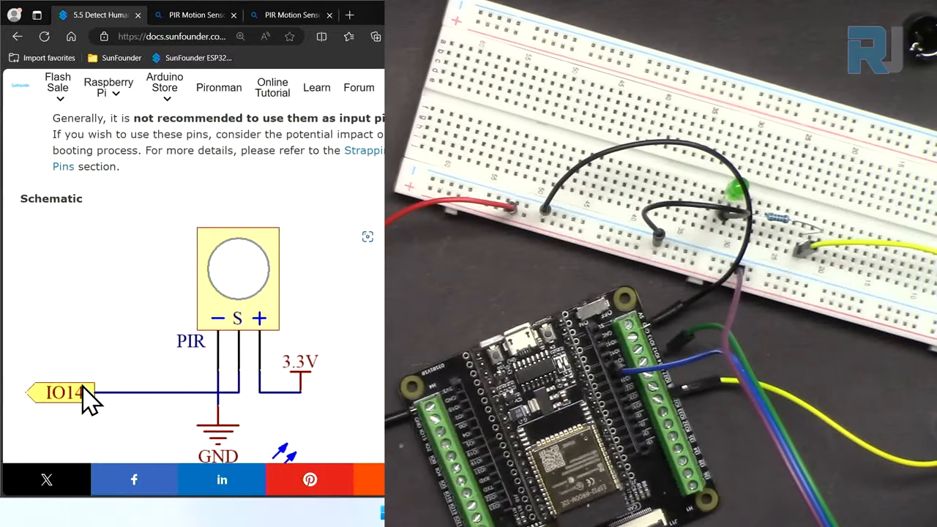
pyautogui.scroll(-3)
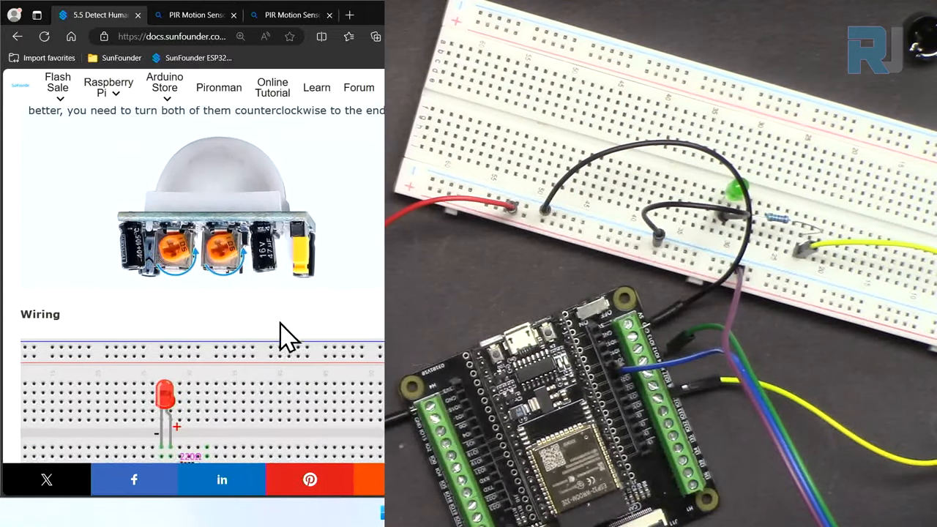
pyautogui.scroll(-3)
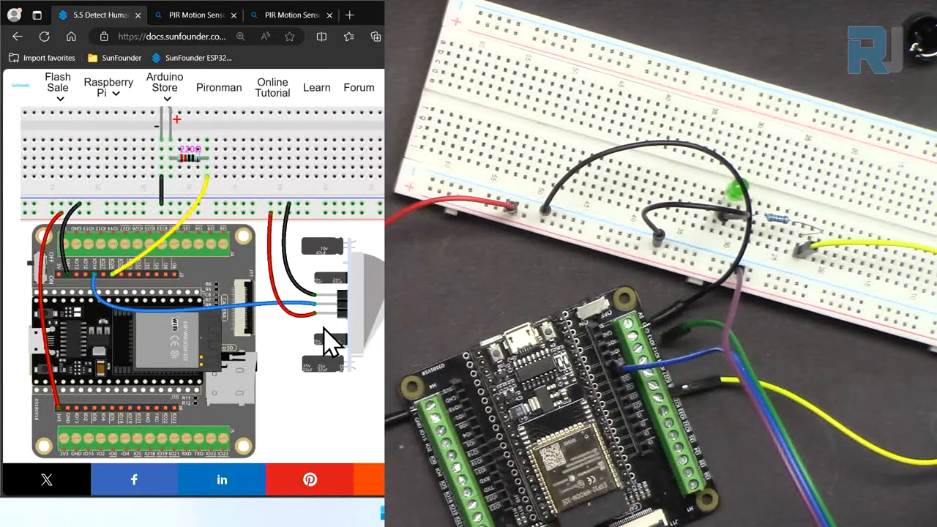
pyautogui.moveTo(275, 264)
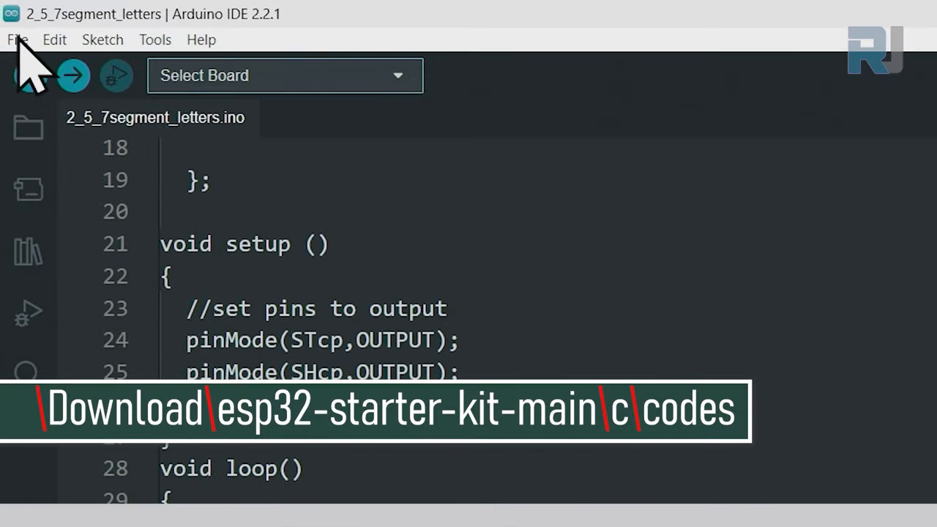
# Step: Start File > Open and browse into esp32-starter-kit-main > c > codes in Downloads
pyautogui.click(16, 38)
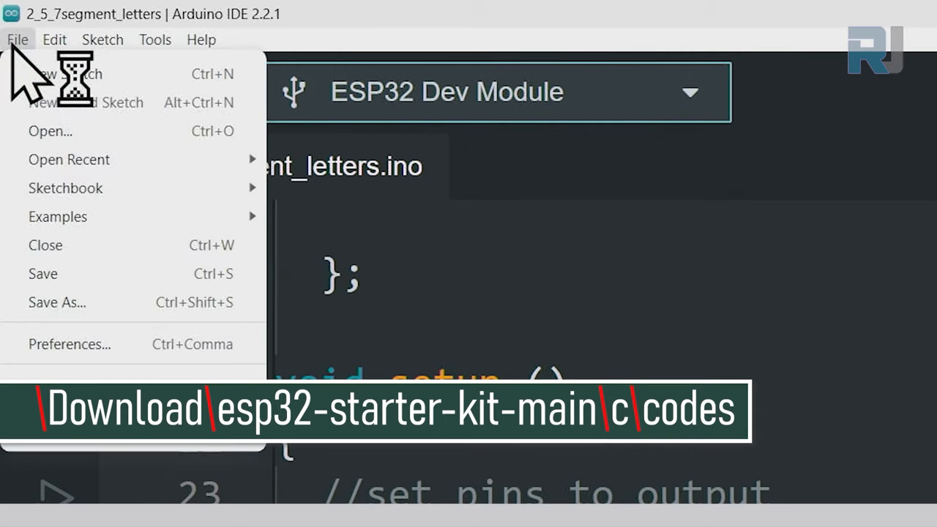
pyautogui.click(50, 132)
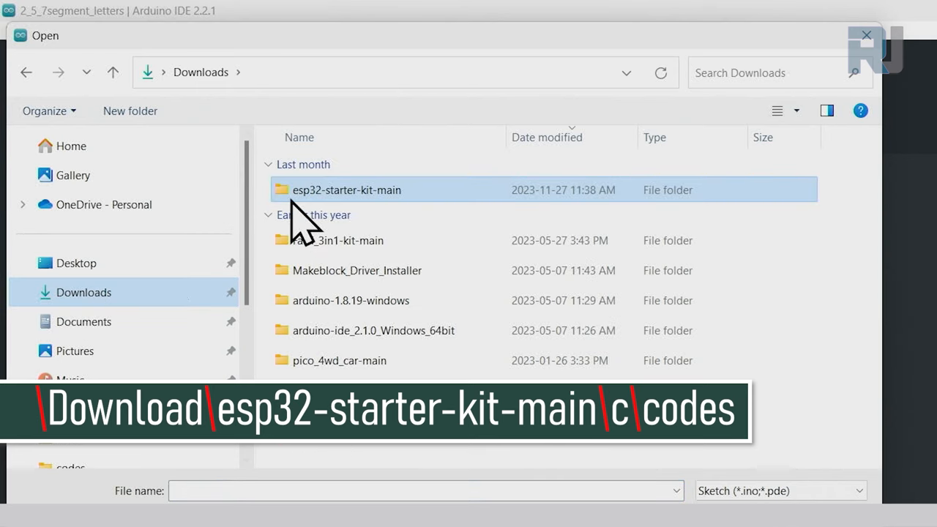
pyautogui.moveTo(344, 190)
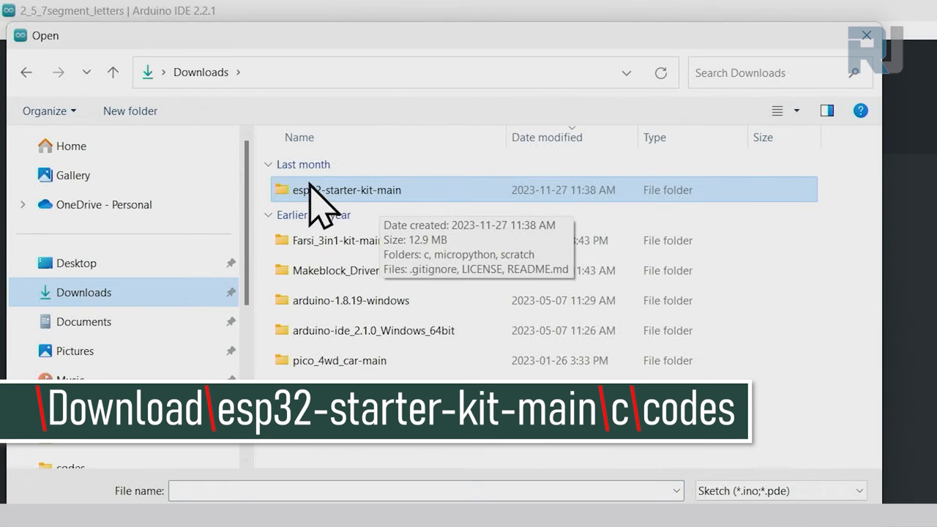
pyautogui.doubleClick(348, 191)
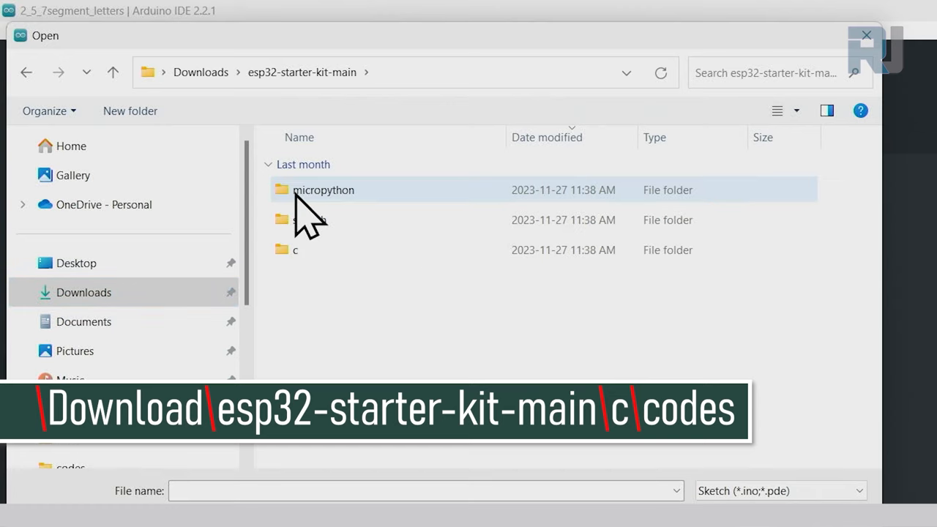
pyautogui.click(296, 249)
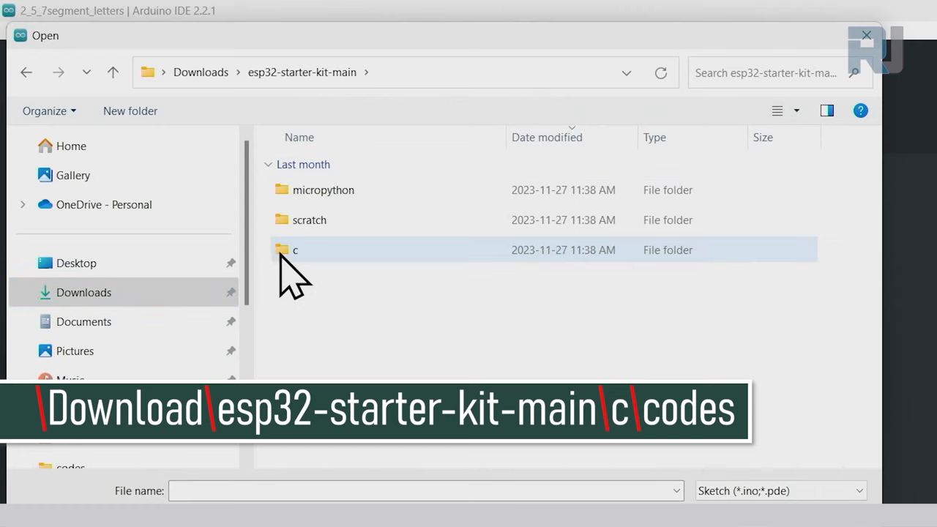
pyautogui.doubleClick(296, 249)
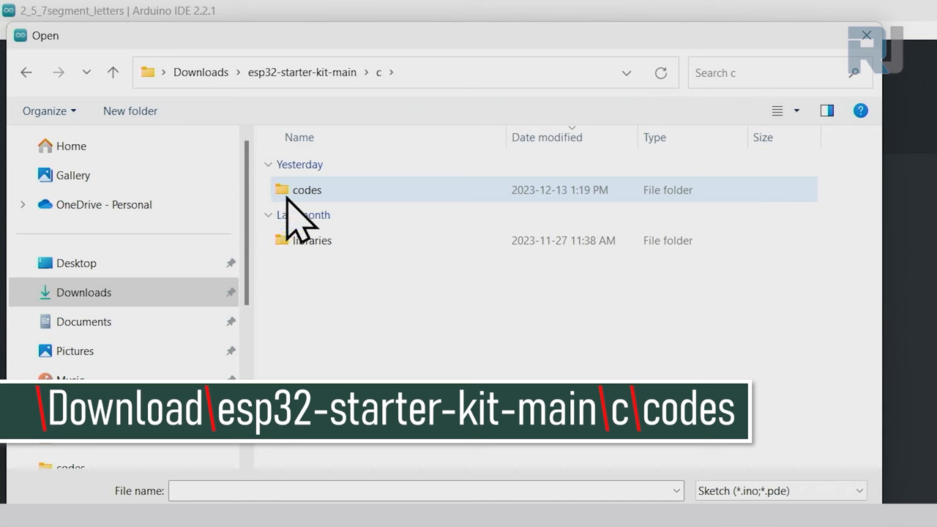
pyautogui.doubleClick(307, 190)
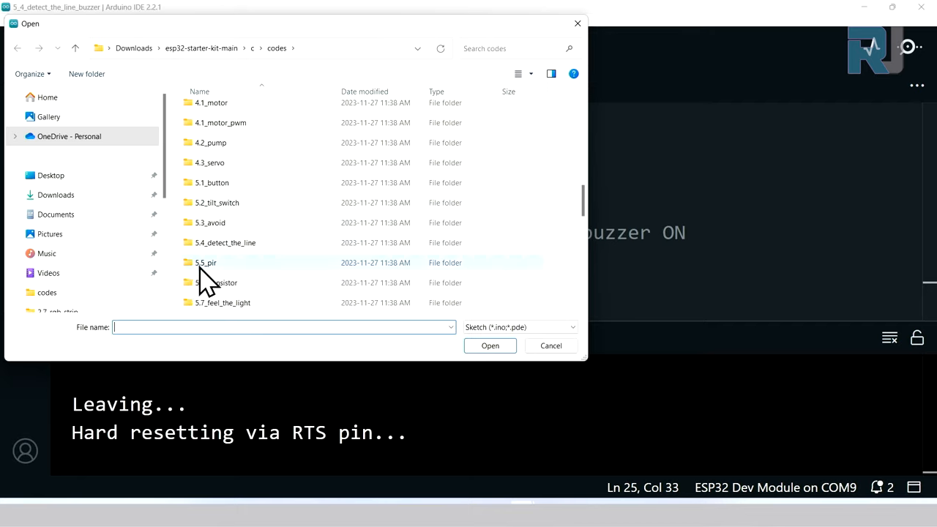
# Step: Open the 5.5_pir.ino sketch from the 5.5_pir project folder
pyautogui.doubleClick(207, 262)
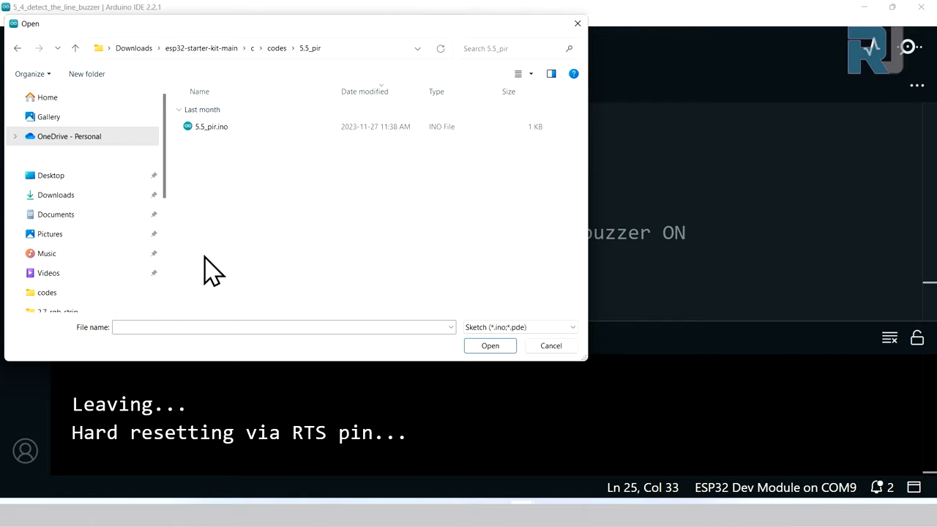
pyautogui.click(211, 126)
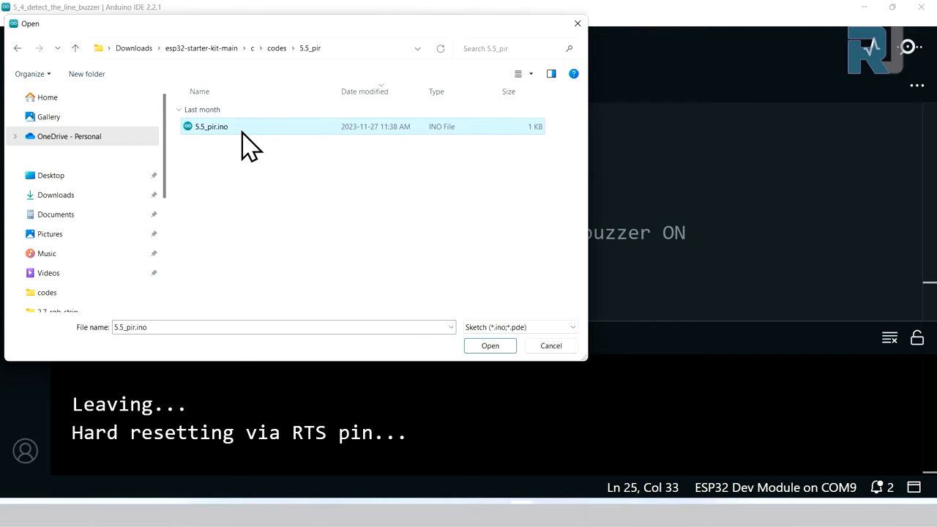
pyautogui.click(489, 345)
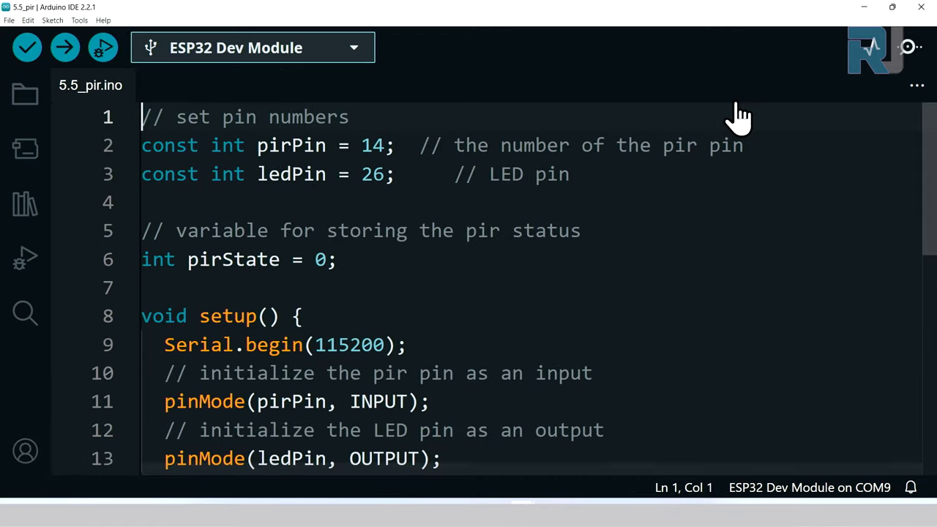
pyautogui.doubleClick(372, 145)
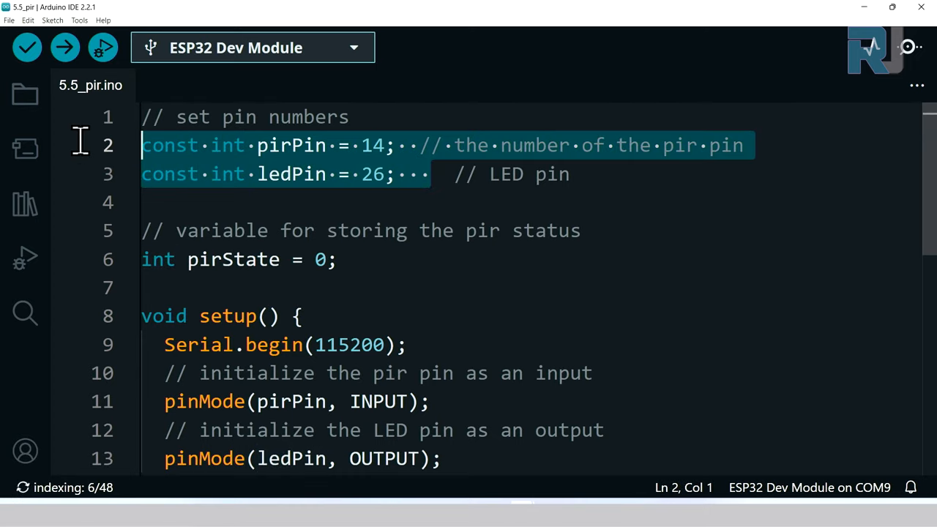
pyautogui.moveTo(235, 285)
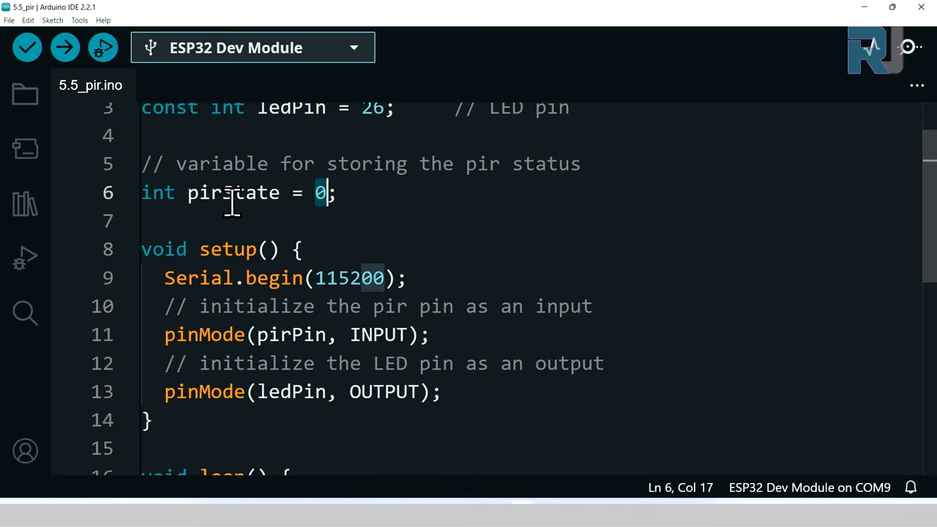
pyautogui.doubleClick(233, 194)
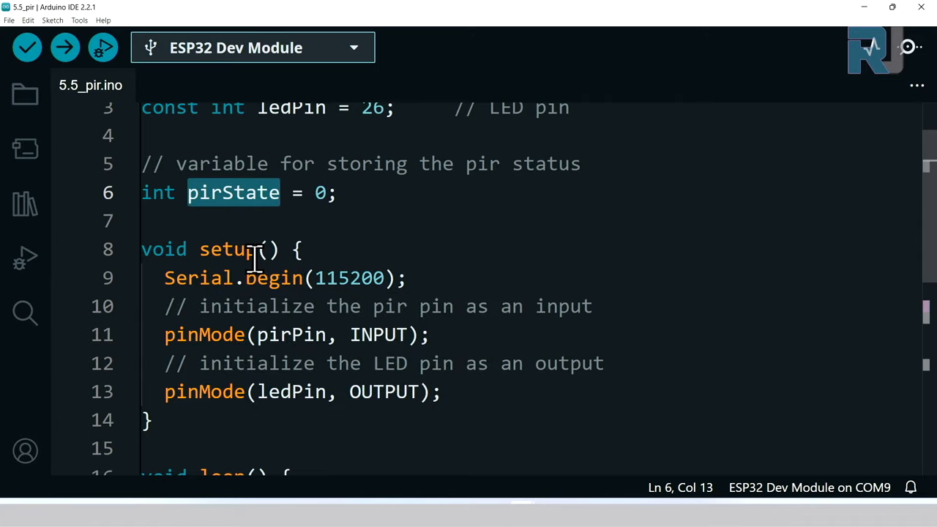
pyautogui.click(296, 248)
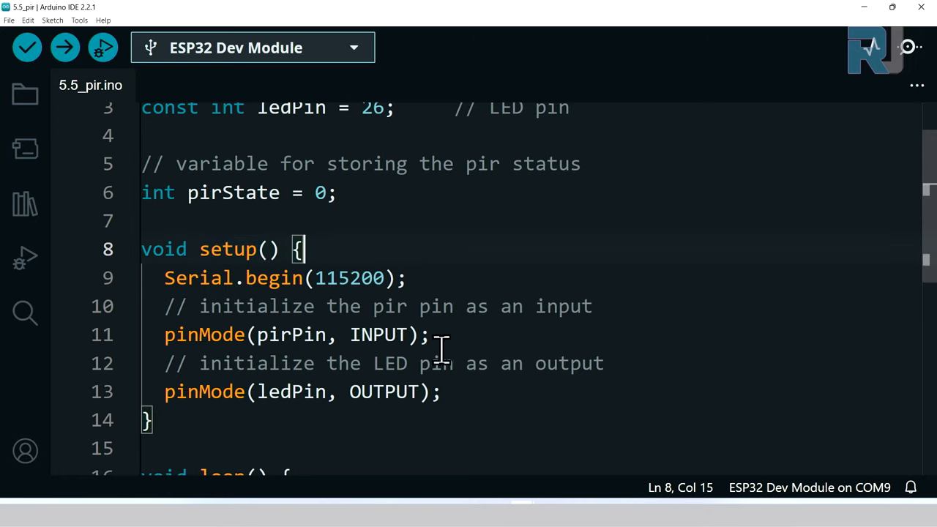
pyautogui.click(422, 278)
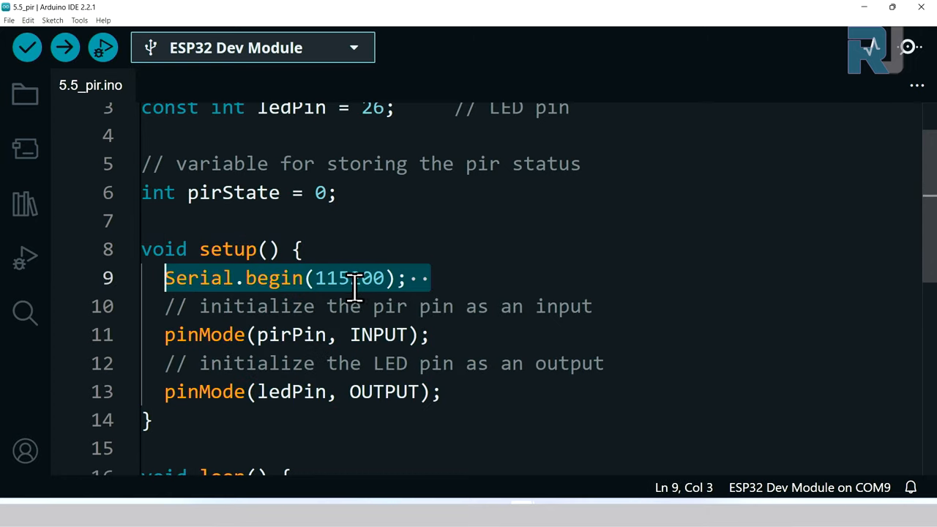
pyautogui.moveTo(328, 344)
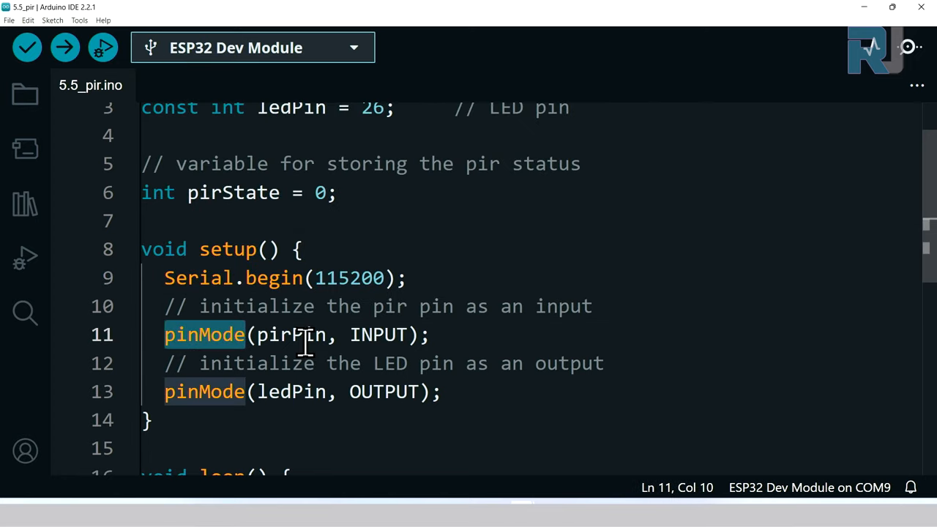
pyautogui.click(442, 392)
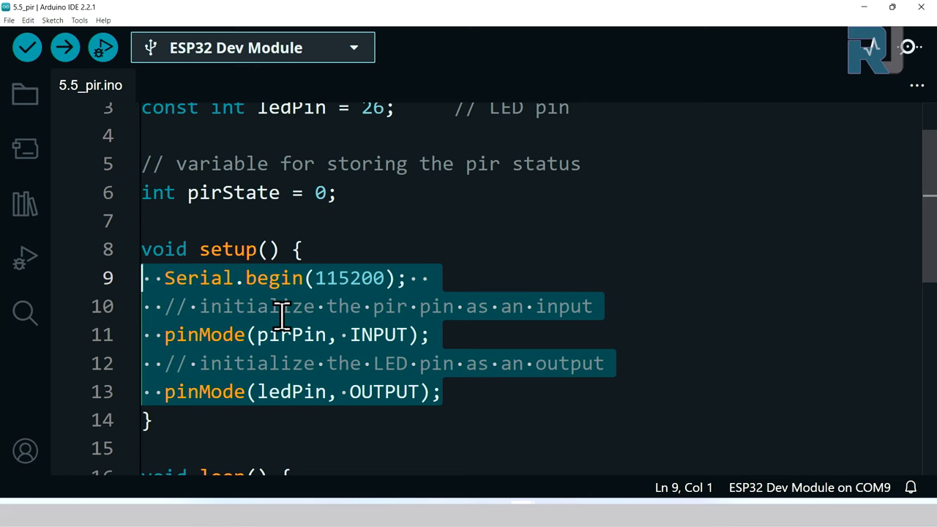
pyautogui.scroll(-3)
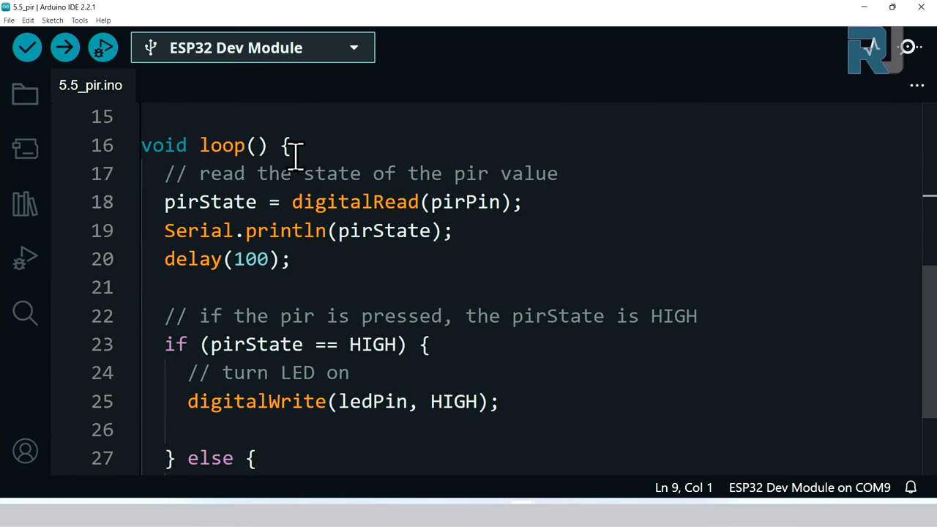
pyautogui.scroll(-3)
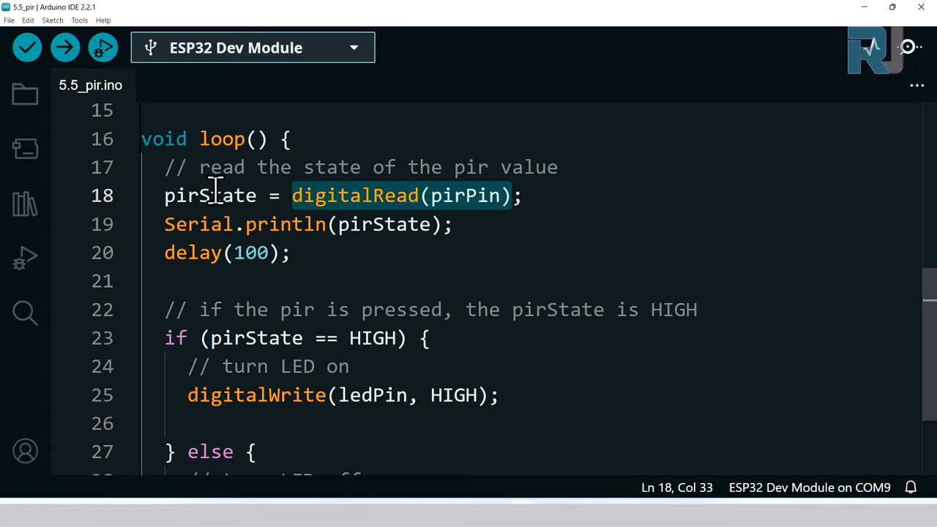
pyautogui.doubleClick(211, 196)
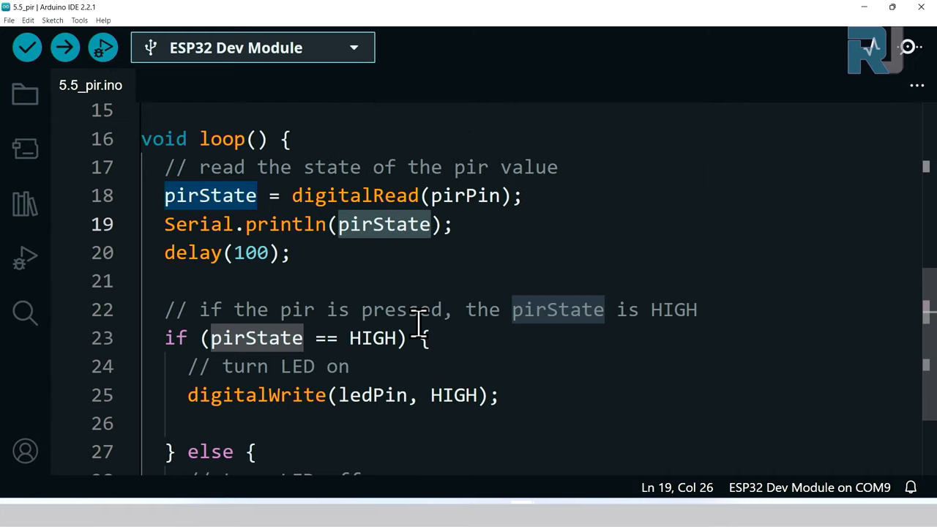
pyautogui.scroll(-3)
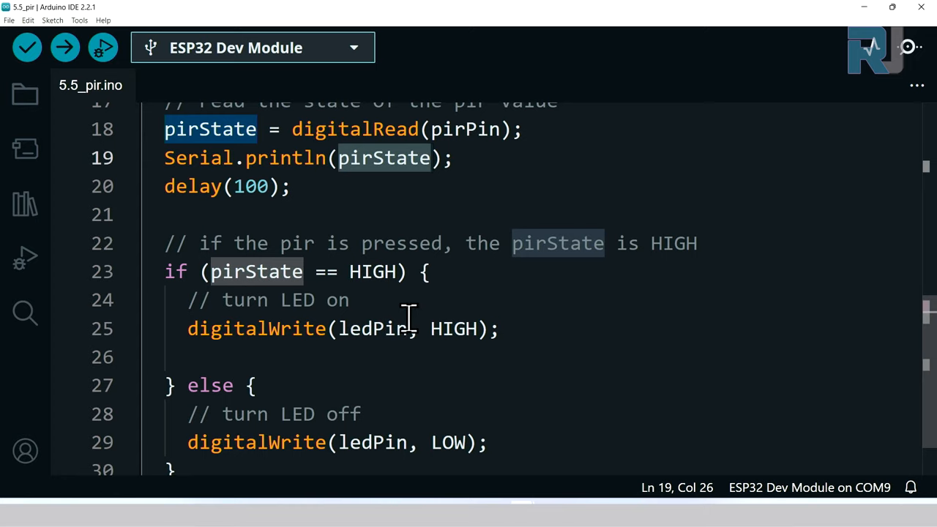
pyautogui.click(296, 270)
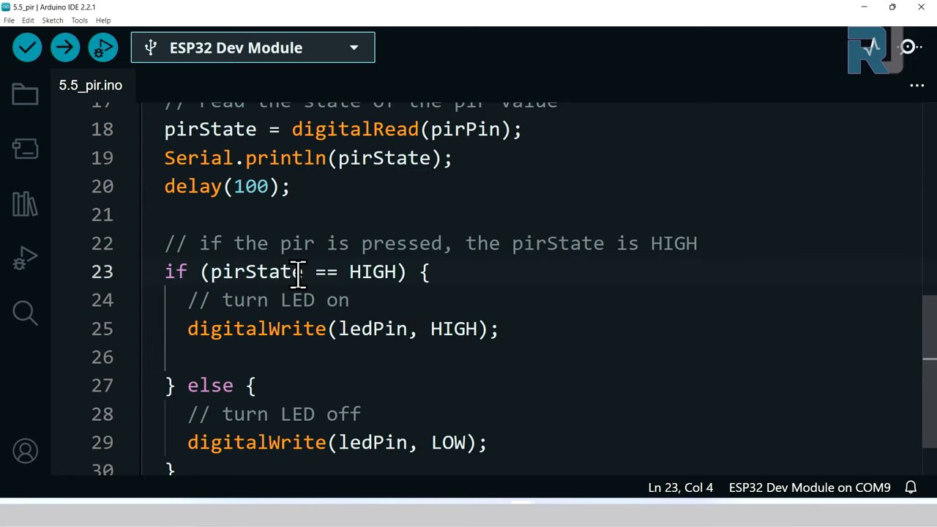
pyautogui.doubleClick(373, 271)
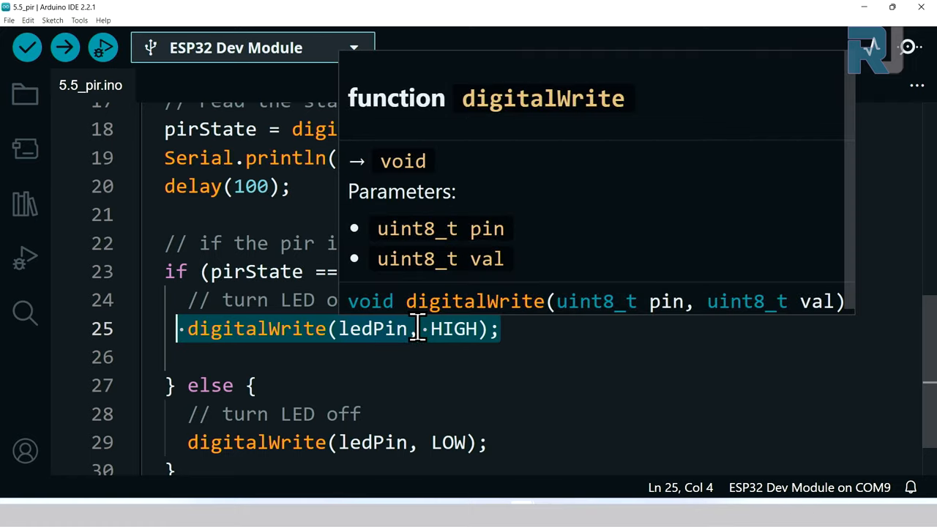
pyautogui.click(196, 386)
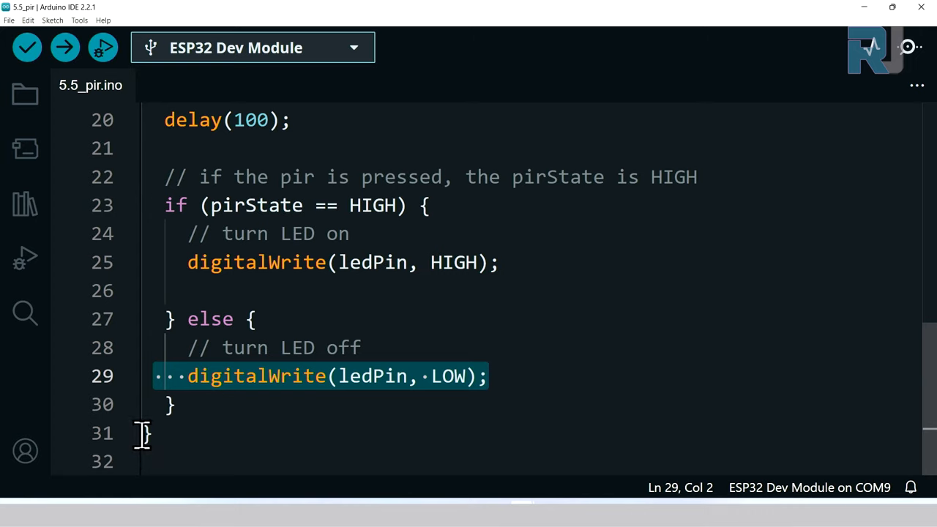
pyautogui.click(146, 433)
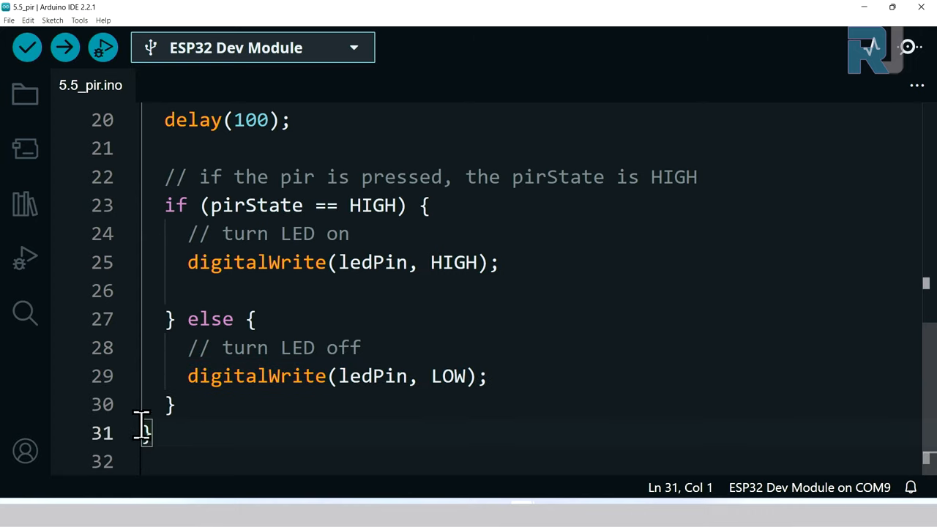
pyautogui.scroll(3)
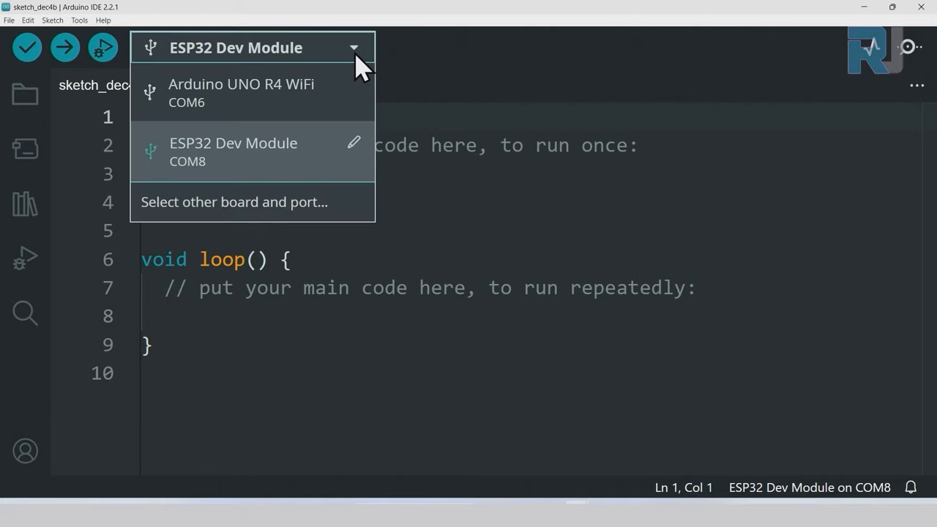
# Step: Search 'esp32' to keep ESP32 Dev Module on COM8, confirm, and list the detected boards and ports
pyautogui.click(234, 202)
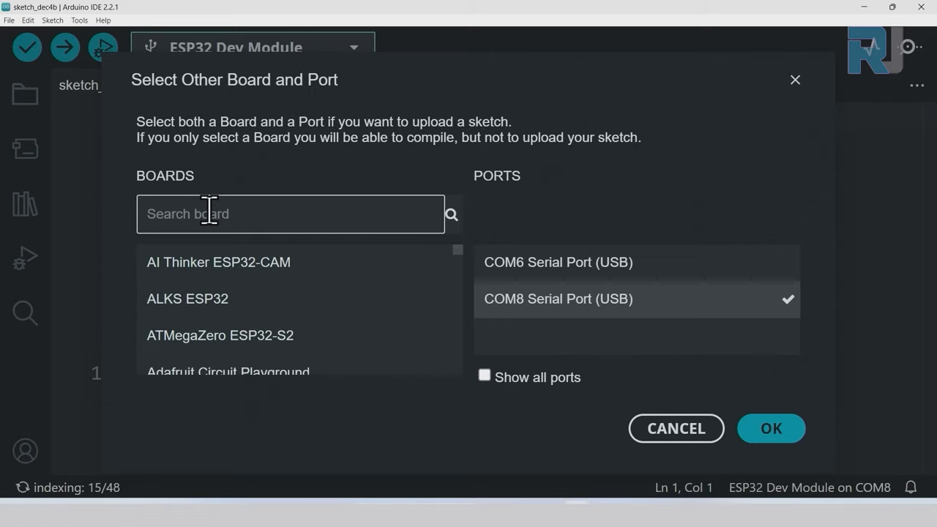
pyautogui.write('esp32')
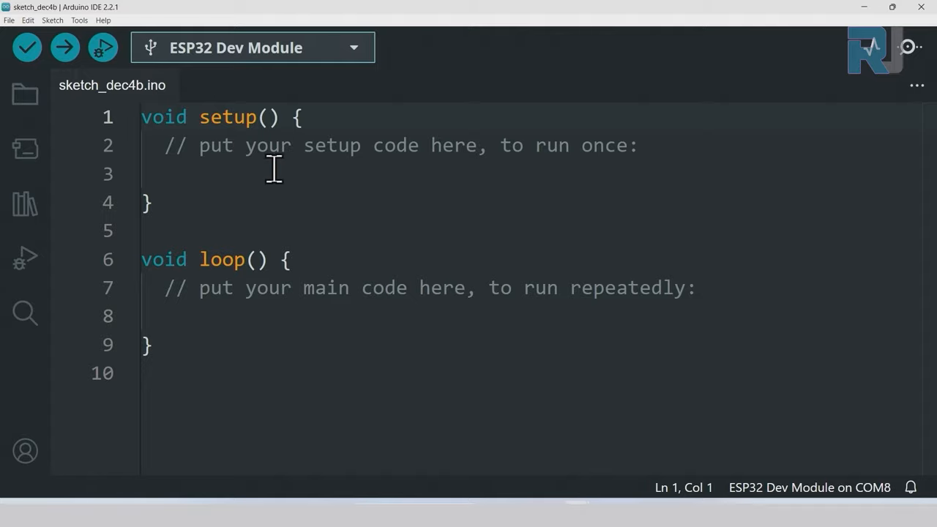
pyautogui.moveTo(174, 110)
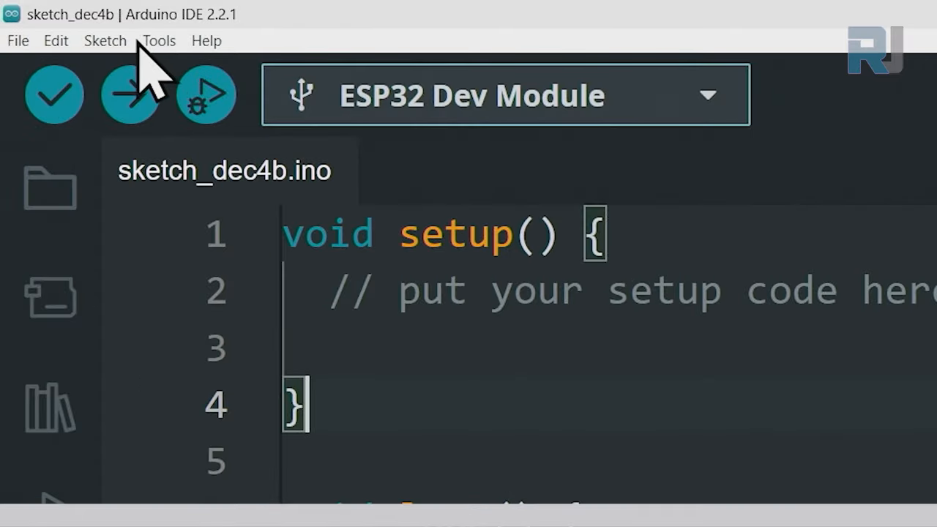
pyautogui.click(158, 41)
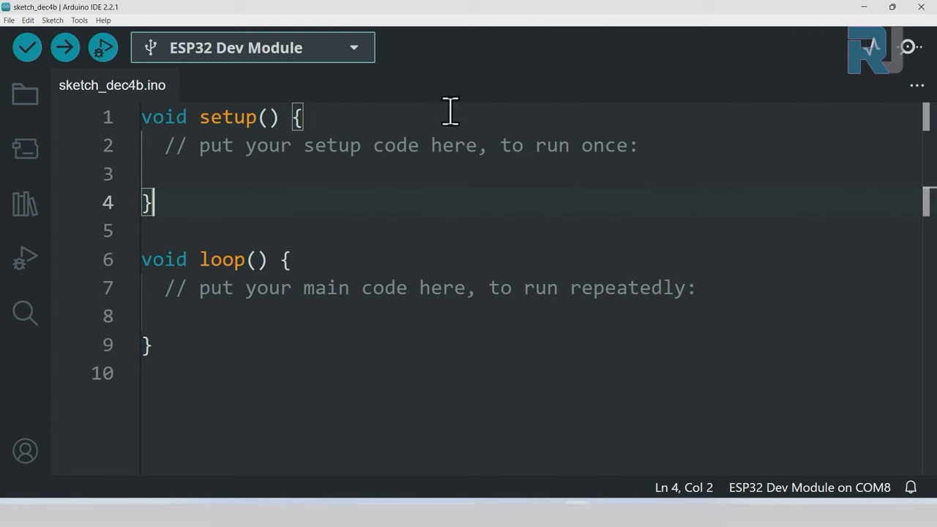
pyautogui.moveTo(357, 108)
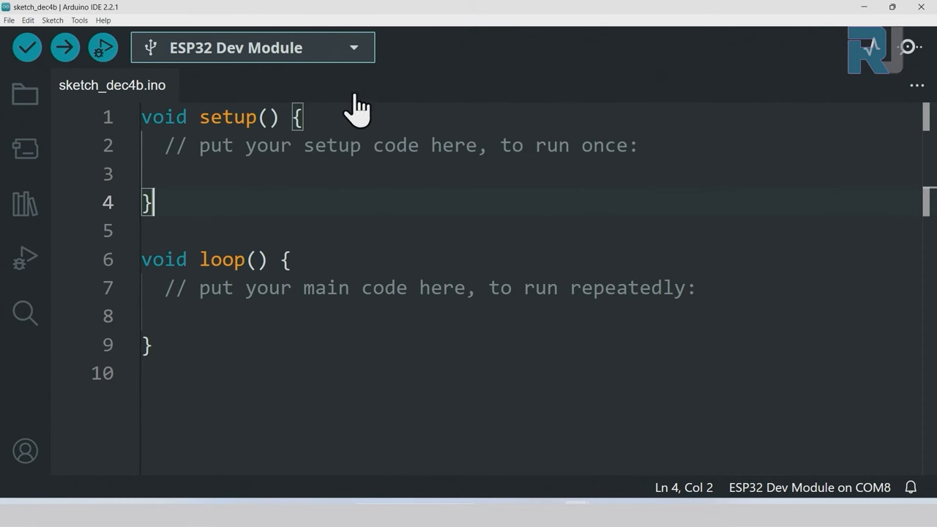
pyautogui.click(251, 47)
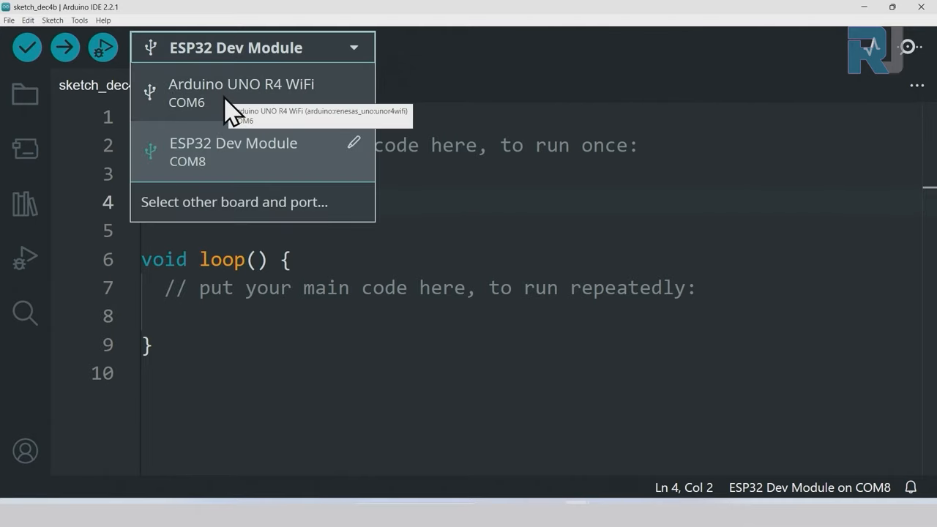
pyautogui.moveTo(212, 161)
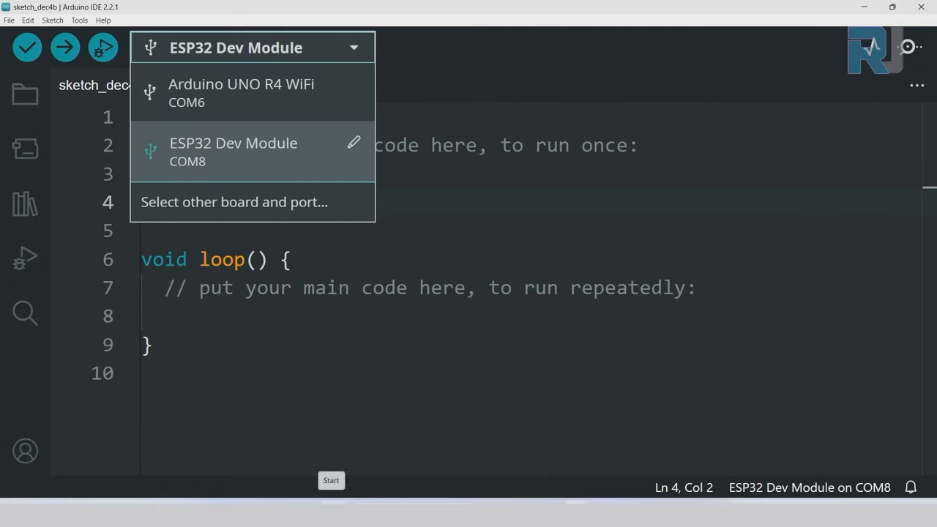
# Step: Expand Ports (COM & LPT) in Device Manager and check the USB serial entries for the CH340 port COM8
pyautogui.rightClick(330, 480)
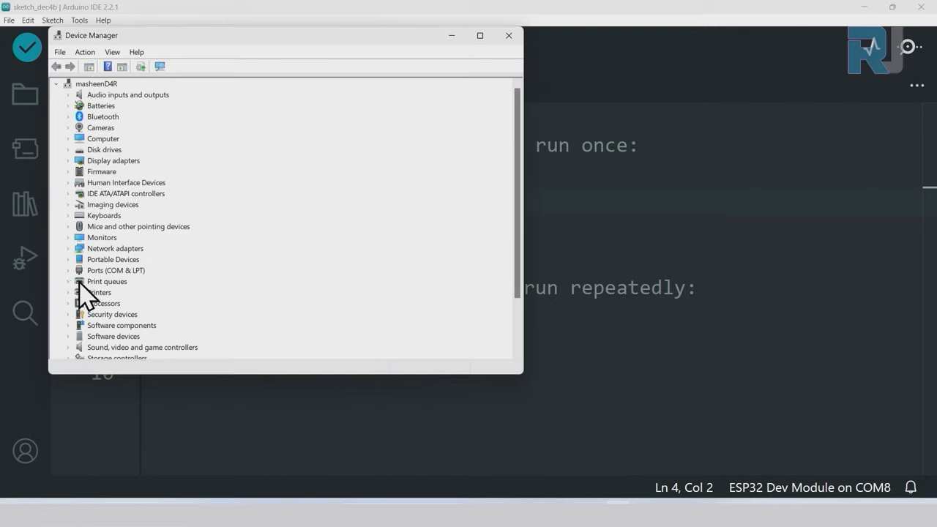
pyautogui.moveTo(76, 285)
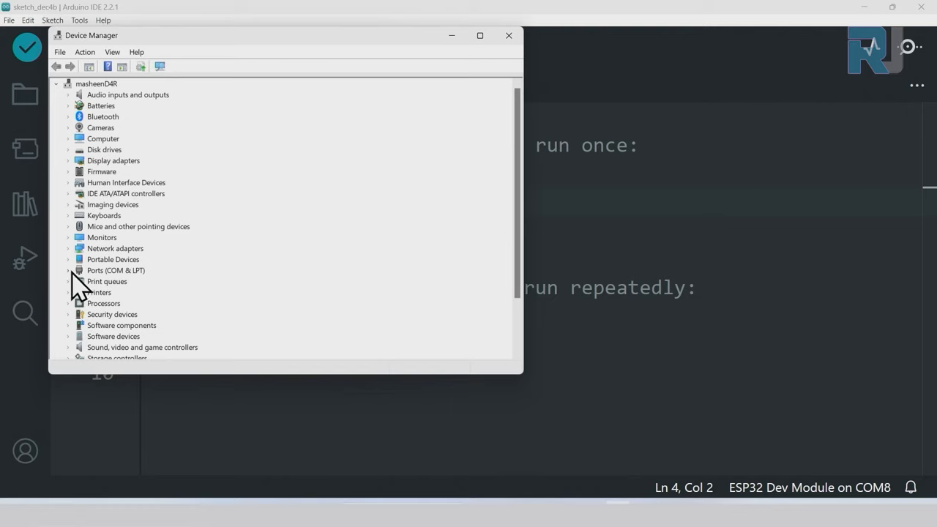
pyautogui.click(68, 269)
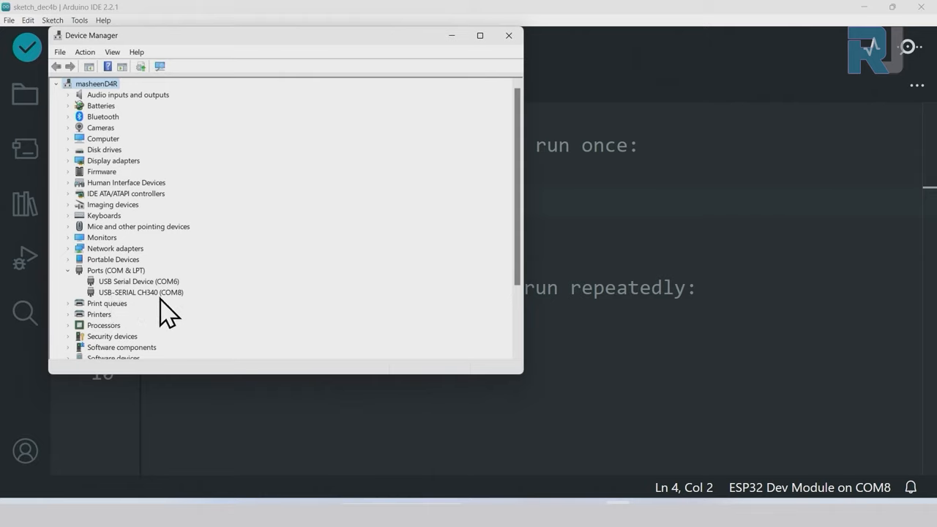
pyautogui.moveTo(130, 300)
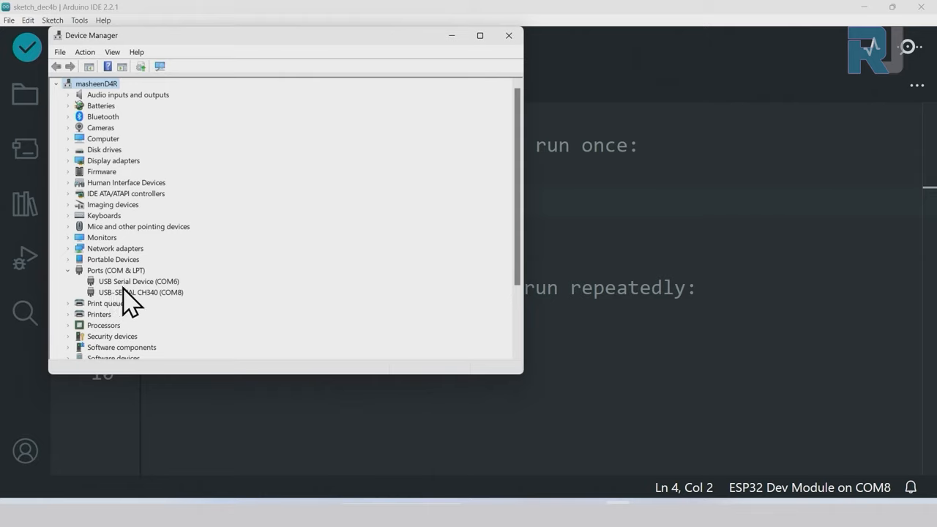
pyautogui.moveTo(149, 303)
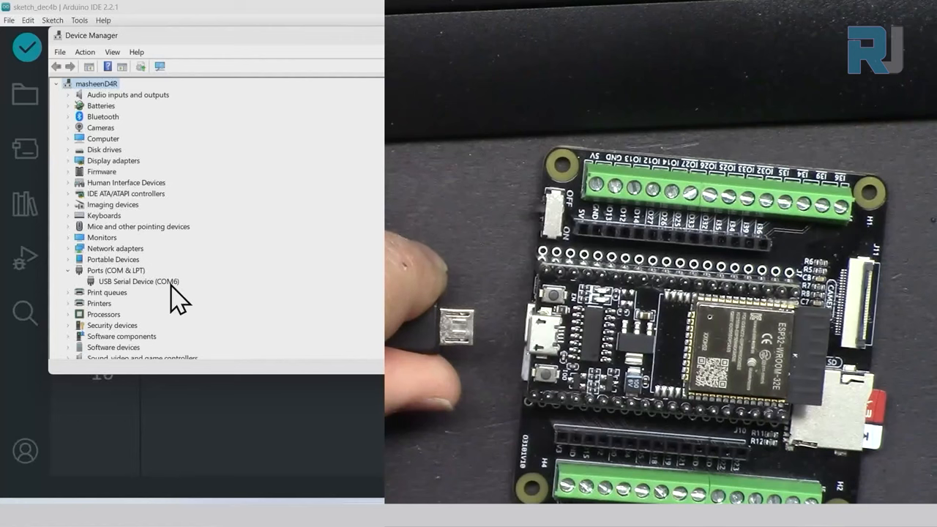
pyautogui.click(137, 281)
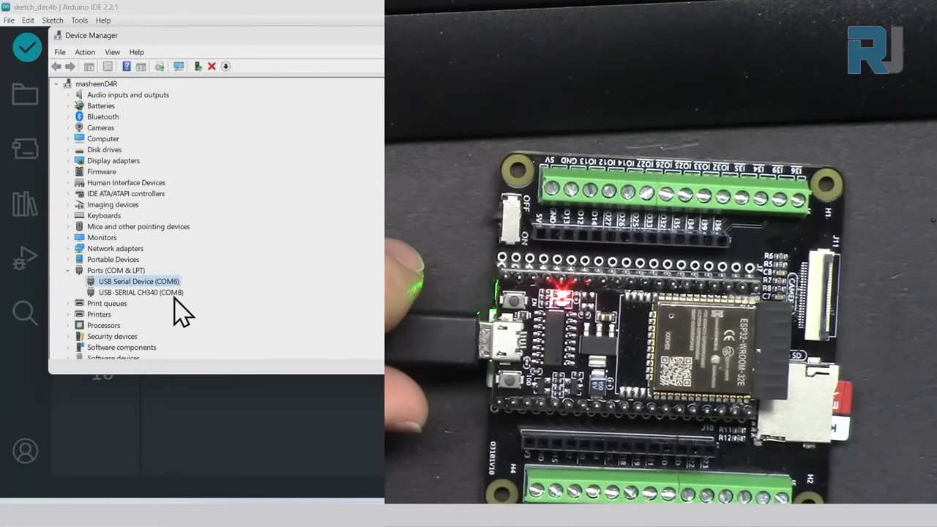
pyautogui.click(140, 293)
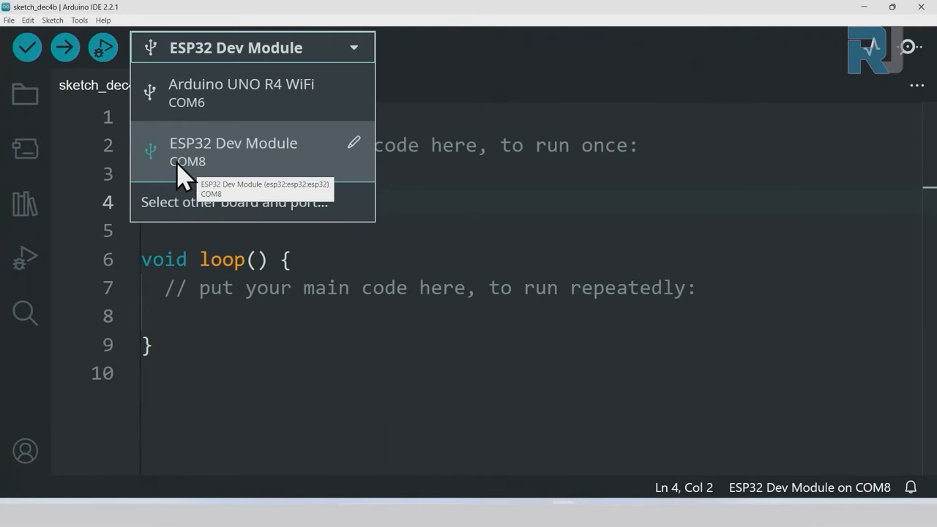
# Step: Select ESP32 Dev Module and set the upload port to COM8 via Tools > Port
pyautogui.click(234, 151)
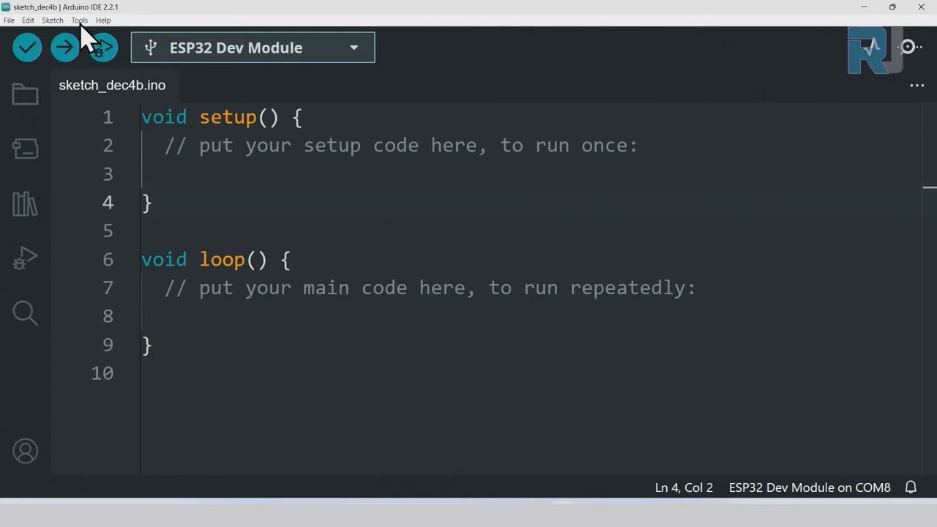
pyautogui.click(79, 21)
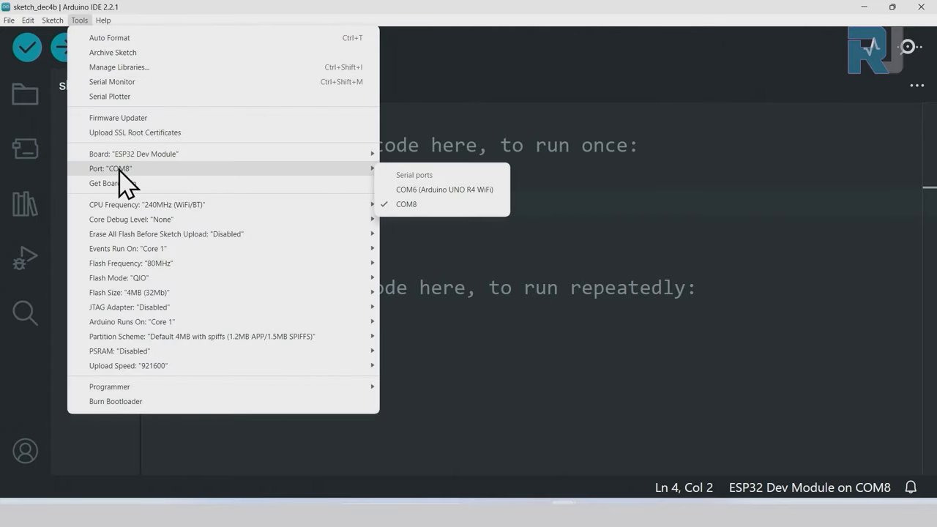
pyautogui.moveTo(406, 205)
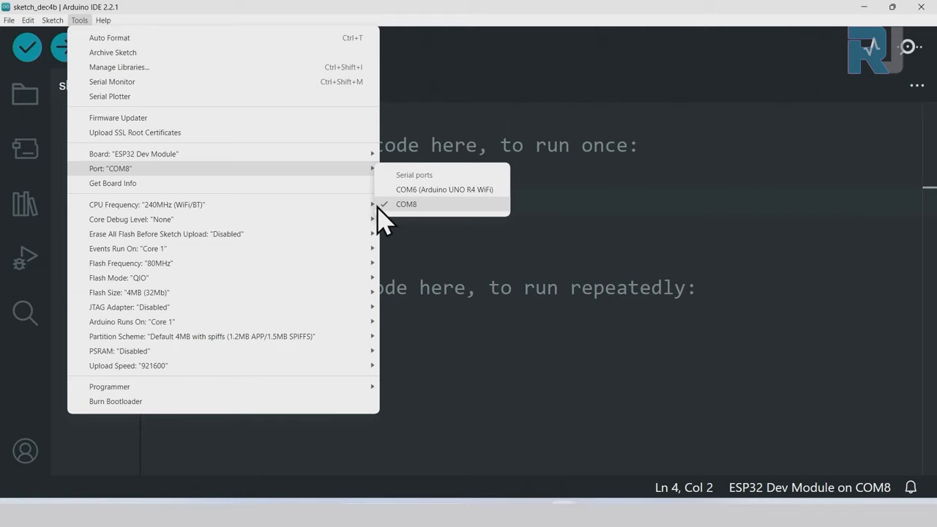
pyautogui.moveTo(403, 219)
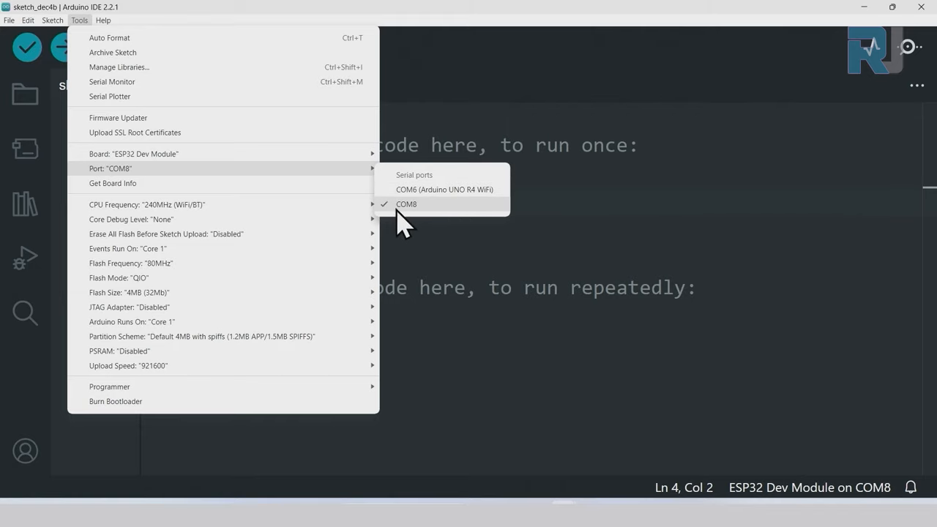
pyautogui.click(407, 203)
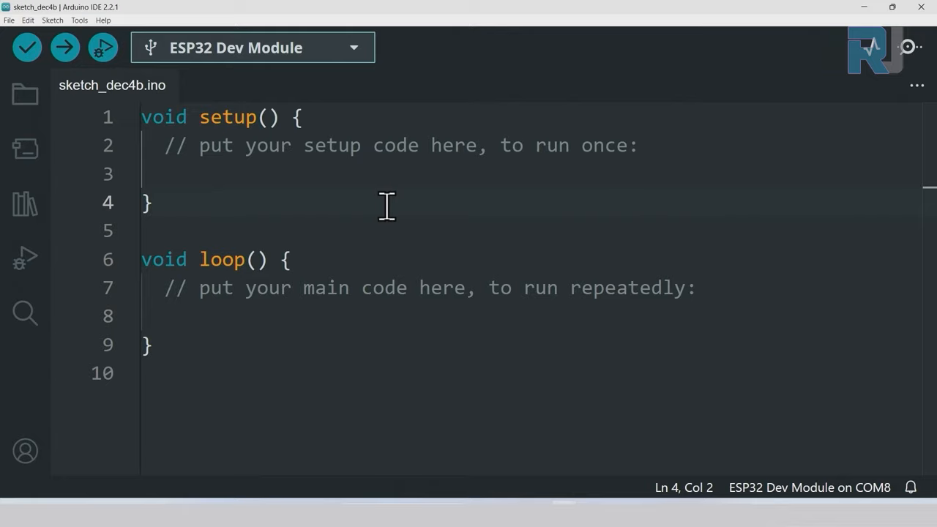
# Step: Upload the 5.5_pir sketch to the ESP32 Dev Module until it reports done uploading
pyautogui.click(64, 47)
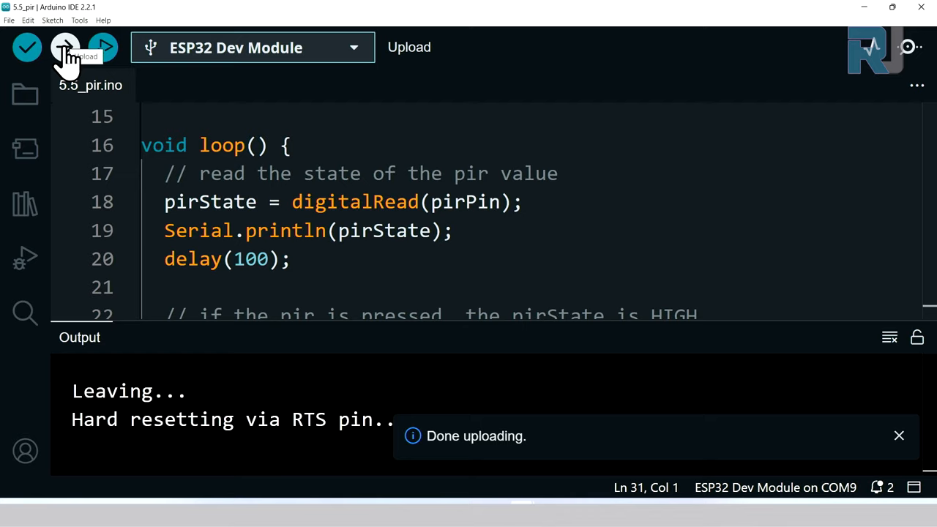
# Step: In the Serial Monitor, try 9600 baud (garbled output) then return to 115200 baud showing 0 PIR readings
pyautogui.click(898, 436)
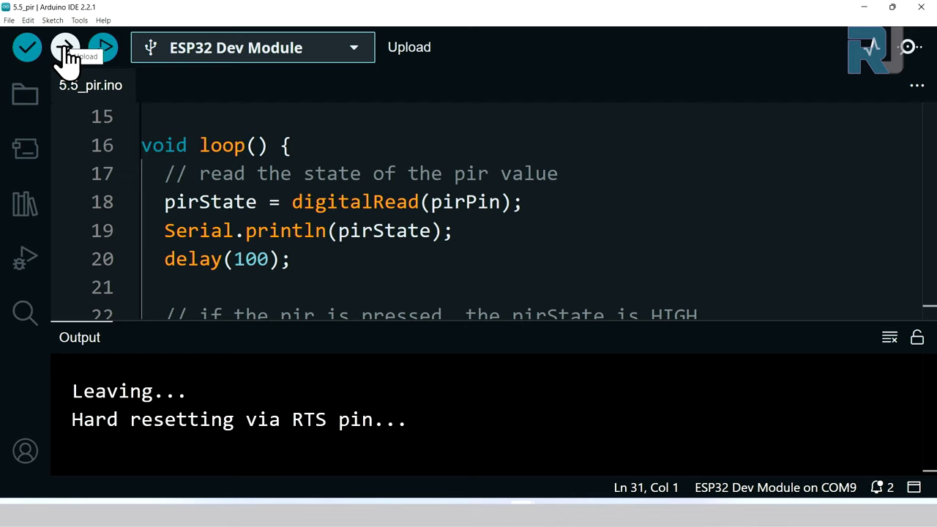
pyautogui.moveTo(910, 91)
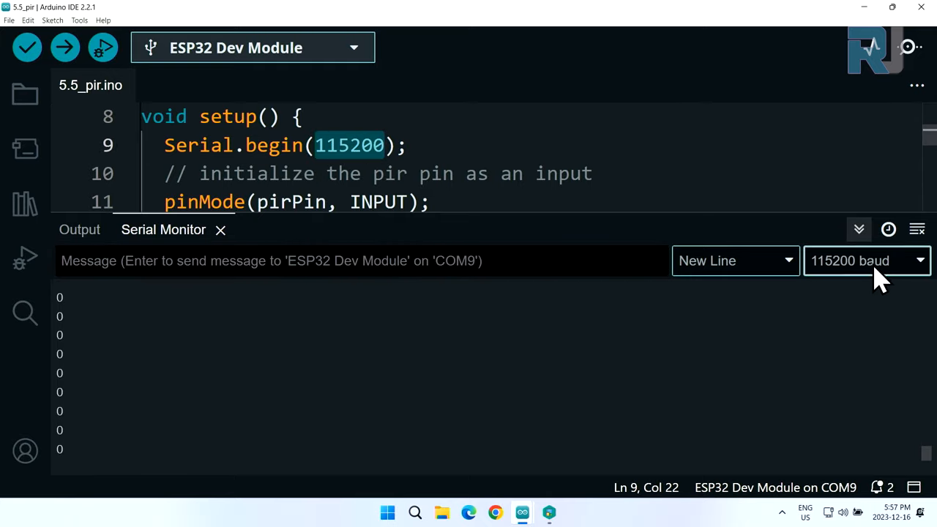
pyautogui.moveTo(878, 181)
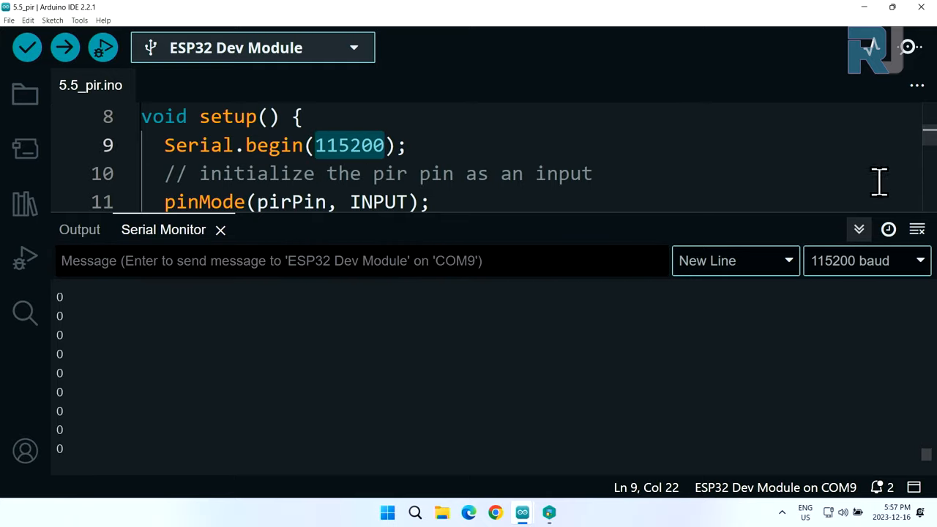
pyautogui.click(866, 260)
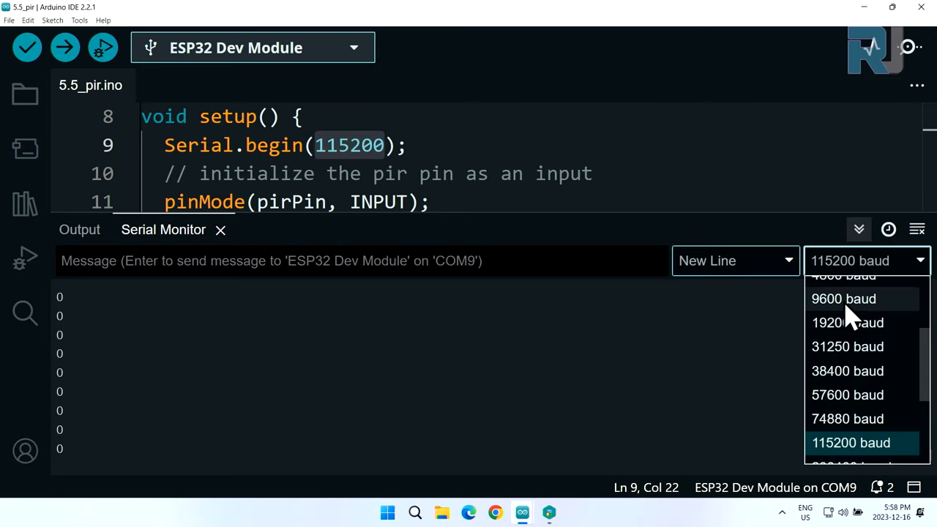
pyautogui.click(842, 298)
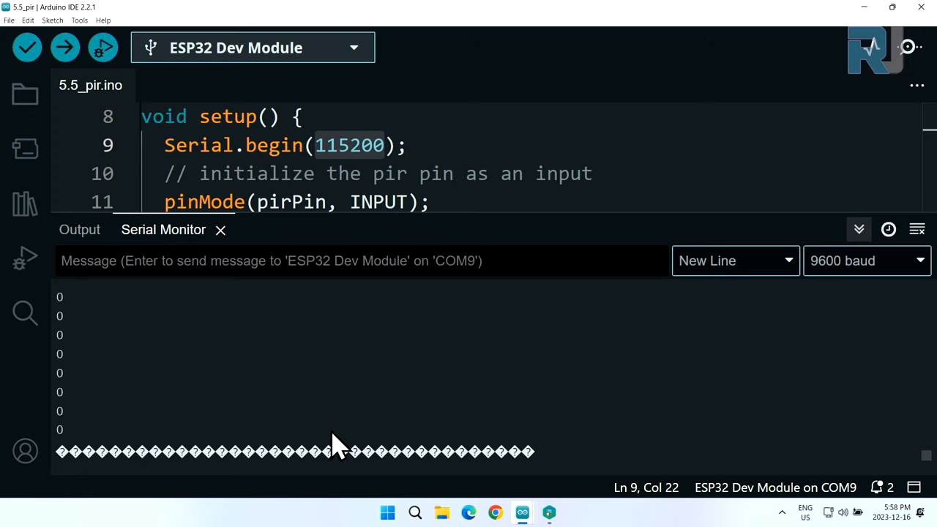
pyautogui.click(867, 260)
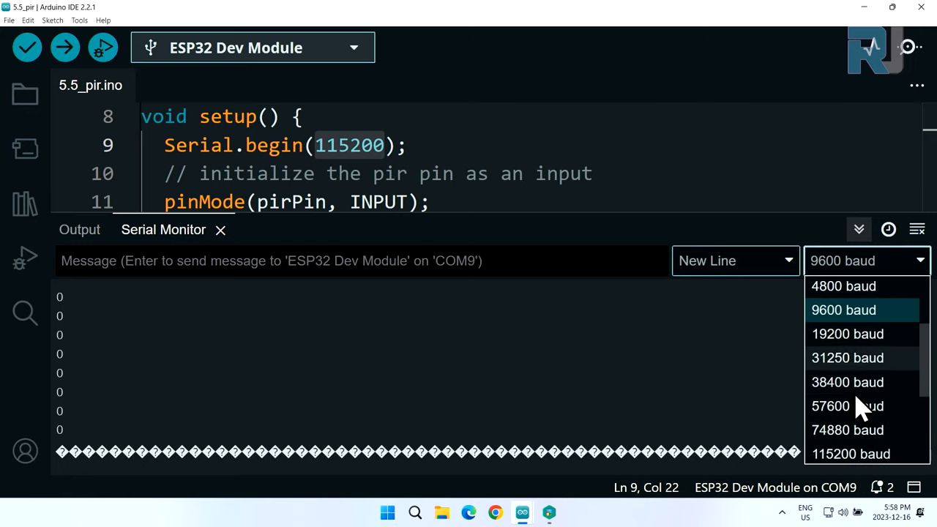
pyautogui.click(850, 454)
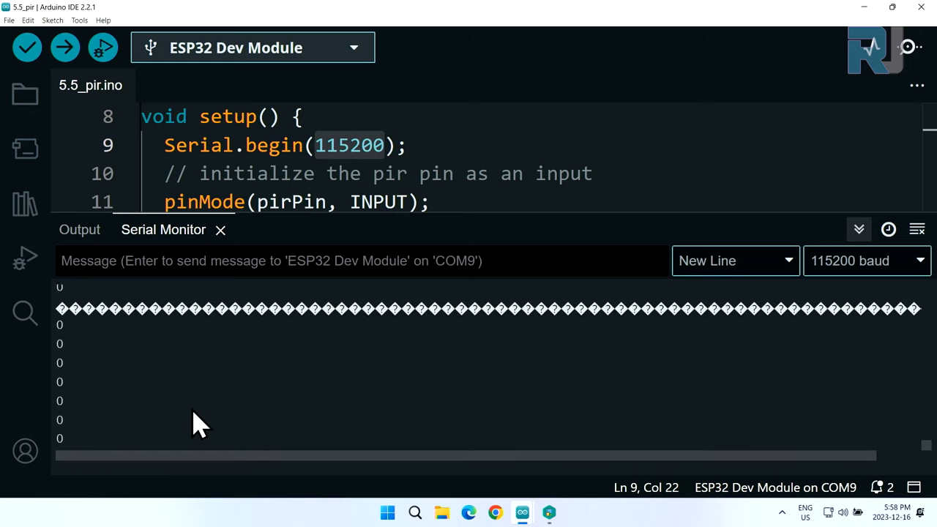